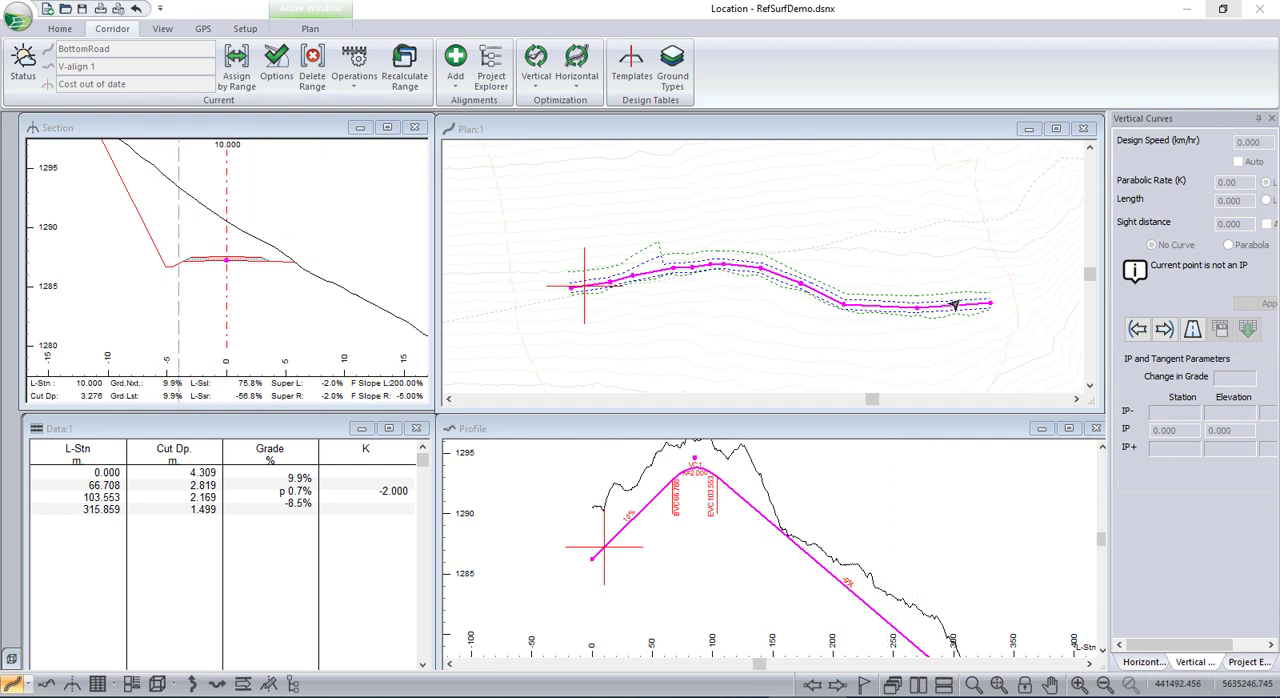
mouse_move(595, 535)
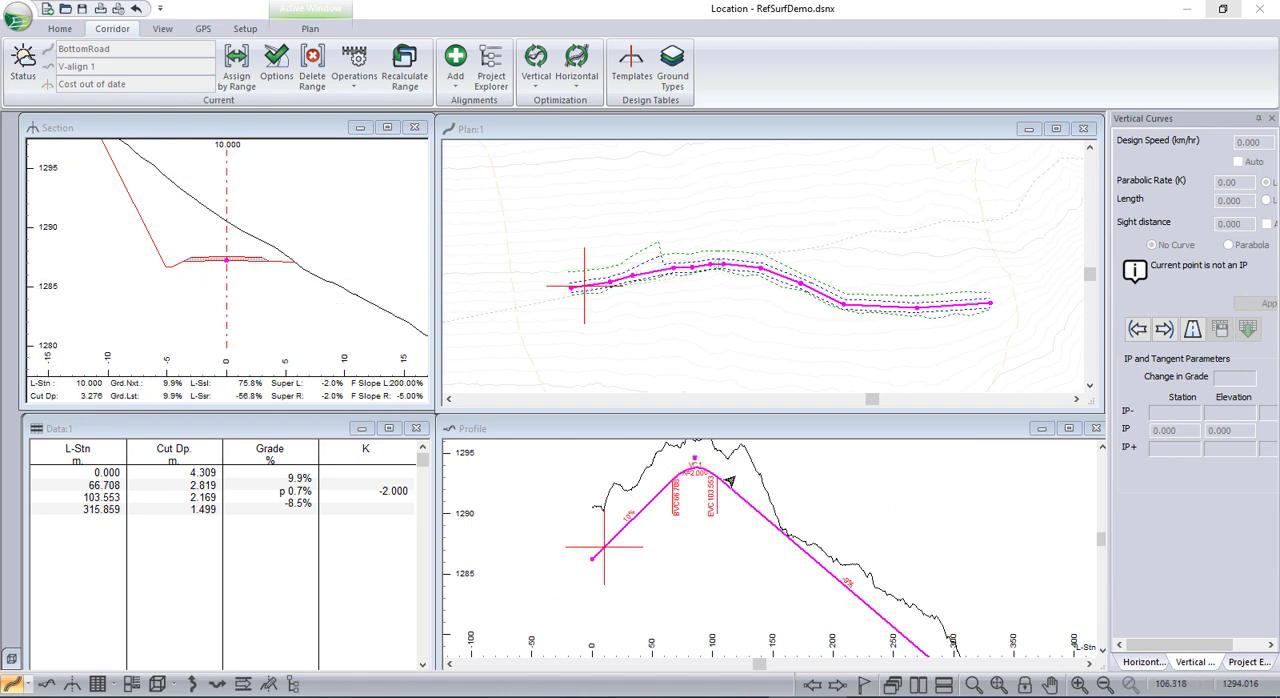
mouse_move(918, 651)
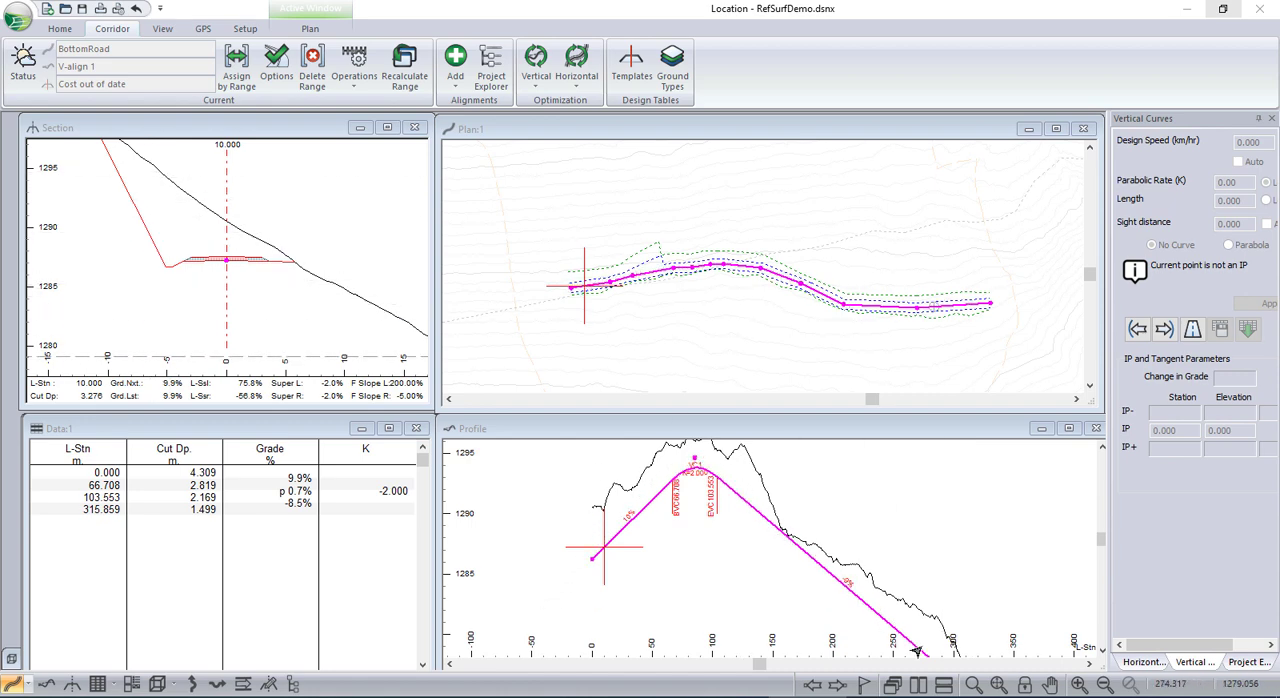
mouse_move(131, 684)
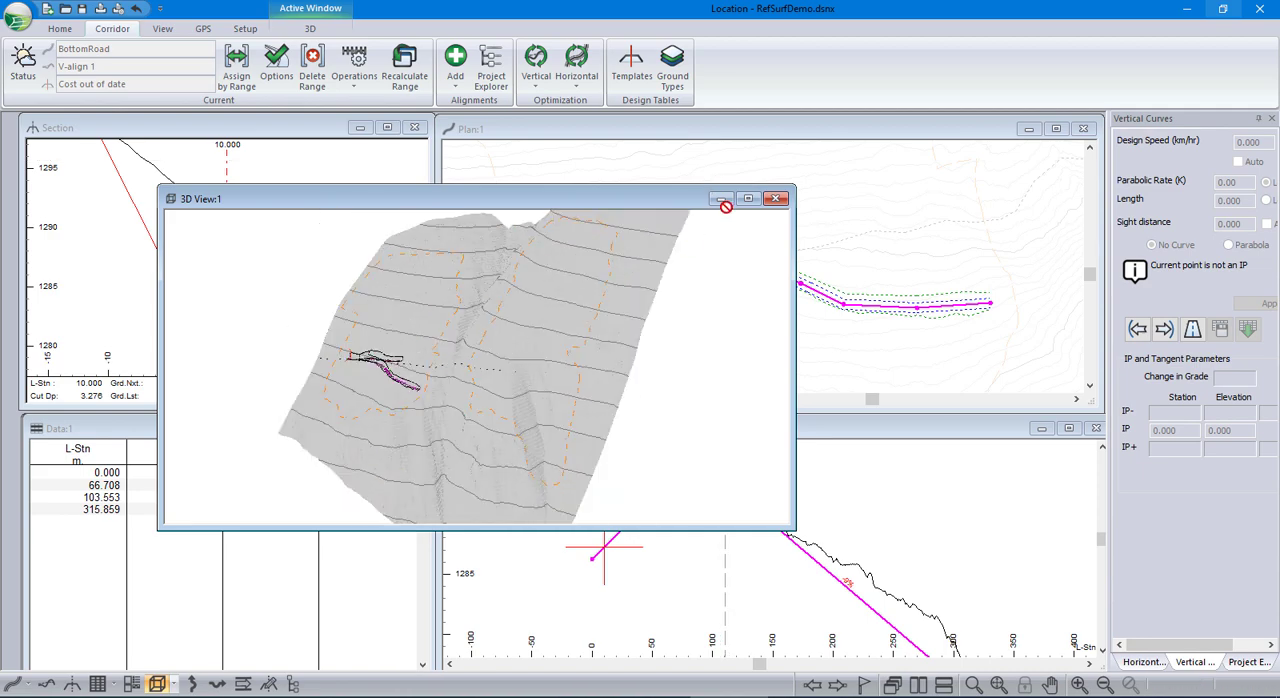
Step: Close the 3D View and show the Project Explorer tree with BottomRoad and TopRoad
click(776, 198)
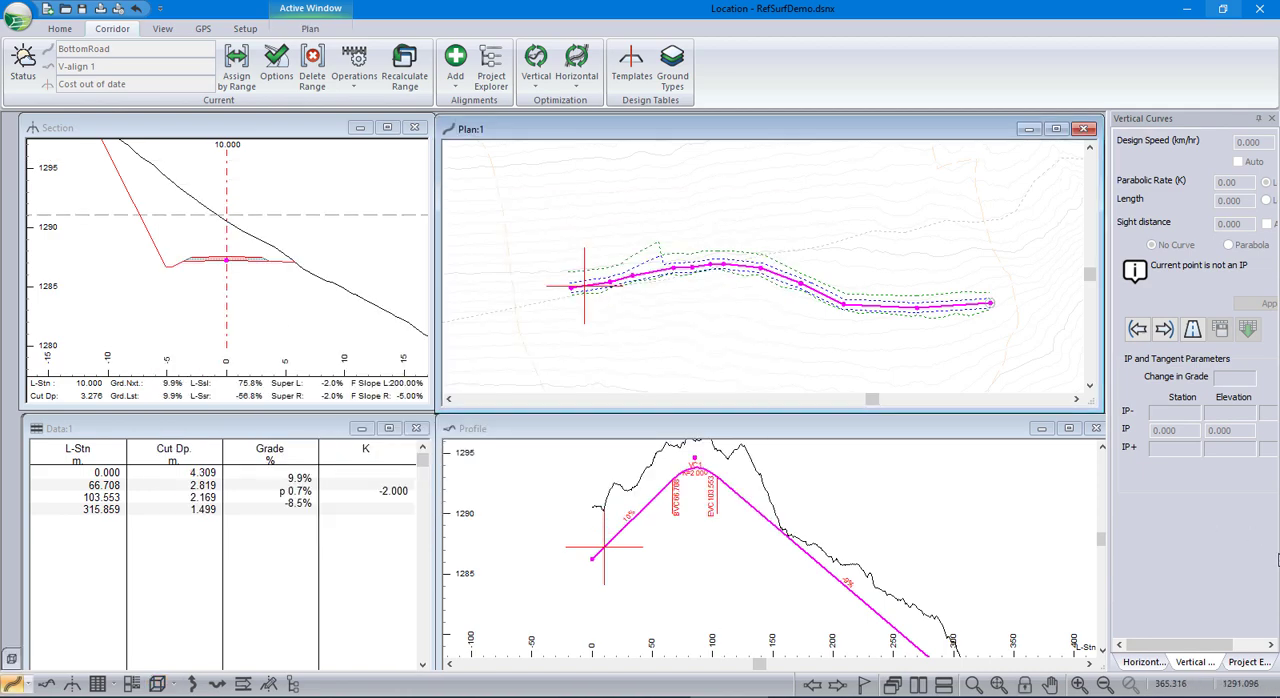
click(491, 67)
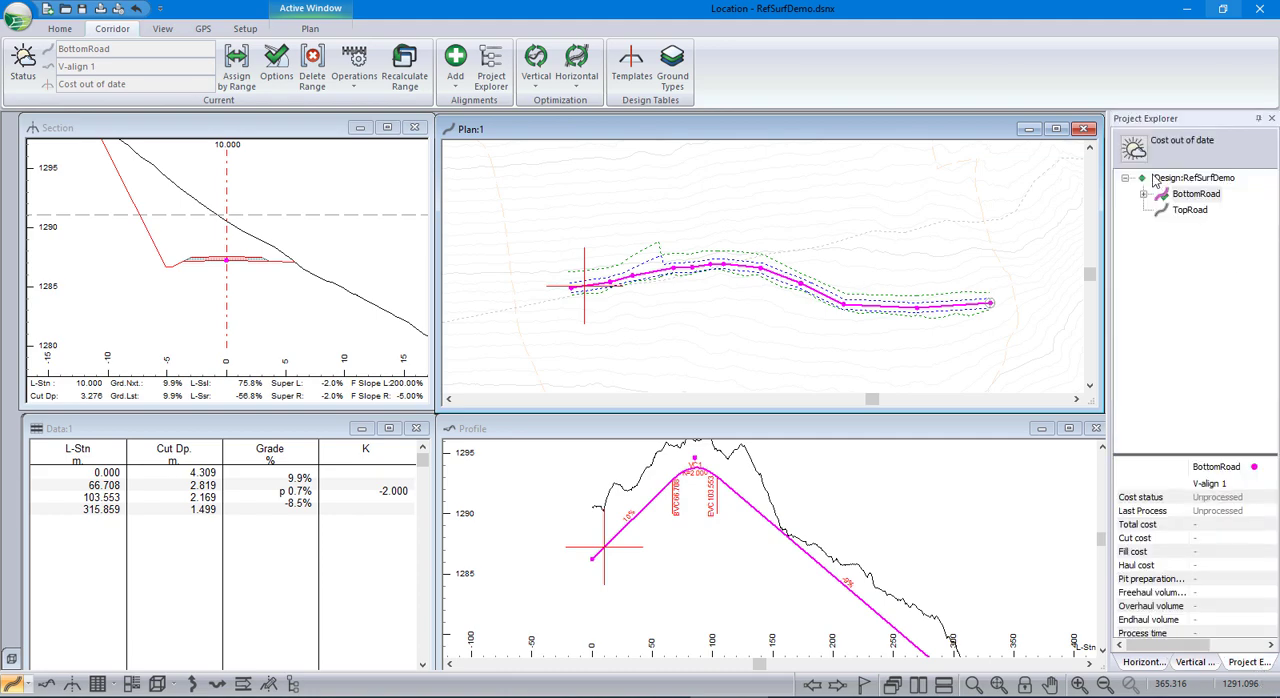
Step: Uncheck Display in Background for TopRoad and step the section view to station 69.900
right_click(1196, 193)
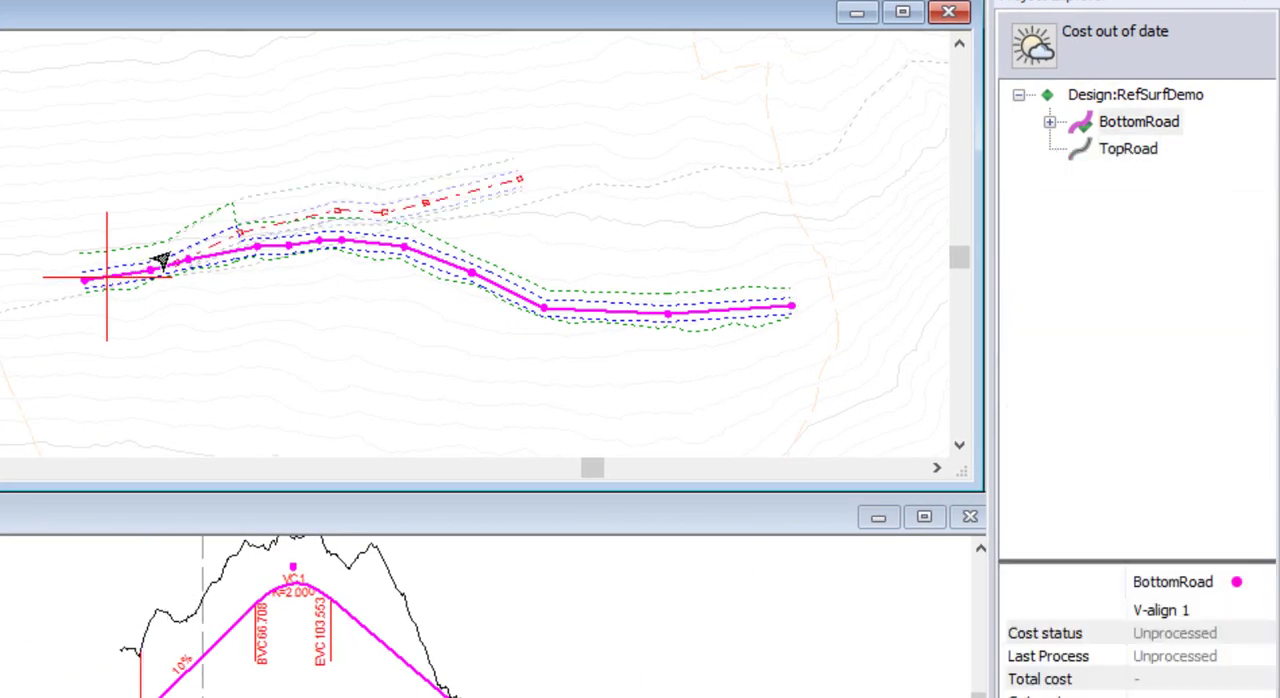
mouse_move(770, 330)
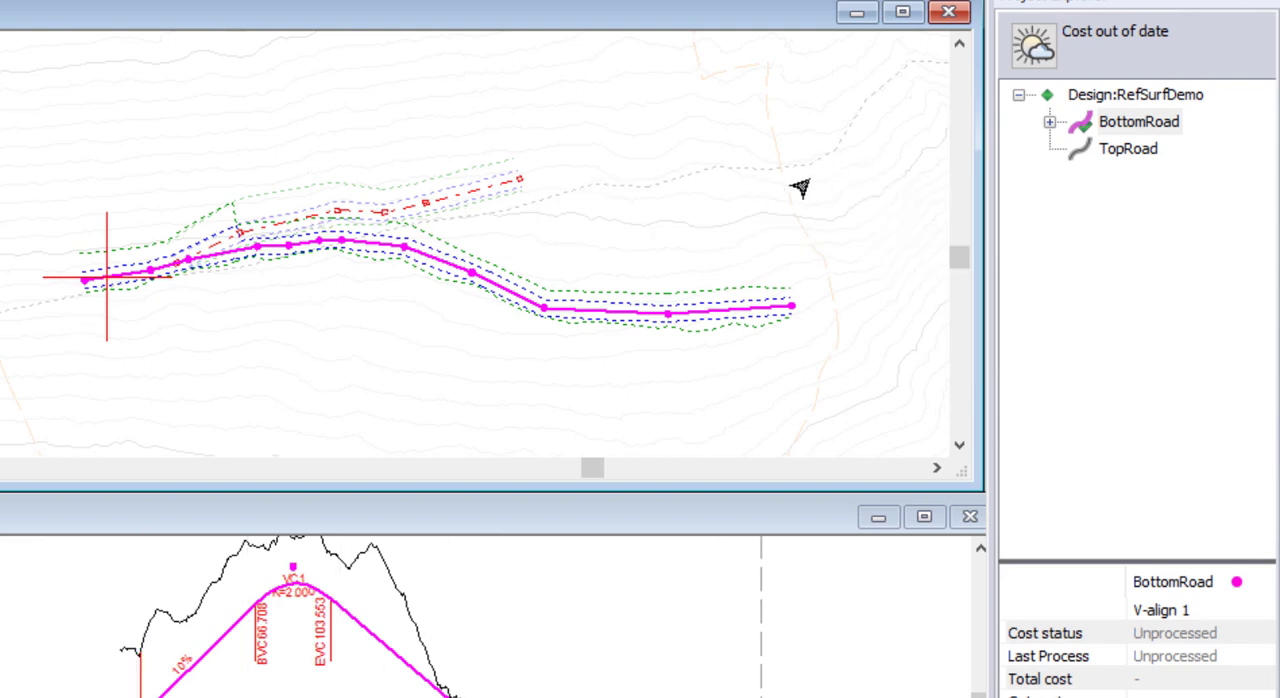
mouse_move(827, 262)
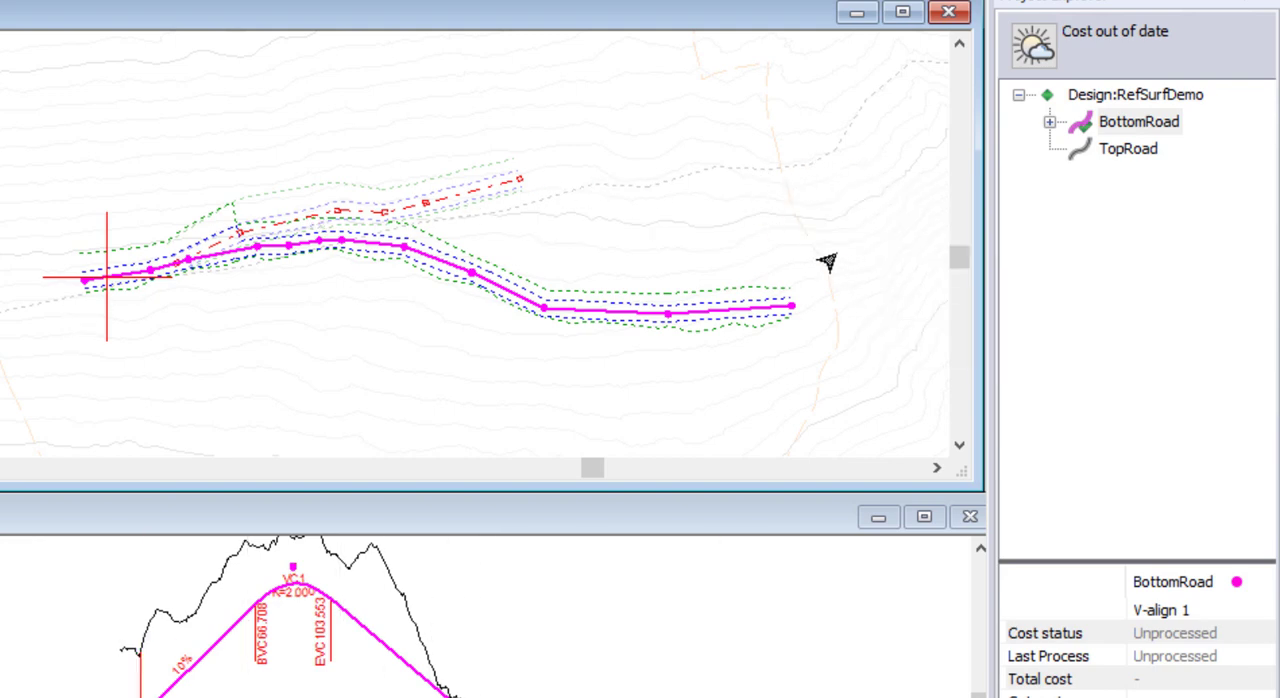
mouse_move(265, 245)
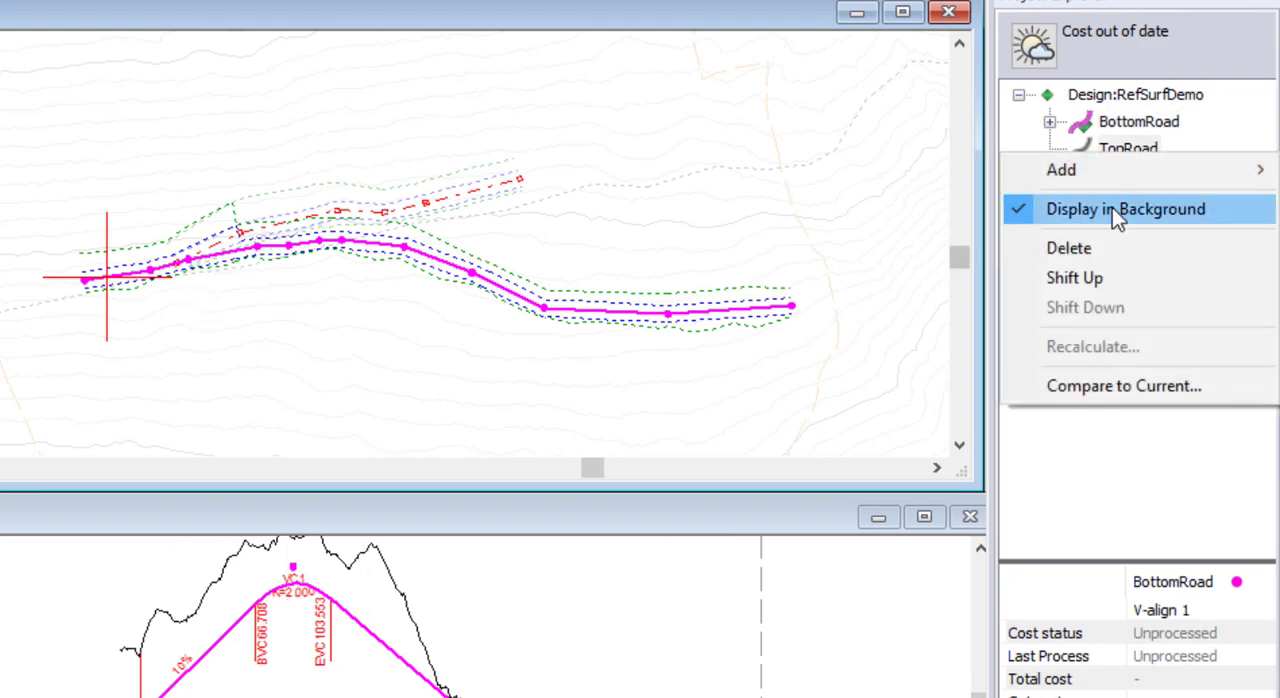
click(1125, 209)
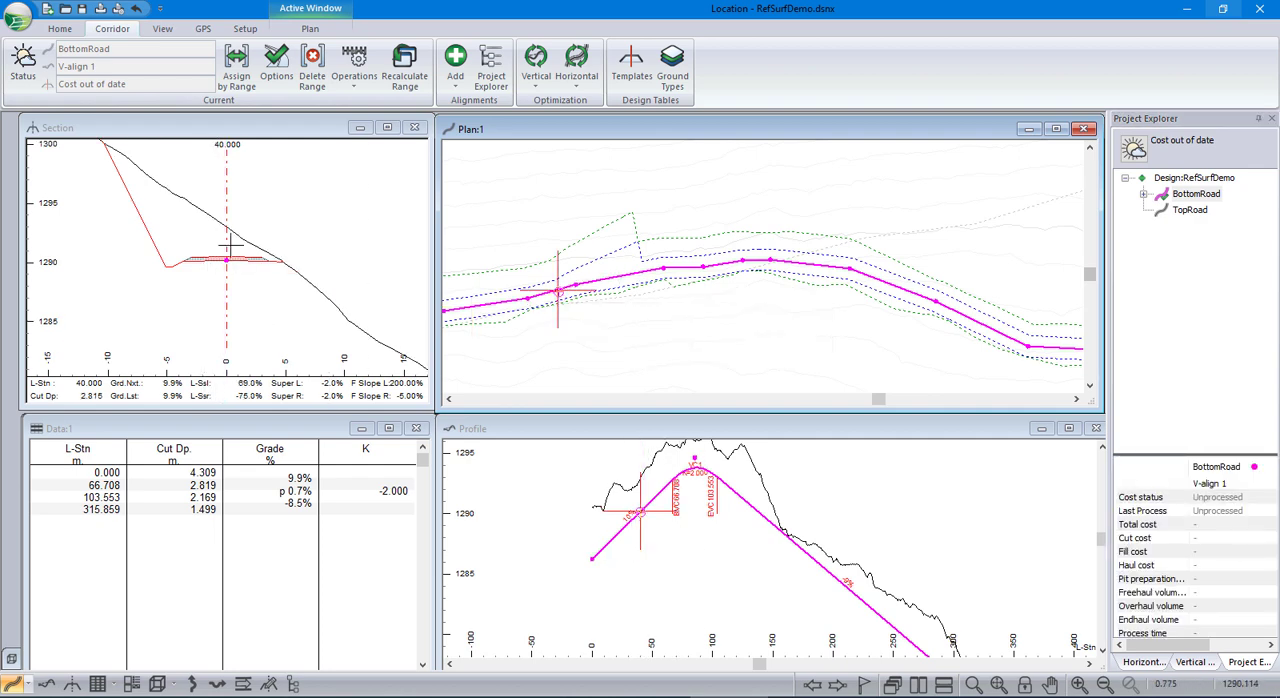
mouse_move(845, 678)
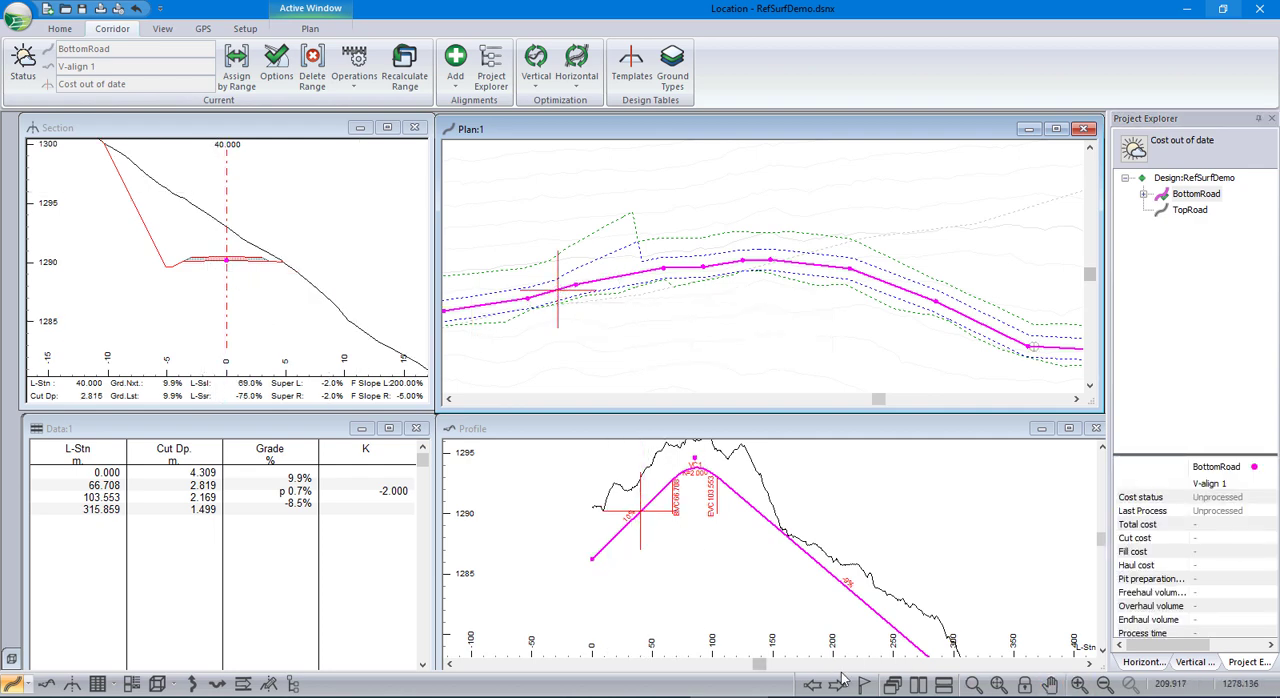
click(838, 684)
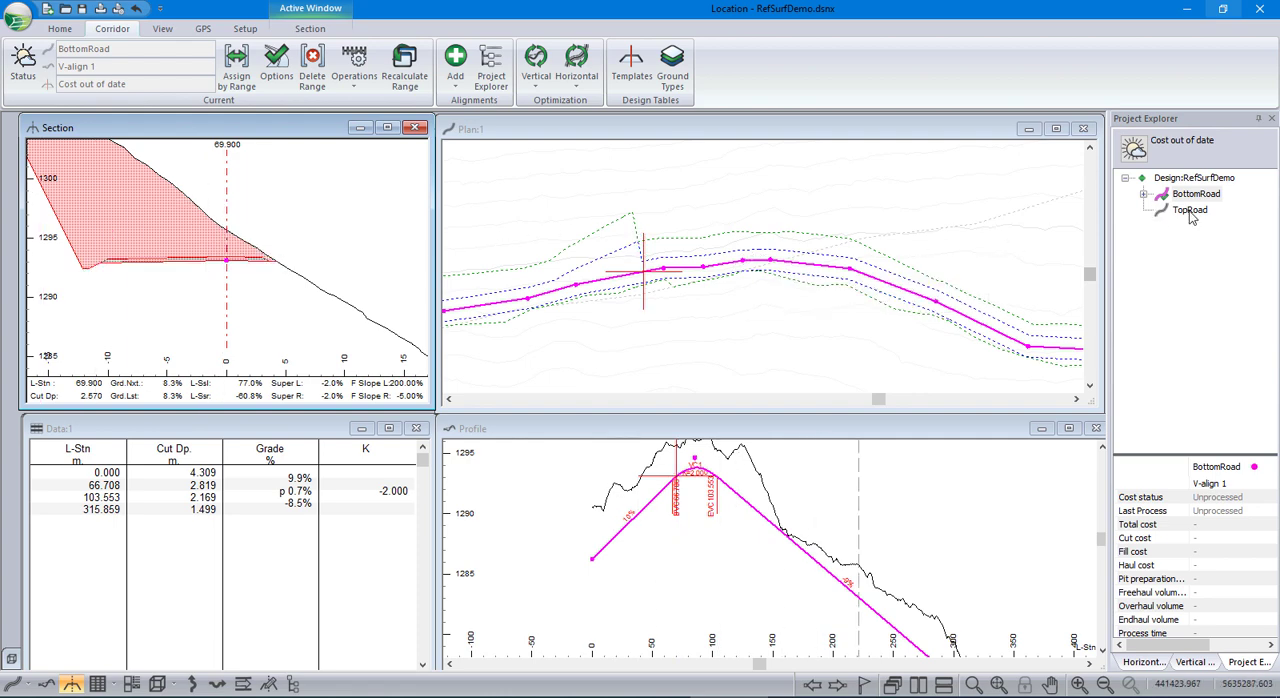
mouse_move(1190, 210)
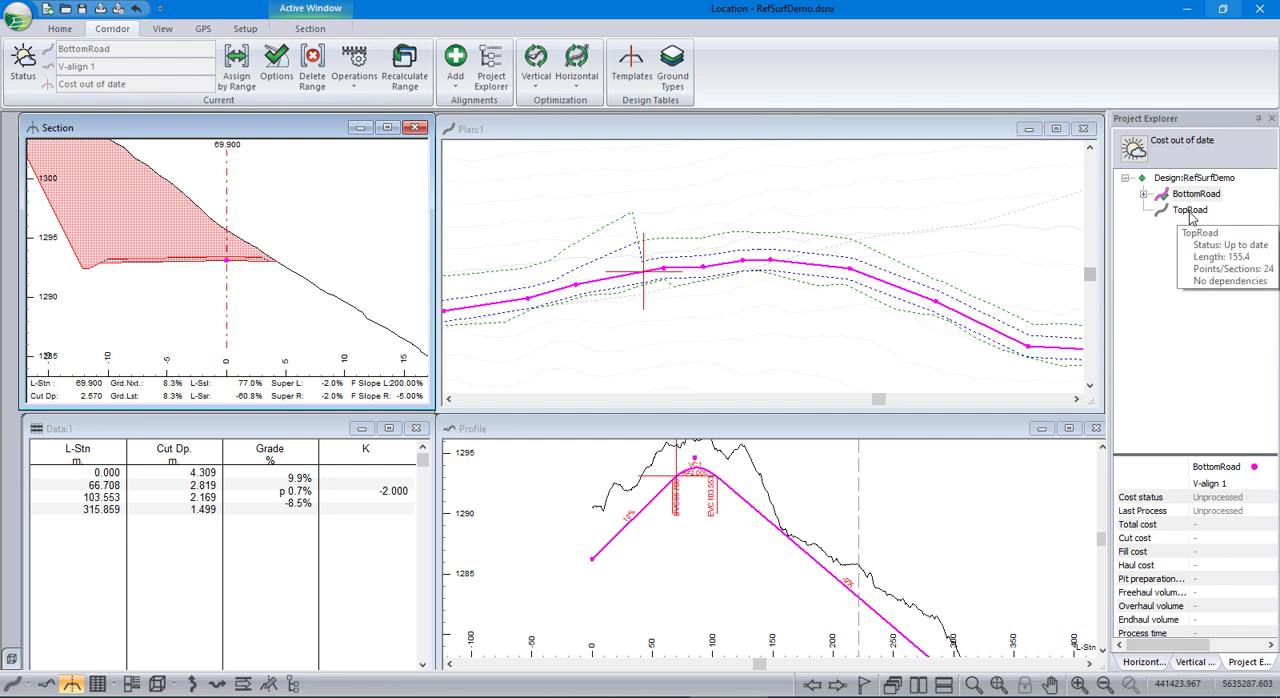
Step: Select TopRoad in the Project Explorer tree as the current alignment
click(1190, 209)
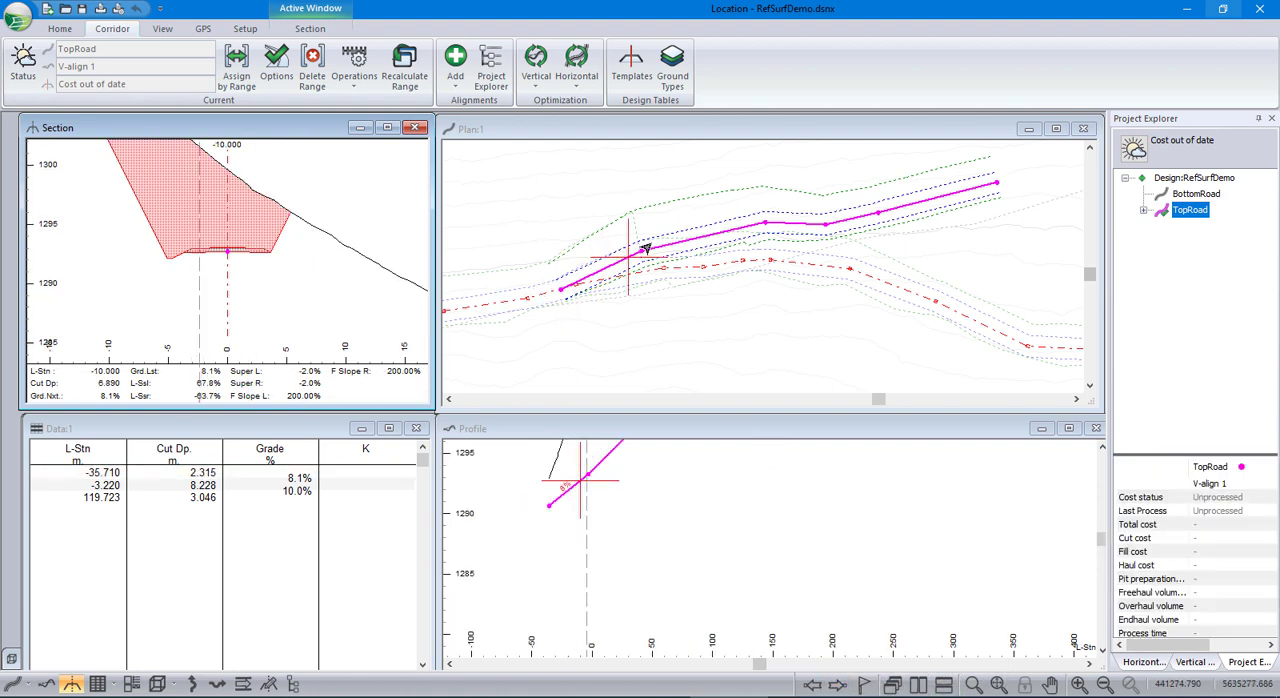
mouse_move(840, 215)
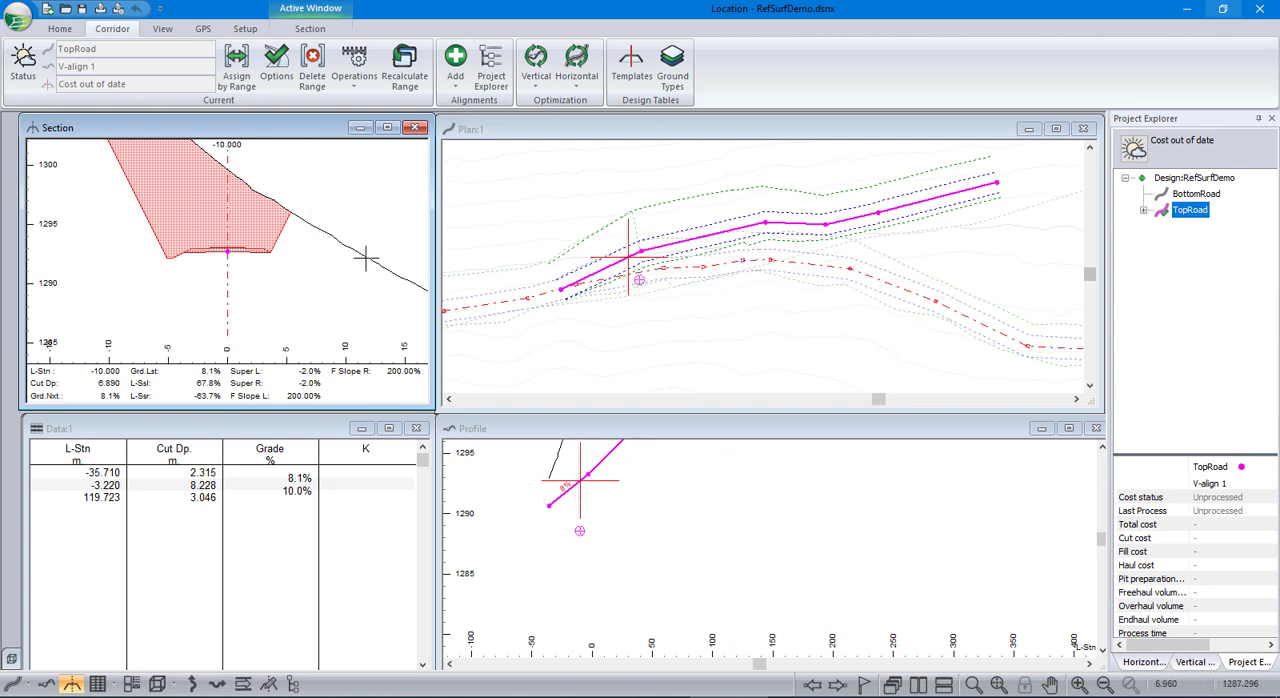
mouse_move(768, 265)
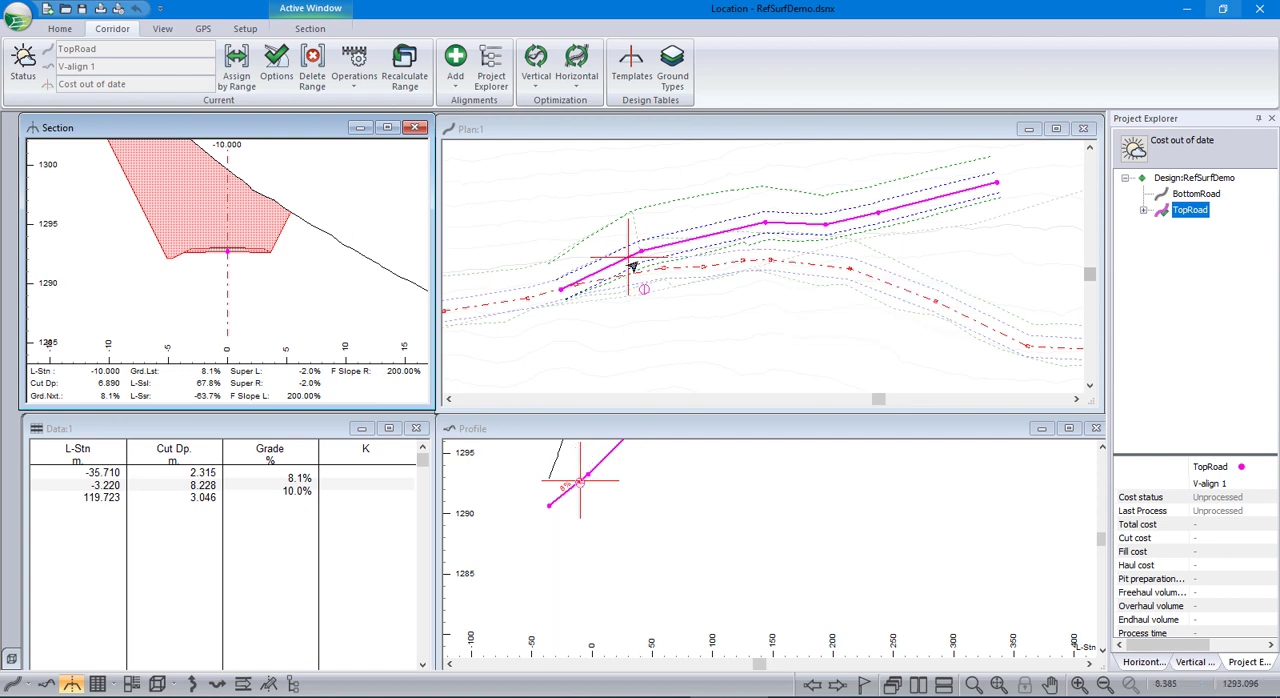
mouse_move(775, 285)
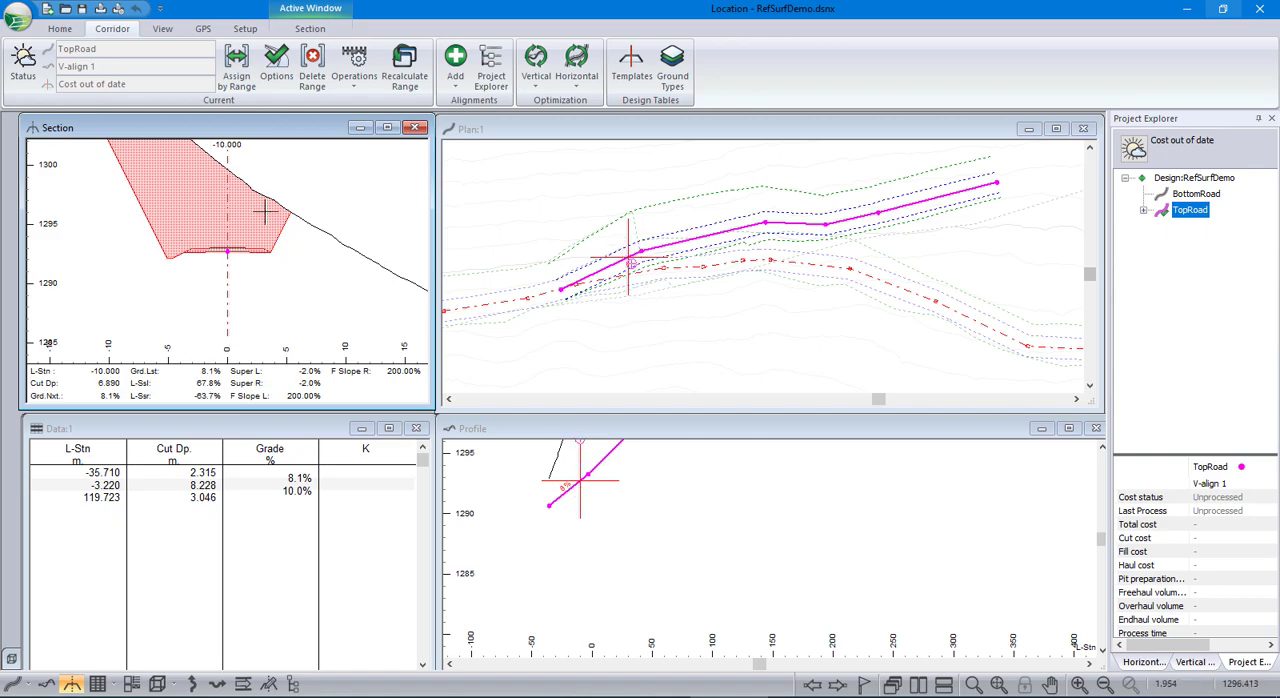
mouse_move(293, 290)
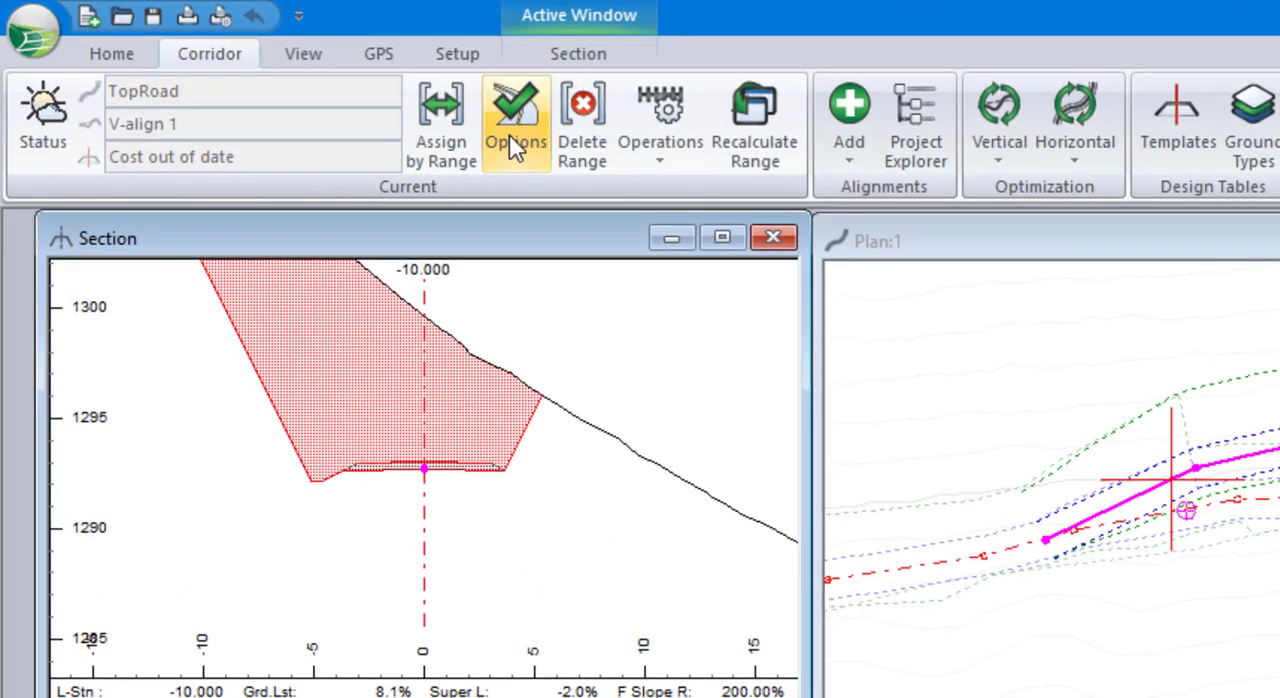
Step: Open TopRoad's Corridor Options and its Terrains/Surfaces reference list
click(515, 120)
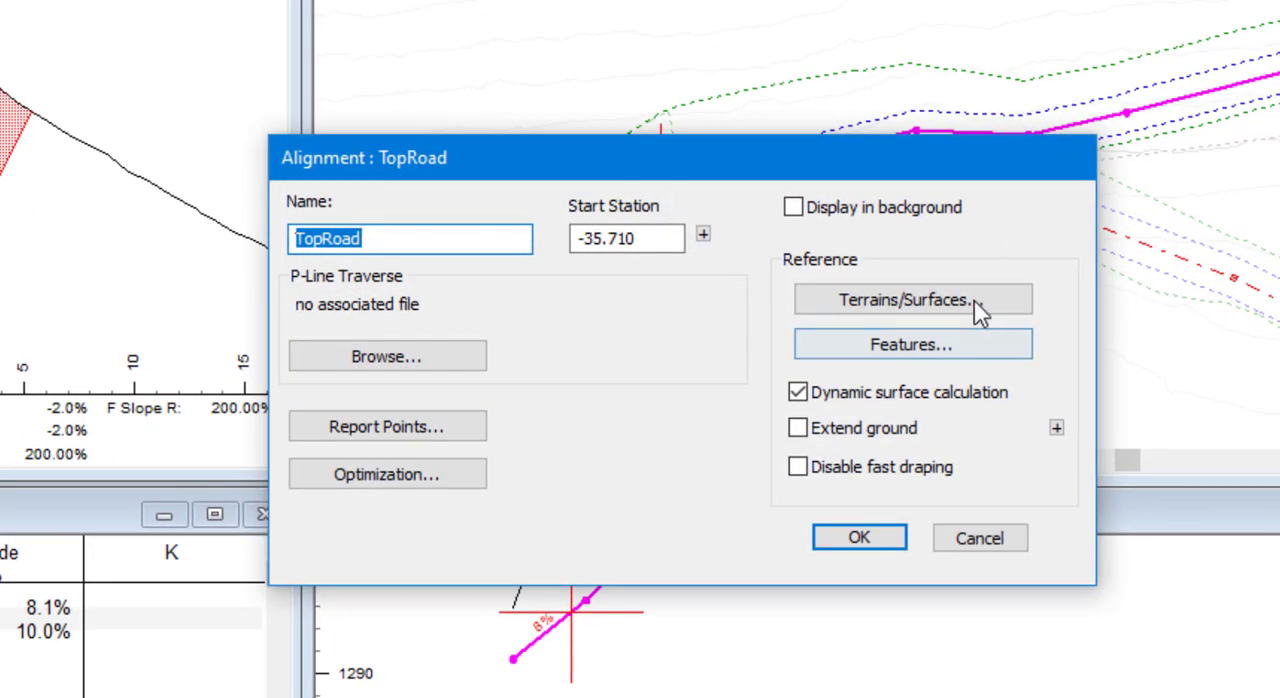
click(911, 299)
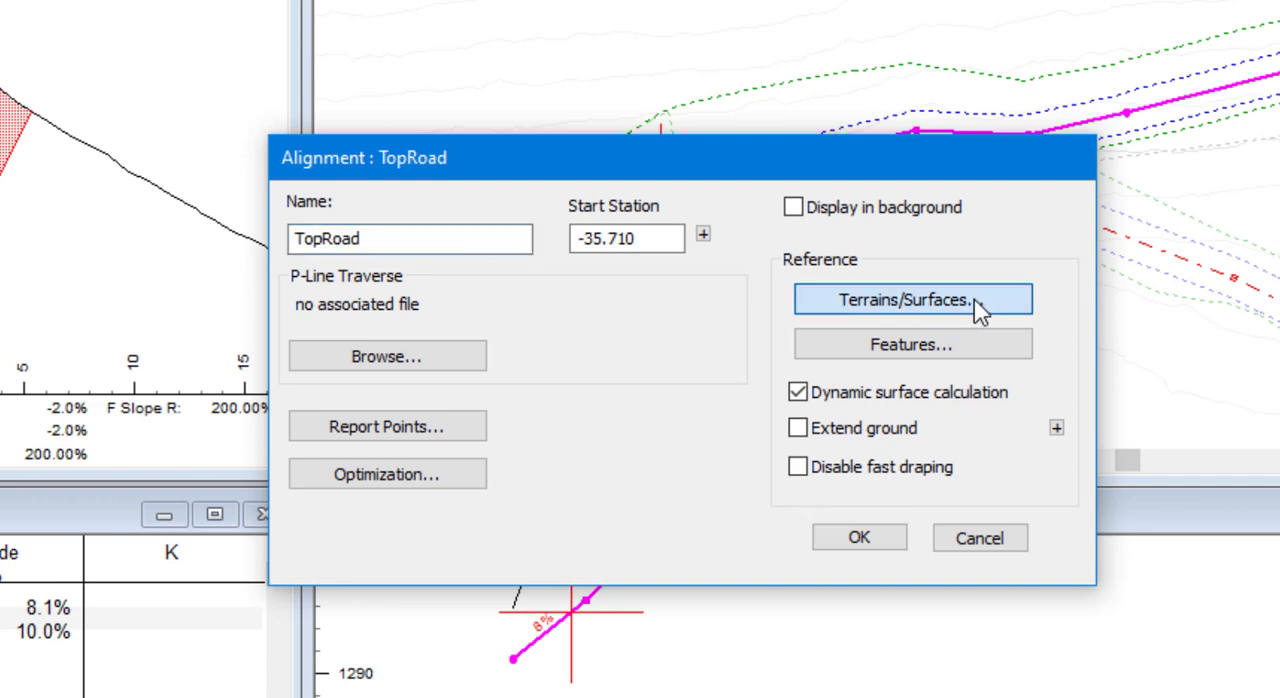
click(911, 299)
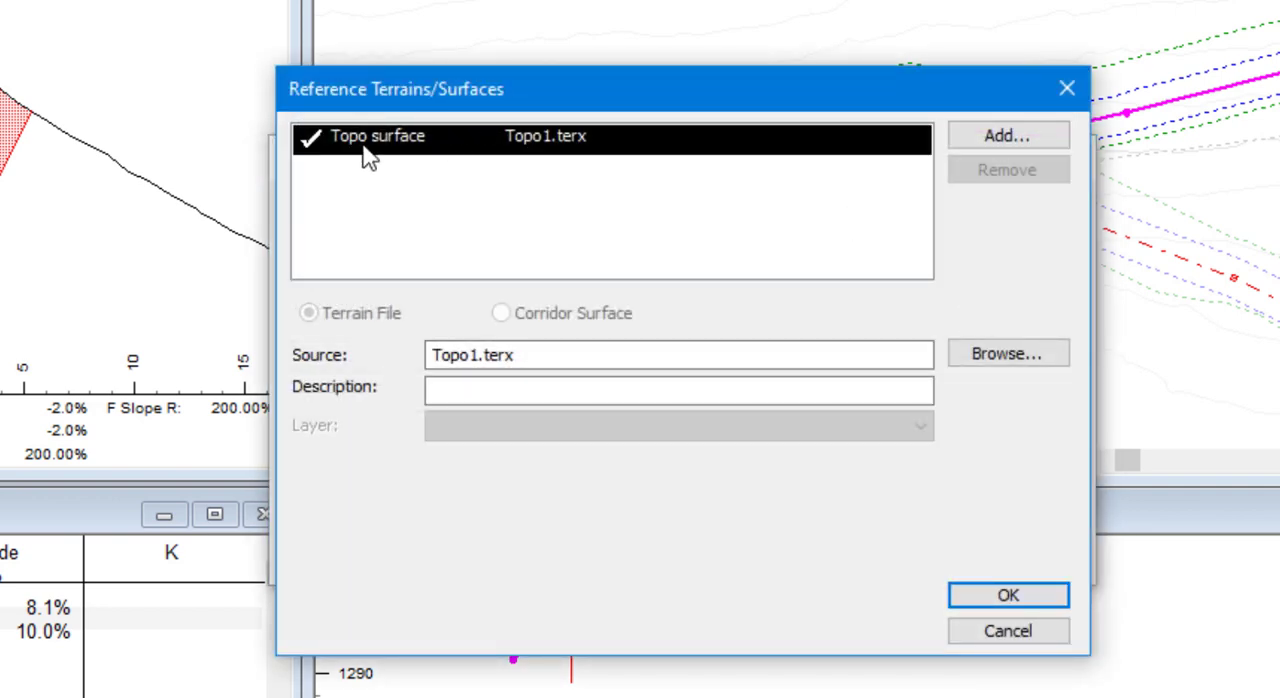
Step: Add BottomRoad's SG subgrade corridor surface in cyan, merged into the topo surface
click(1006, 135)
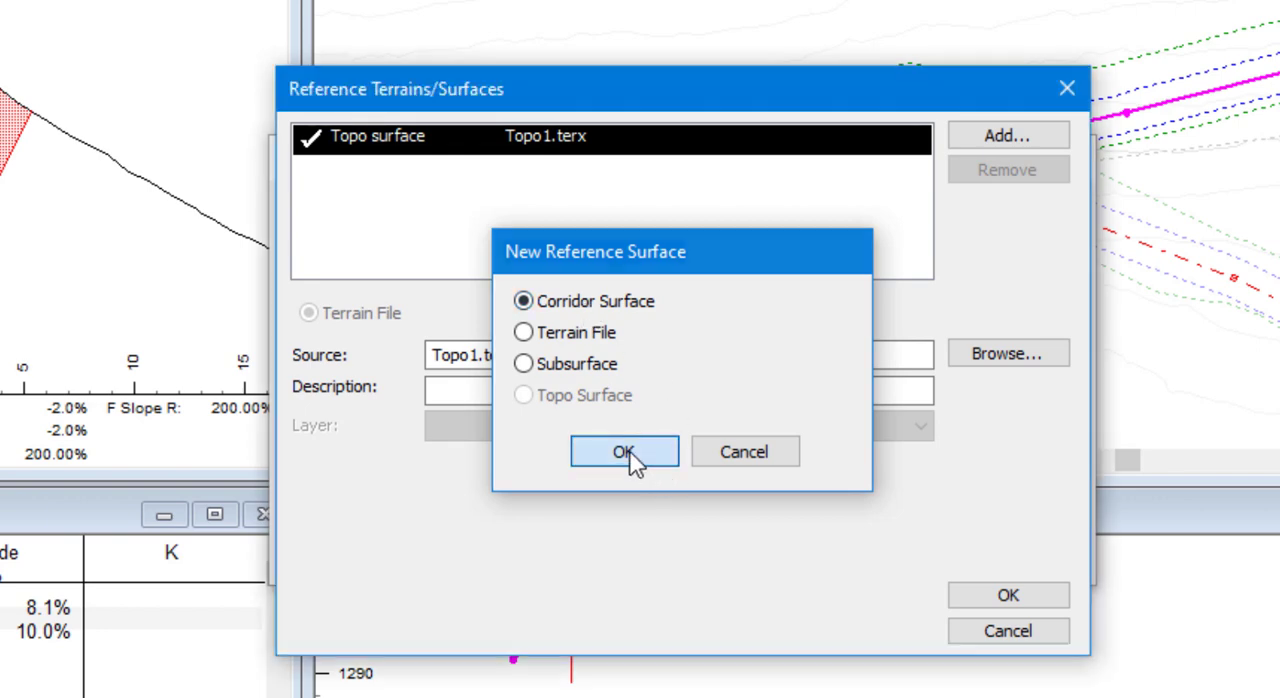
click(624, 451)
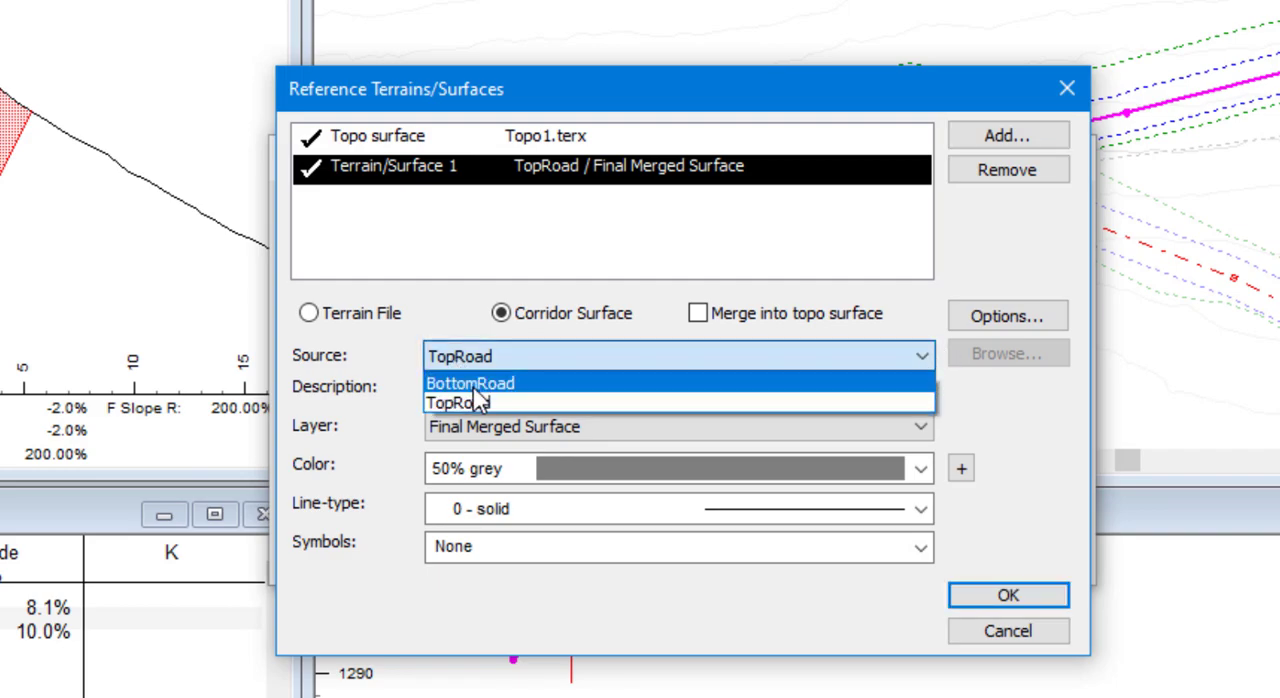
click(470, 383)
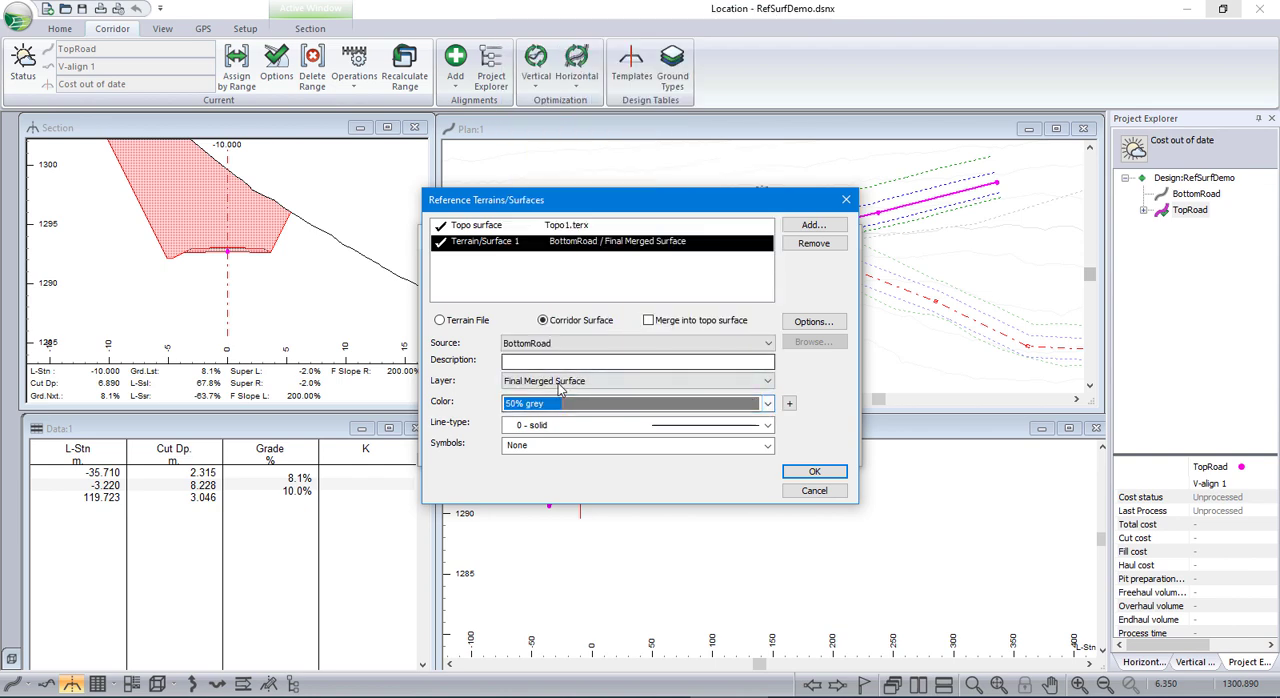
click(767, 403)
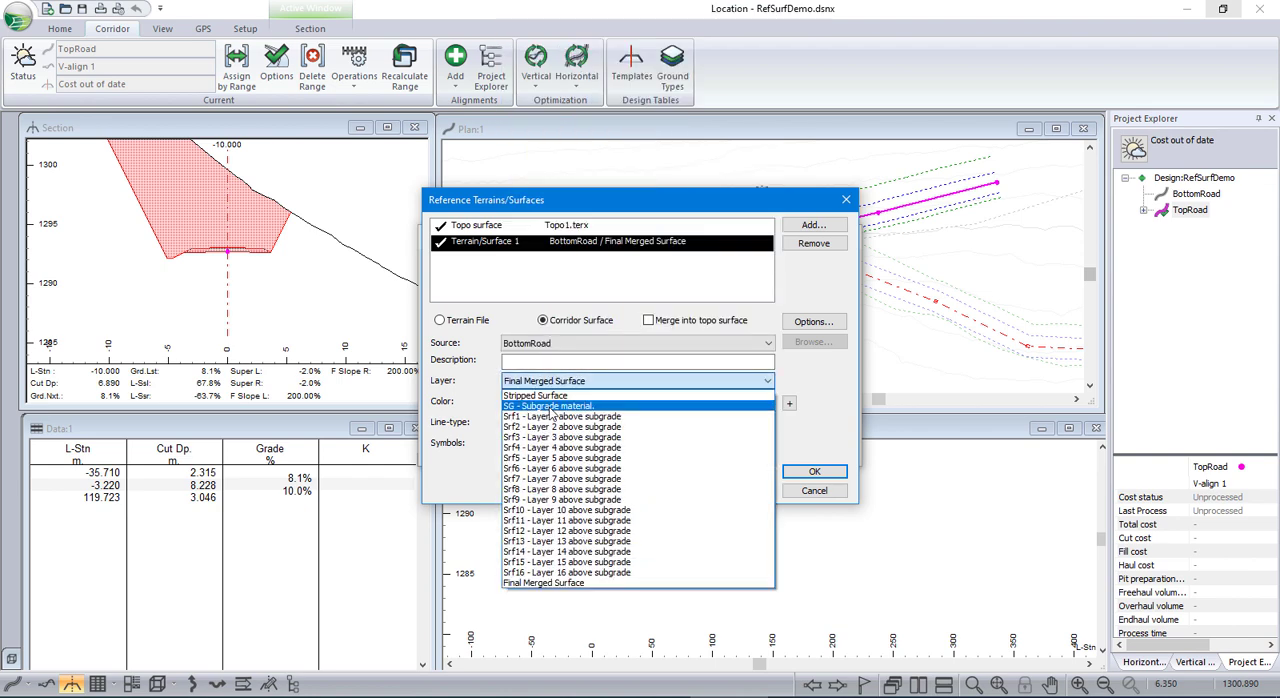
click(547, 405)
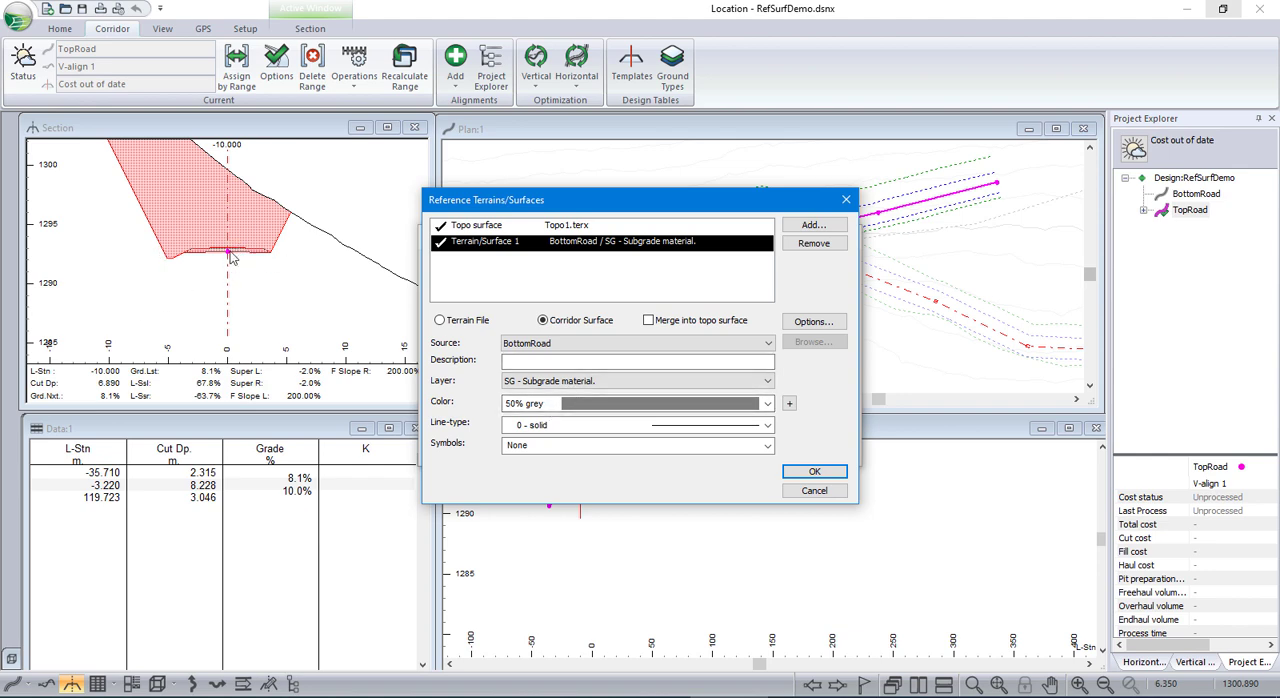
click(637, 381)
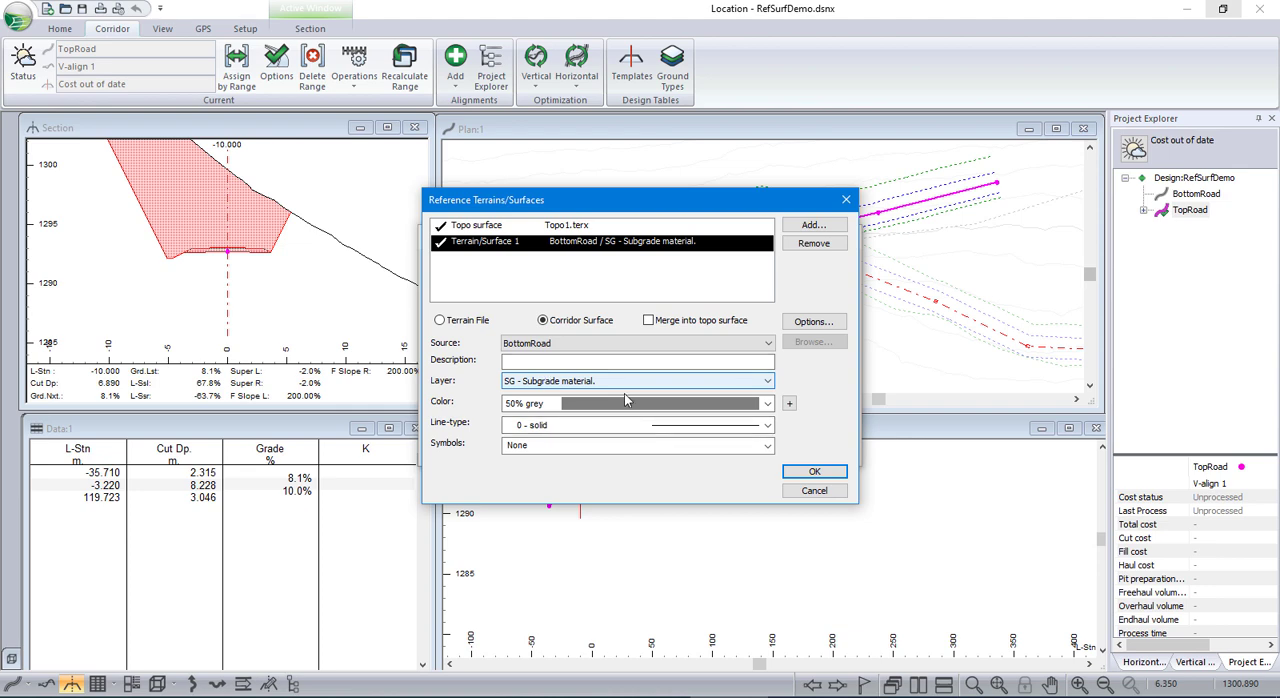
click(767, 403)
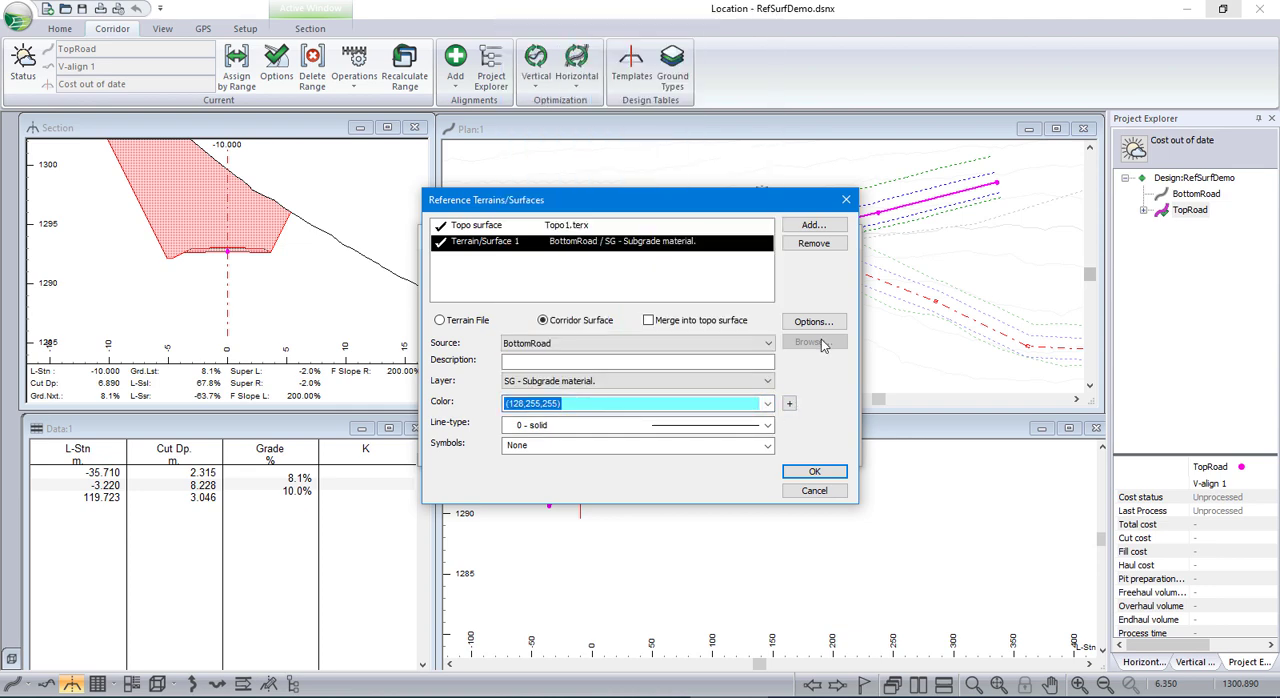
click(637, 361)
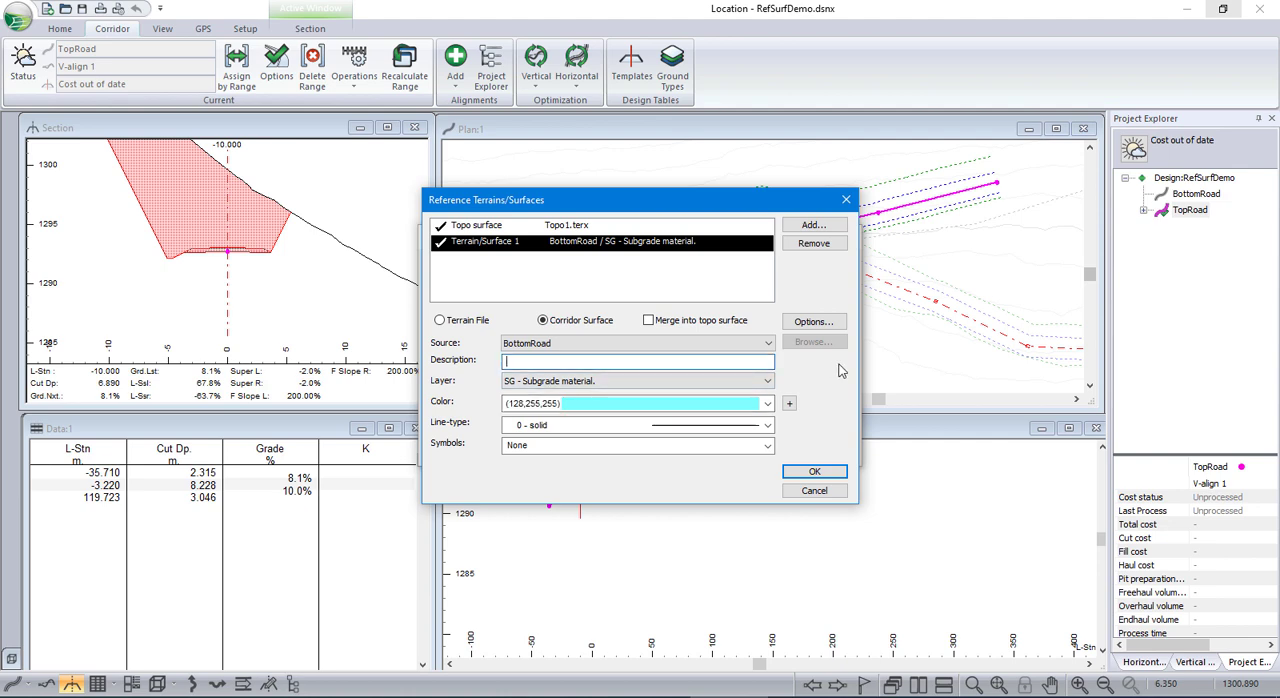
click(637, 403)
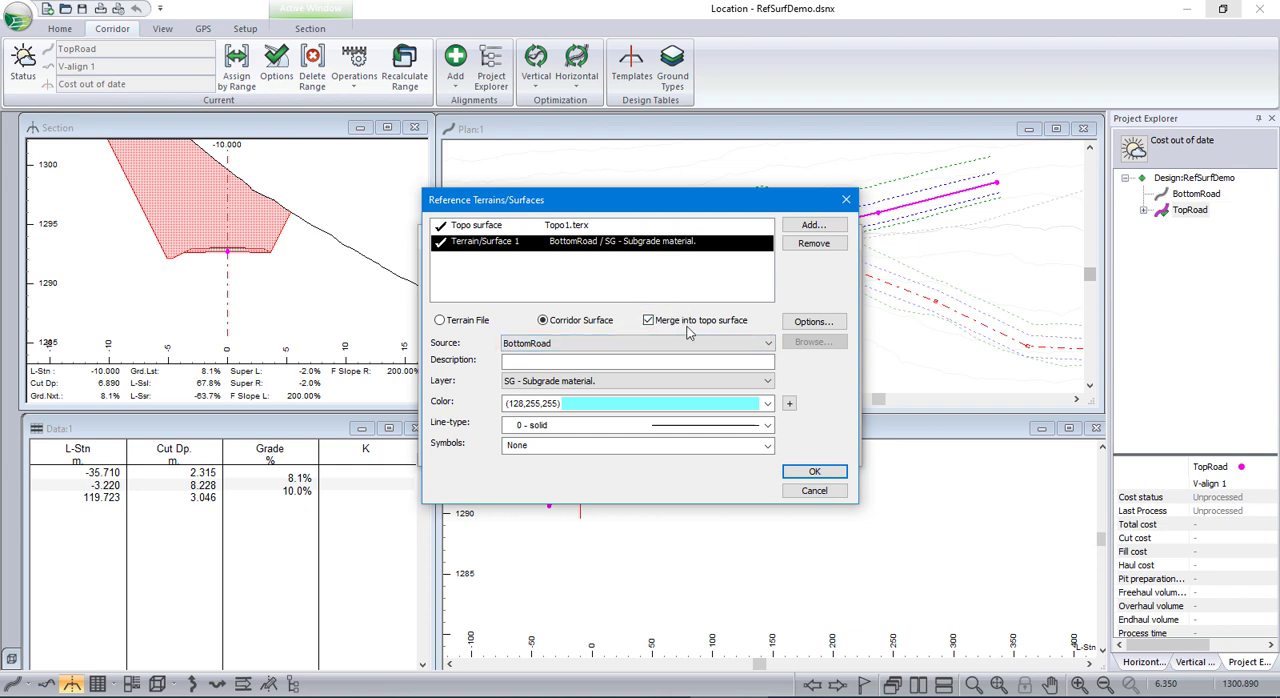
click(814, 471)
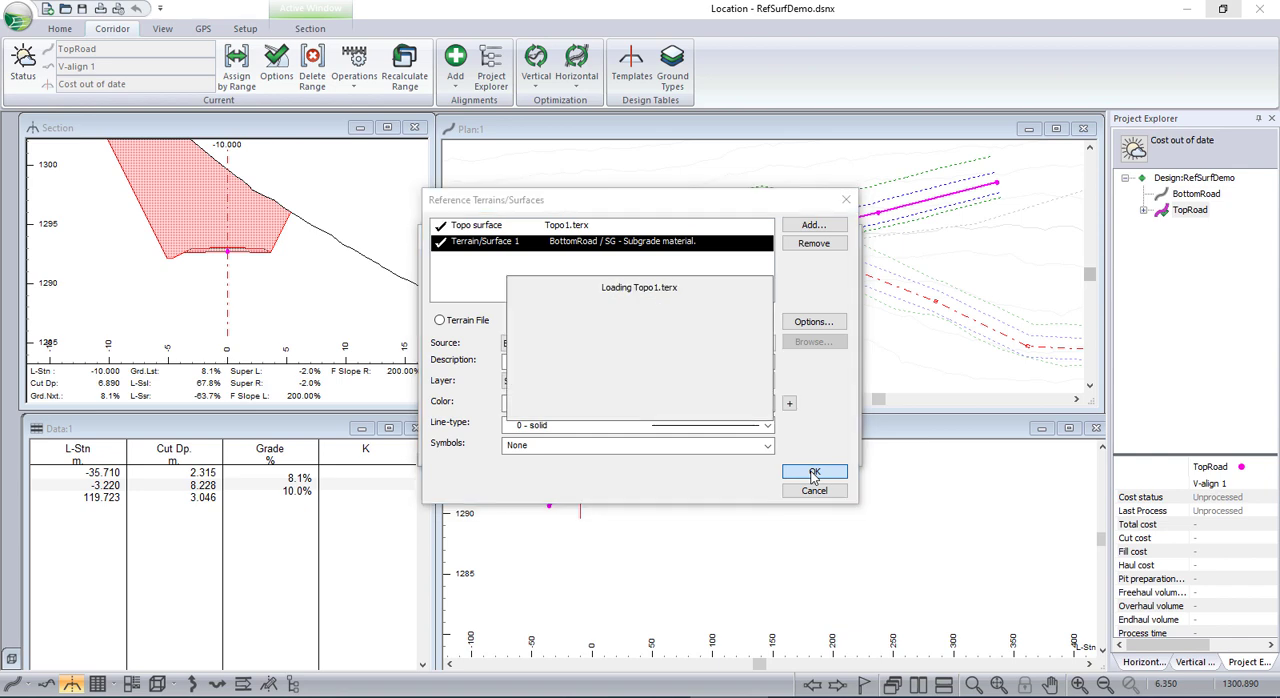
Step: Recalculate cross sections and corridor surfaces for all alignments via Recalculate Range
click(814, 472)
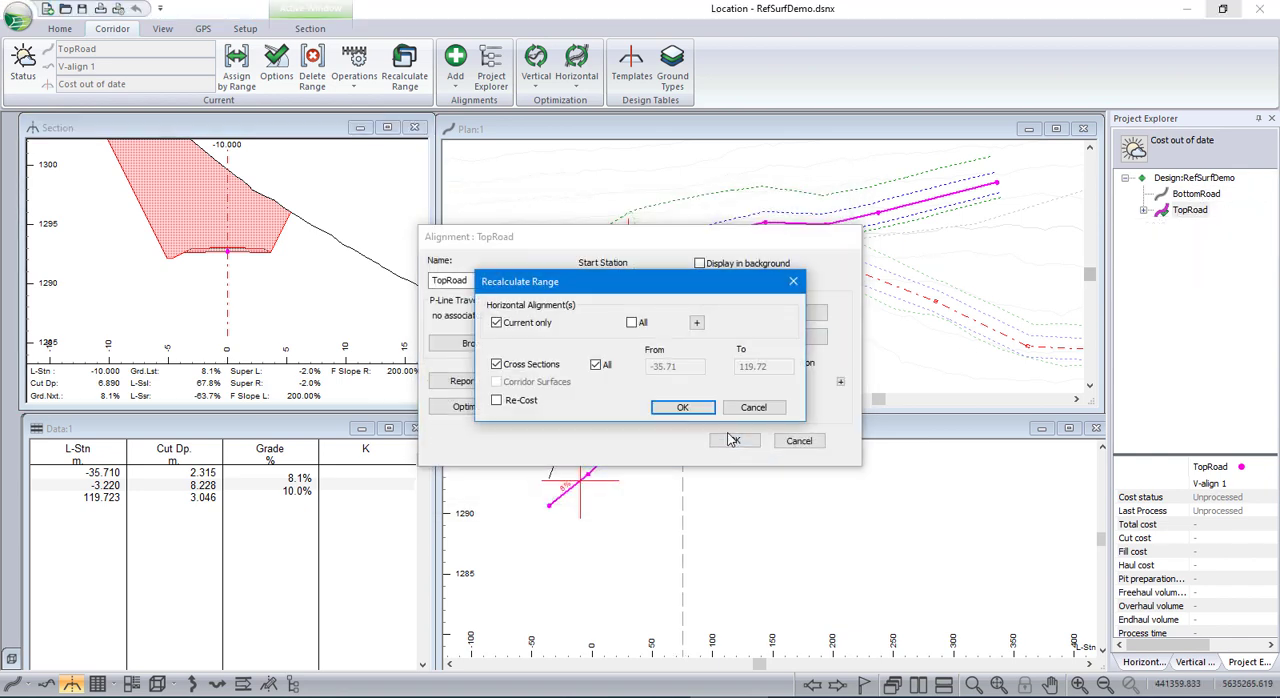
click(683, 407)
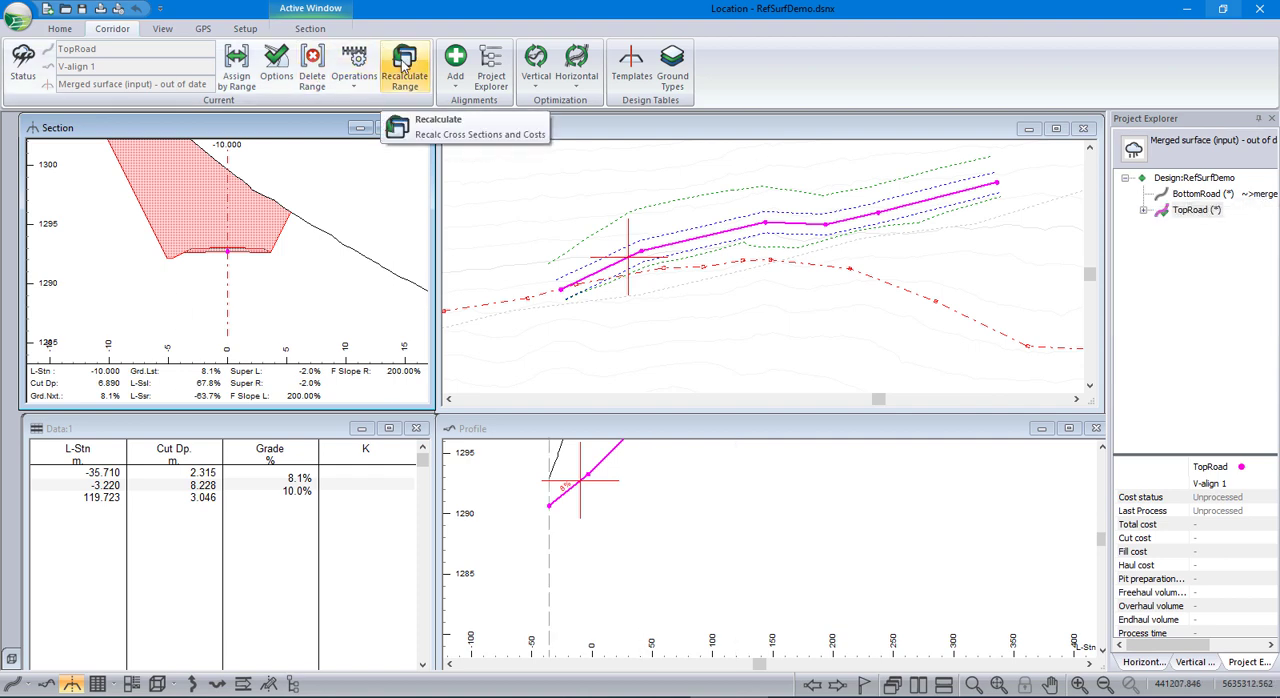
click(405, 66)
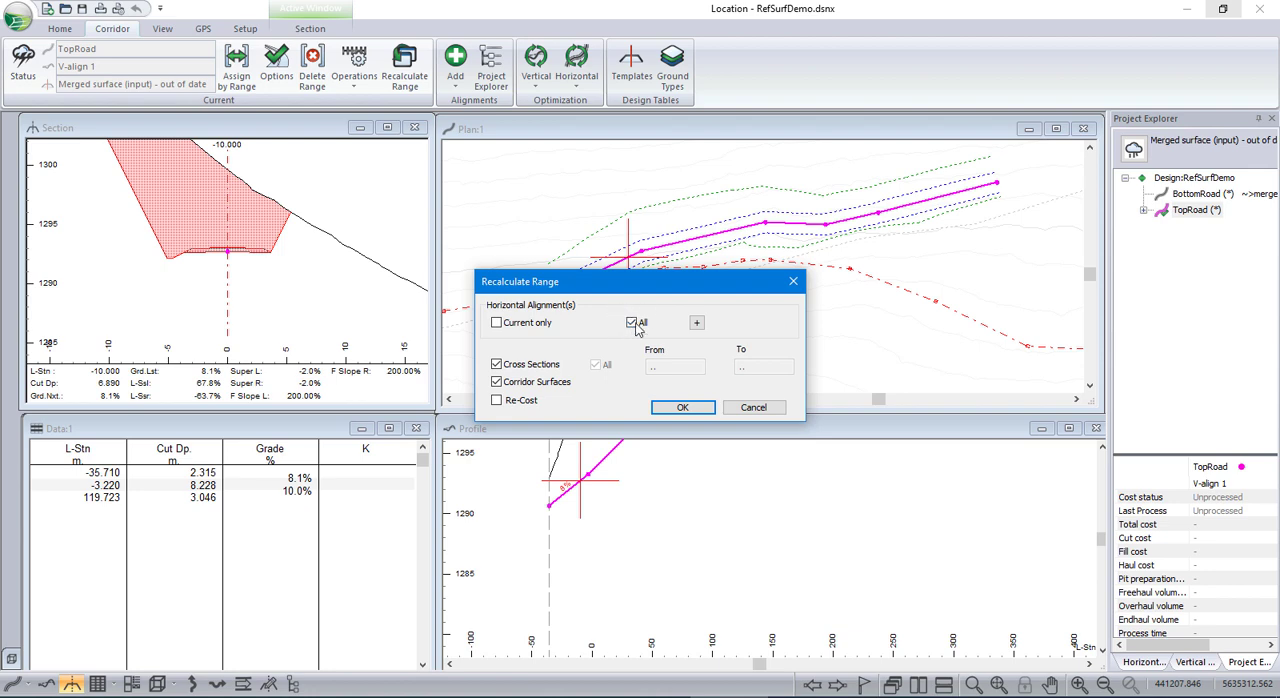
click(682, 407)
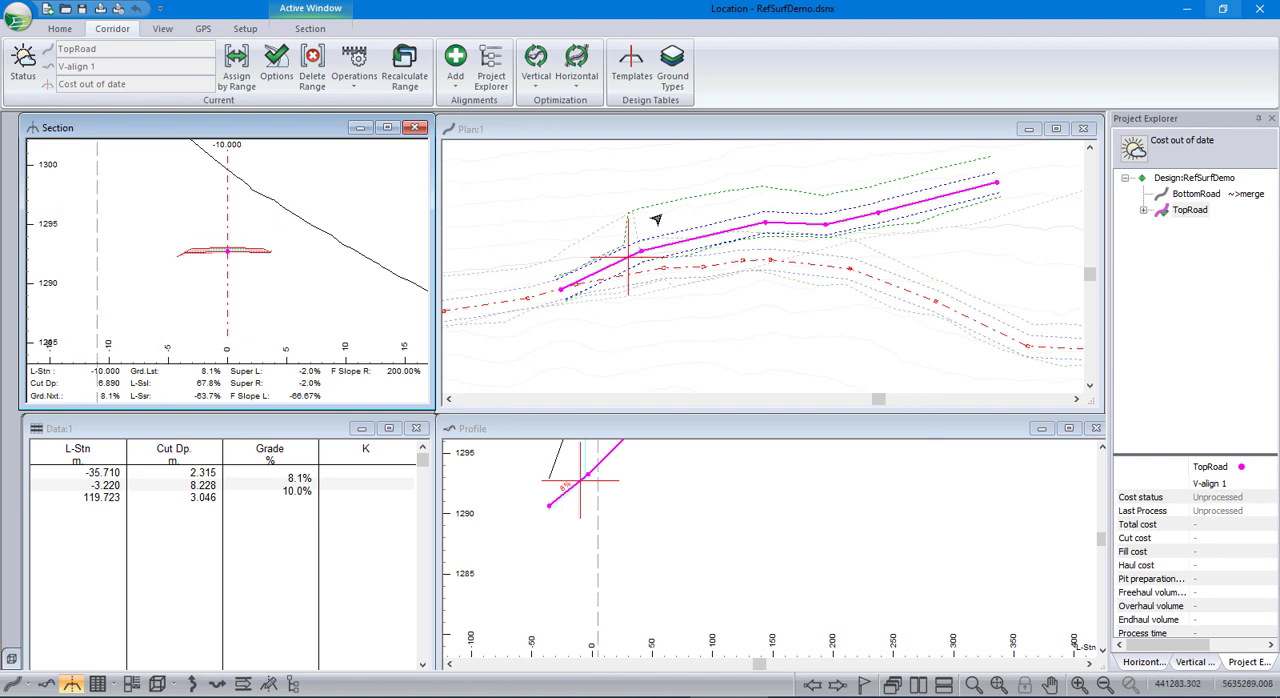
mouse_move(1190, 210)
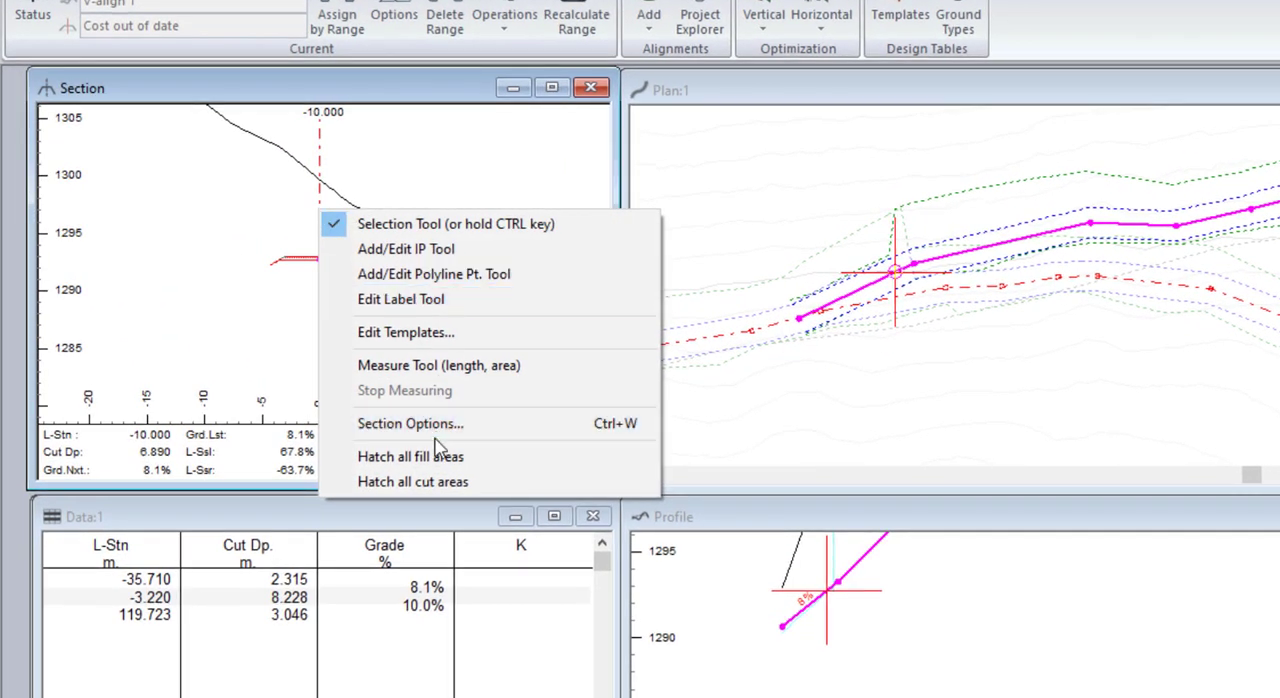
mouse_move(410, 423)
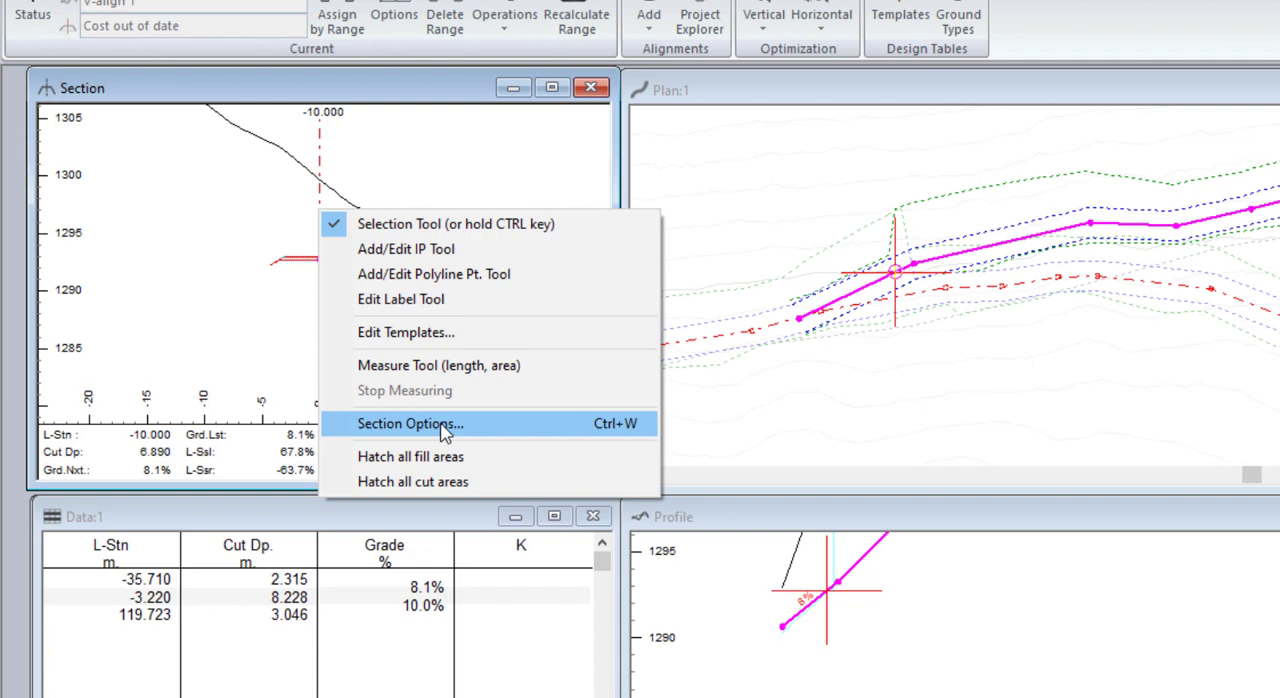
Step: Include Terrain/Surface 1, BottomRoad's subgrade, in the Section Options reference surfaces
click(410, 423)
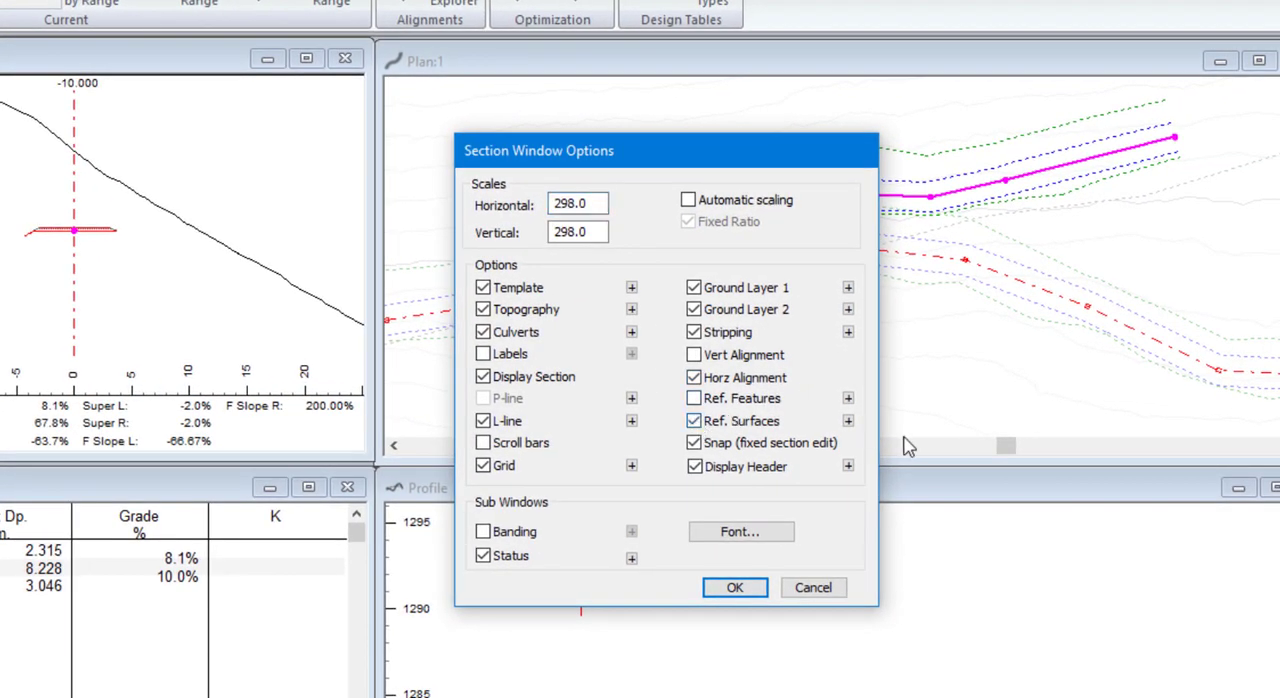
click(848, 420)
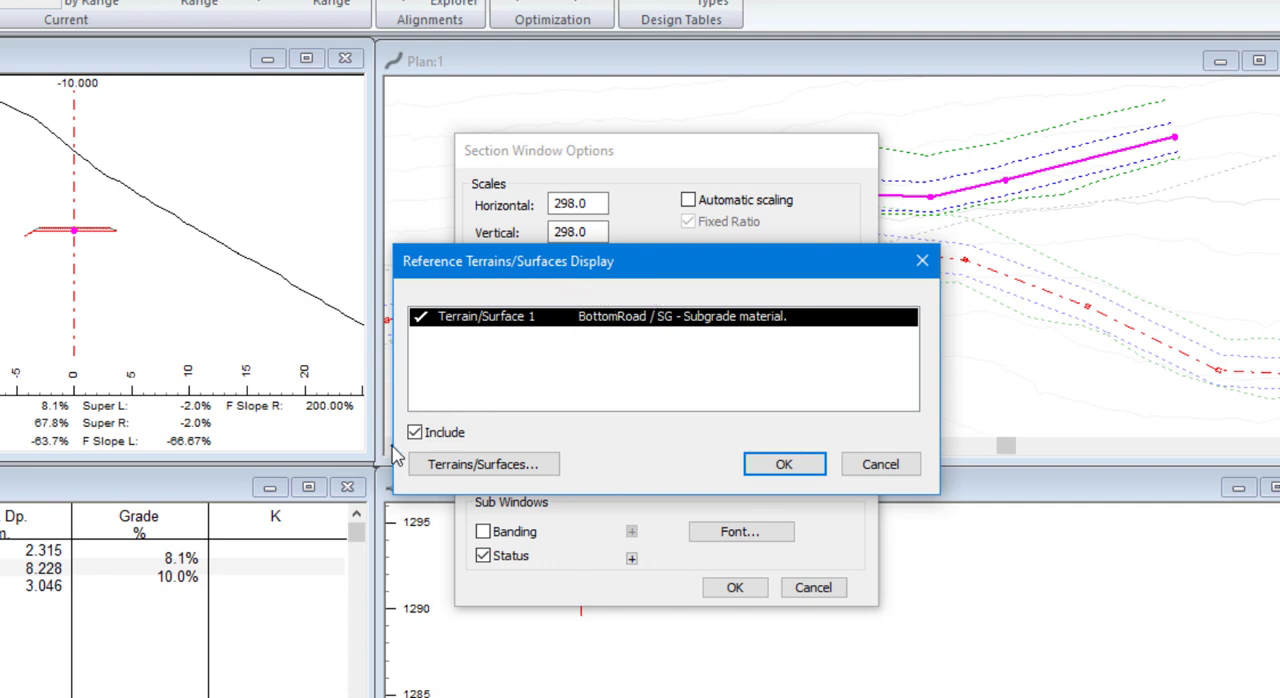
click(784, 464)
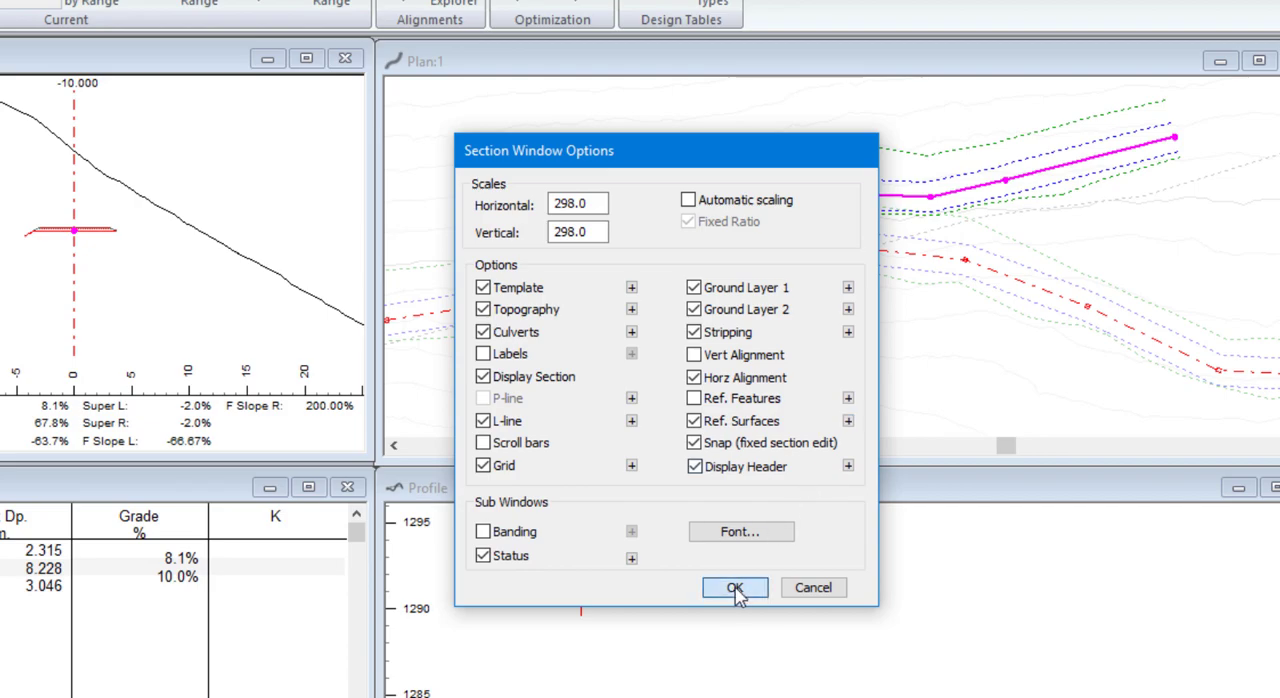
click(734, 587)
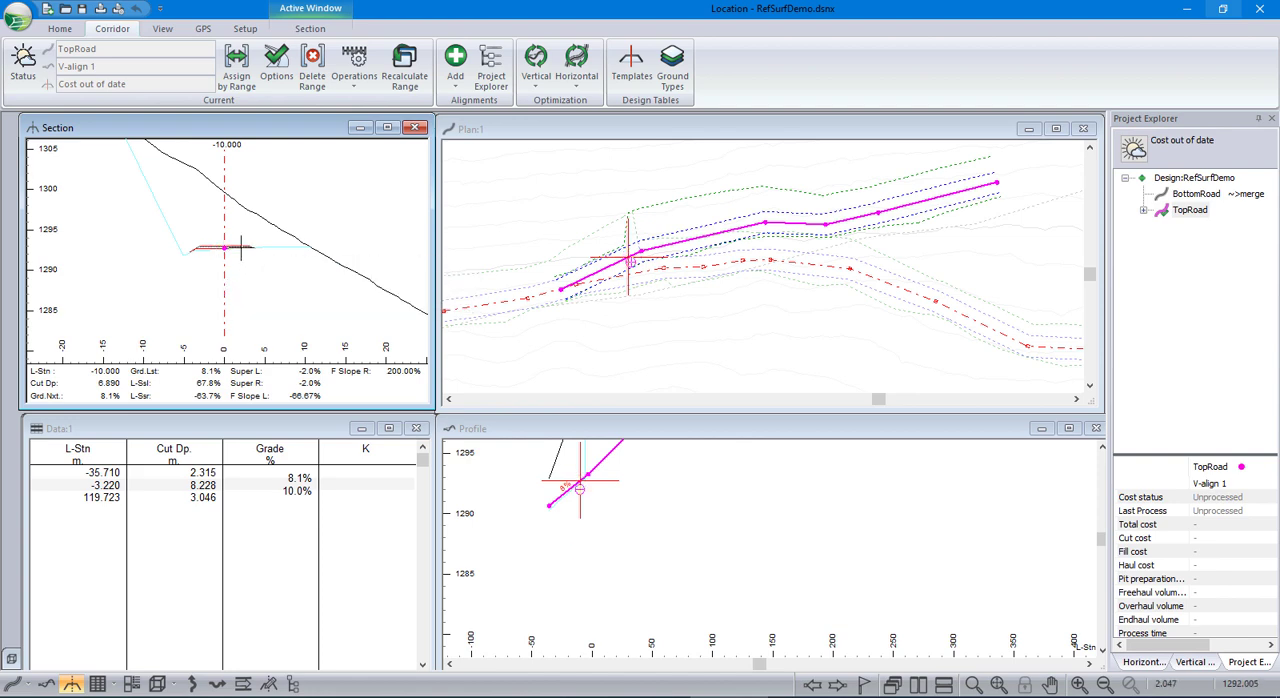
mouse_move(156, 189)
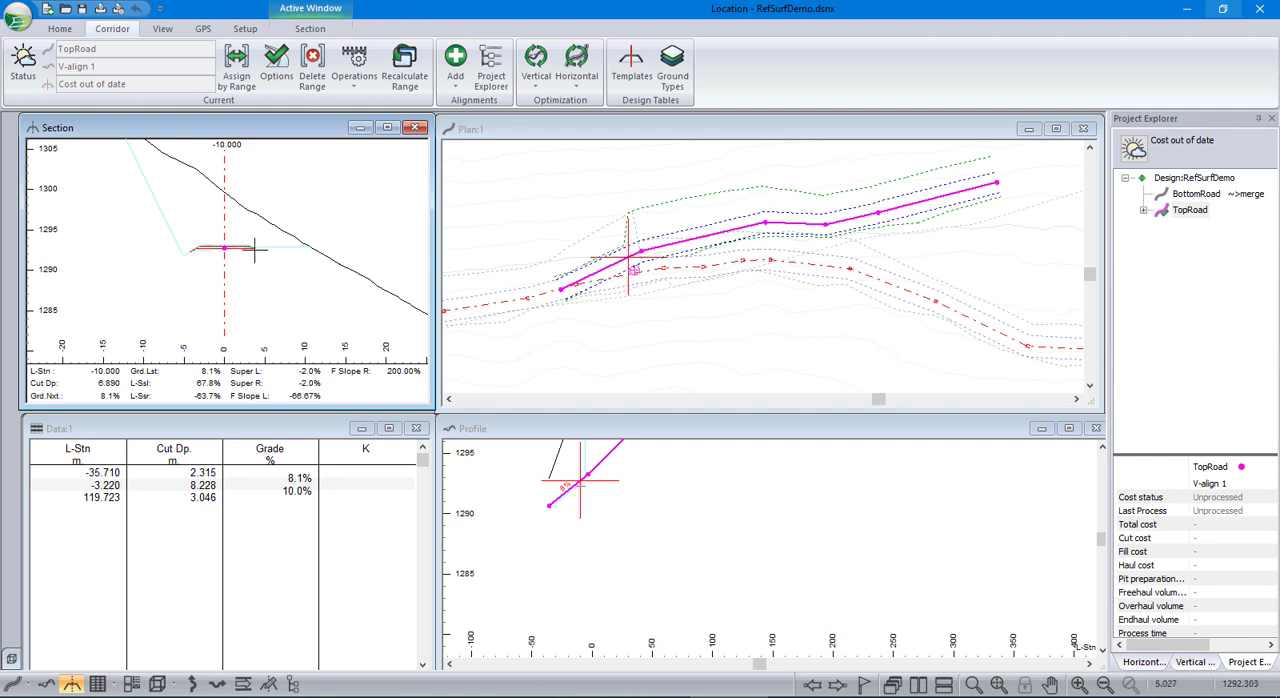
mouse_move(255, 248)
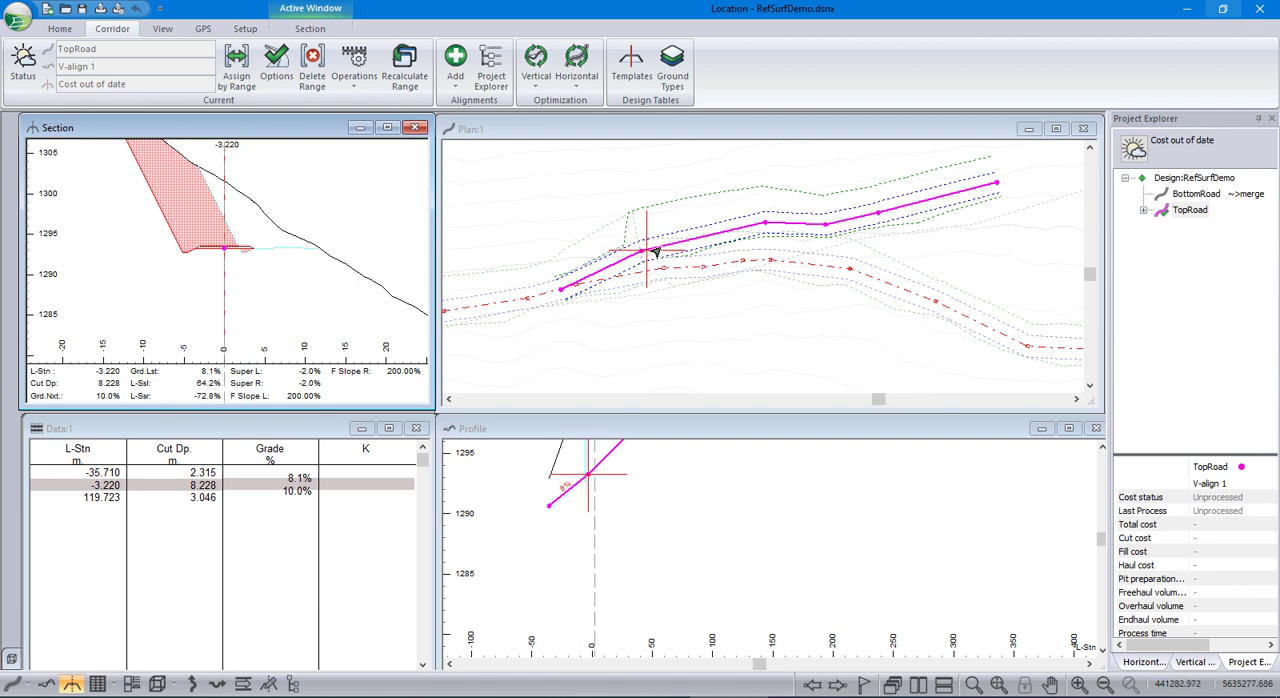
mouse_move(655, 253)
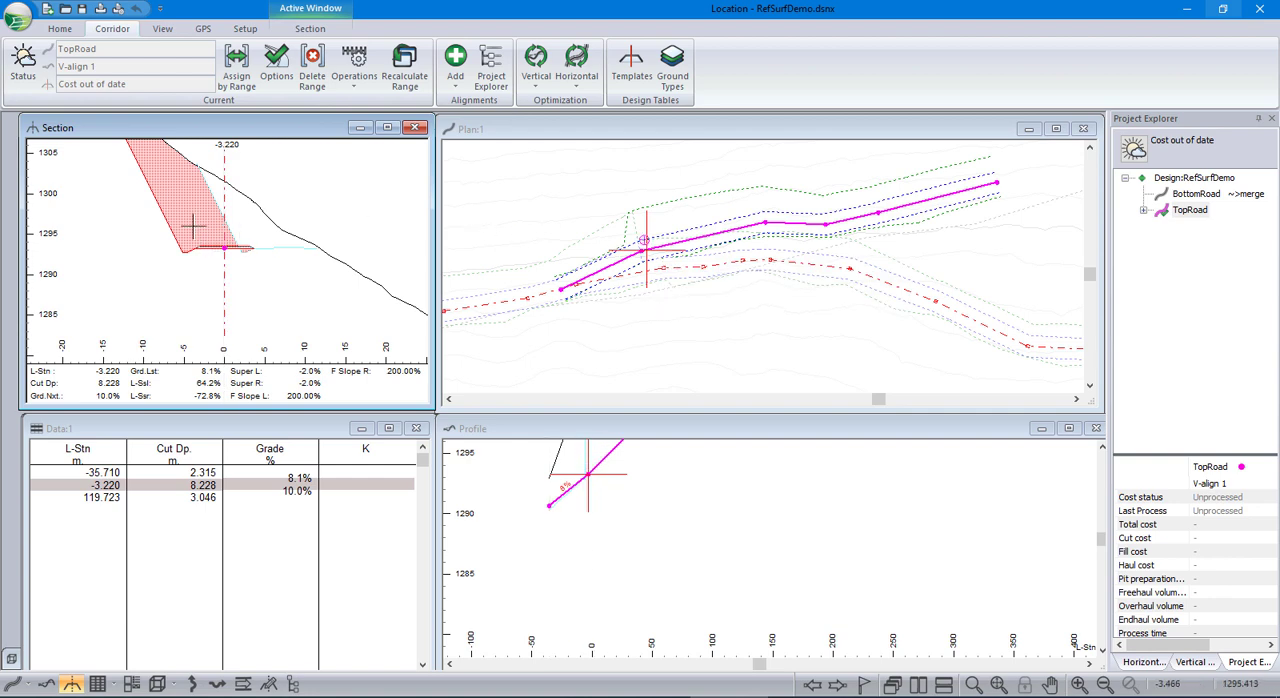
mouse_move(200, 240)
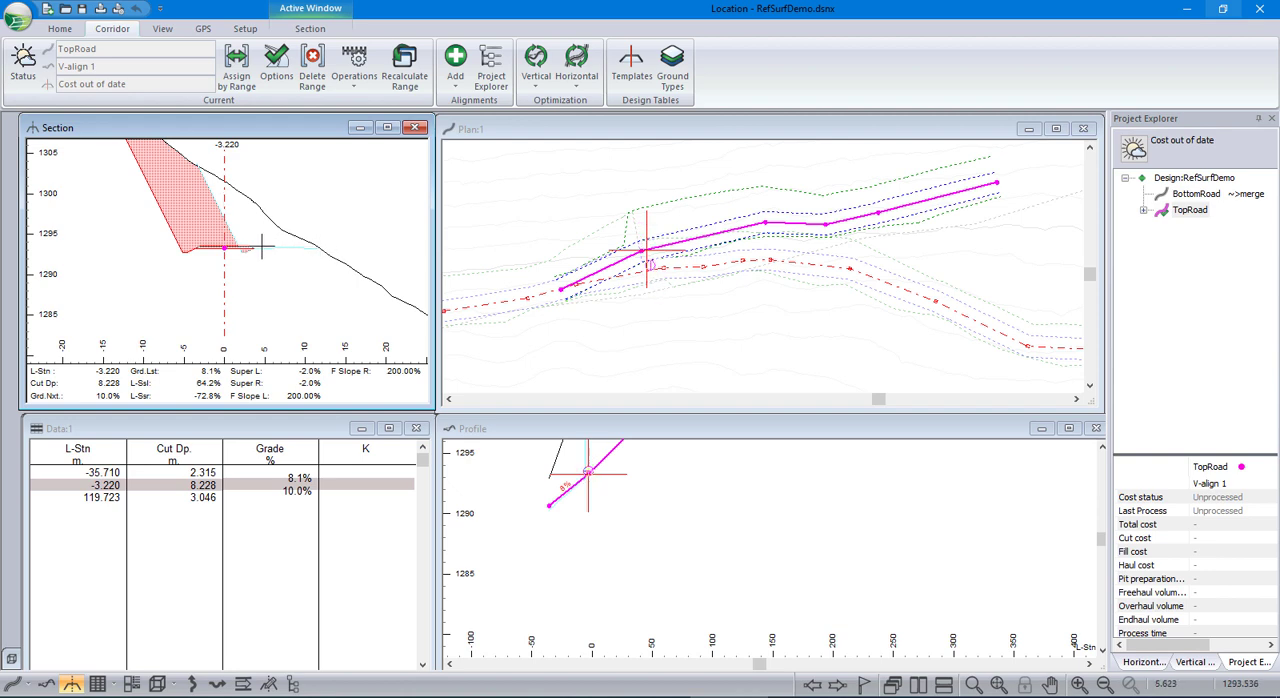
mouse_move(245, 260)
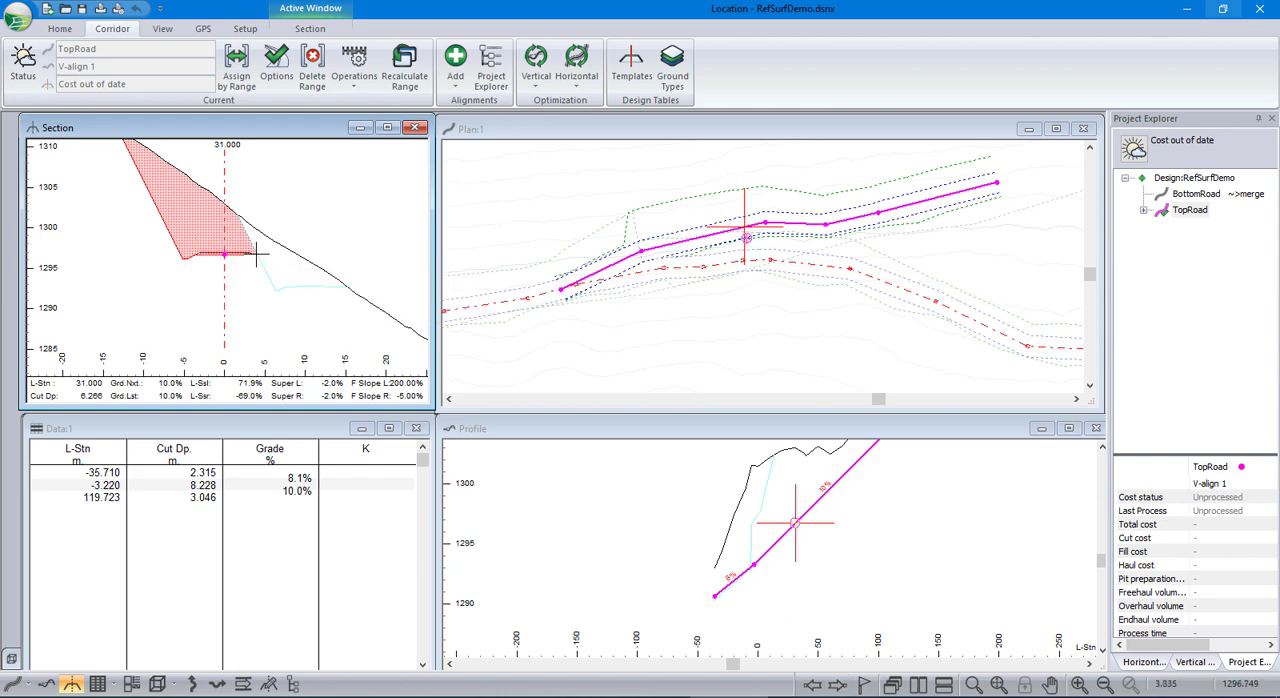
mouse_move(310, 290)
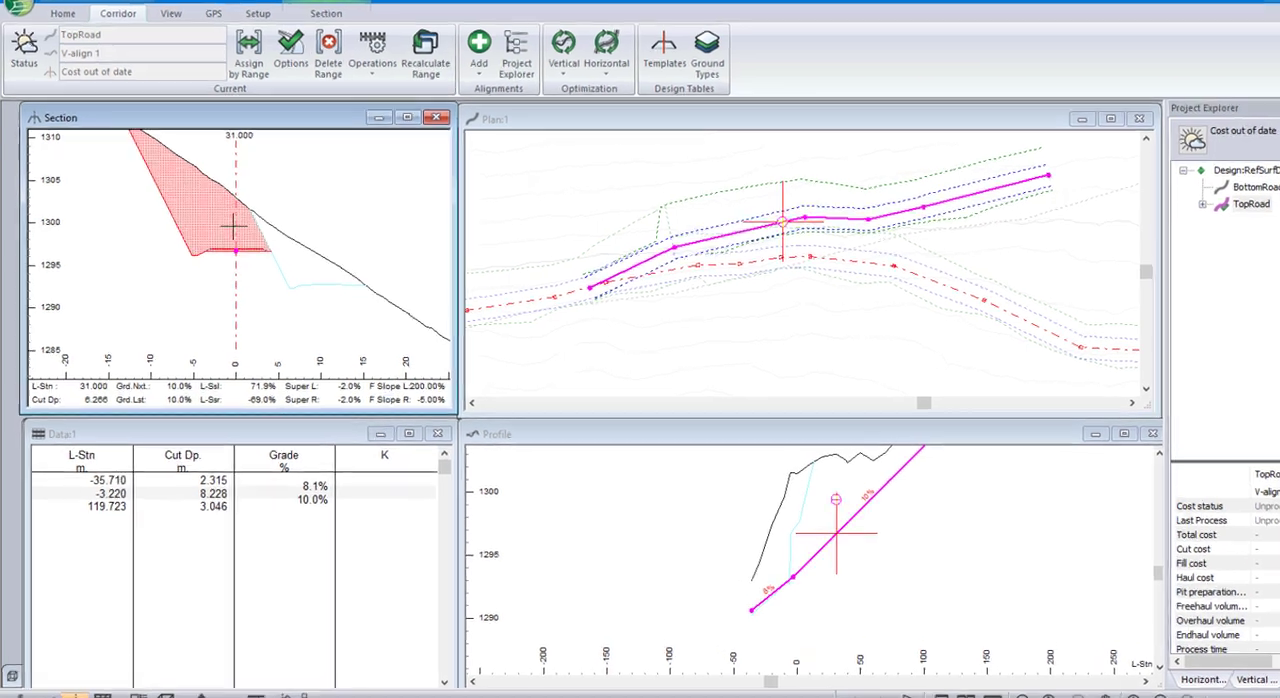
right_click(235, 227)
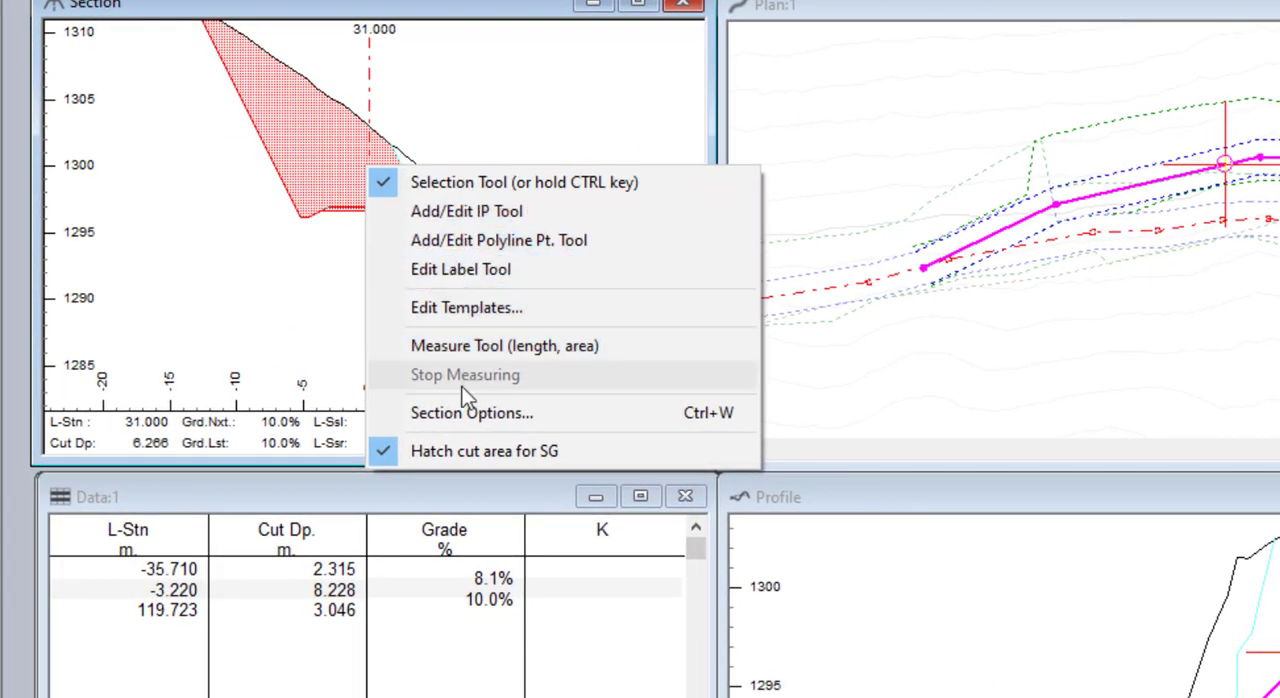
click(471, 412)
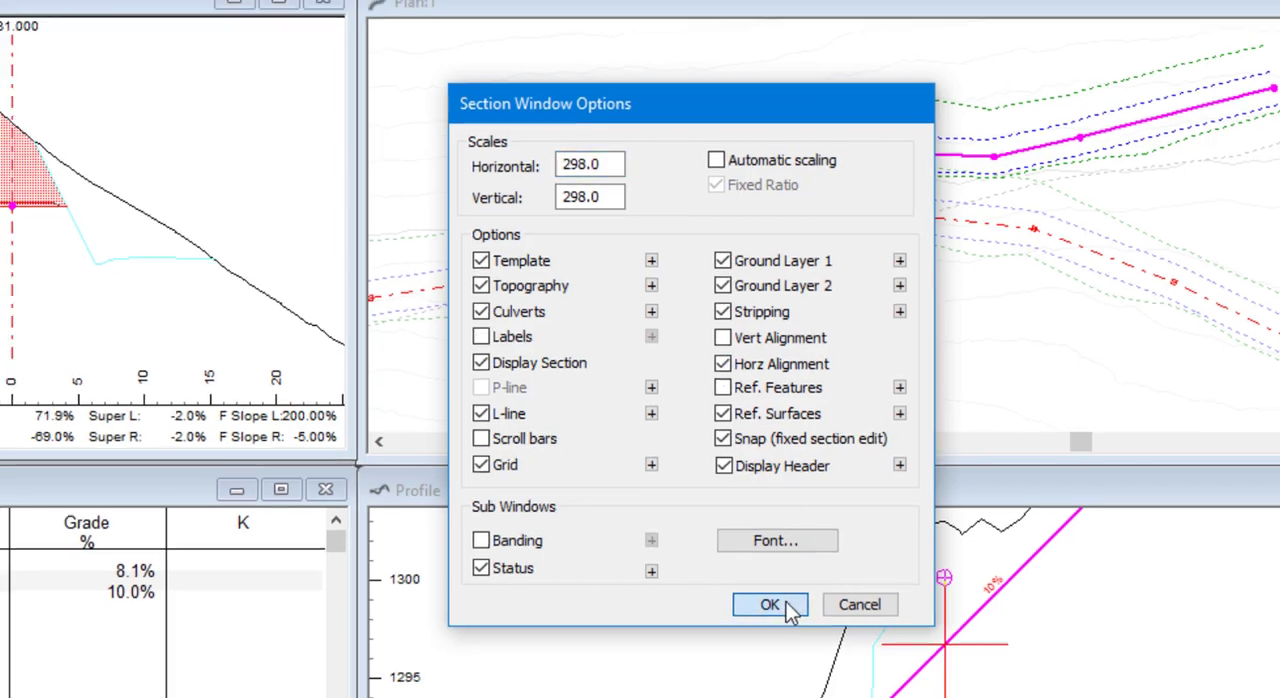
click(769, 604)
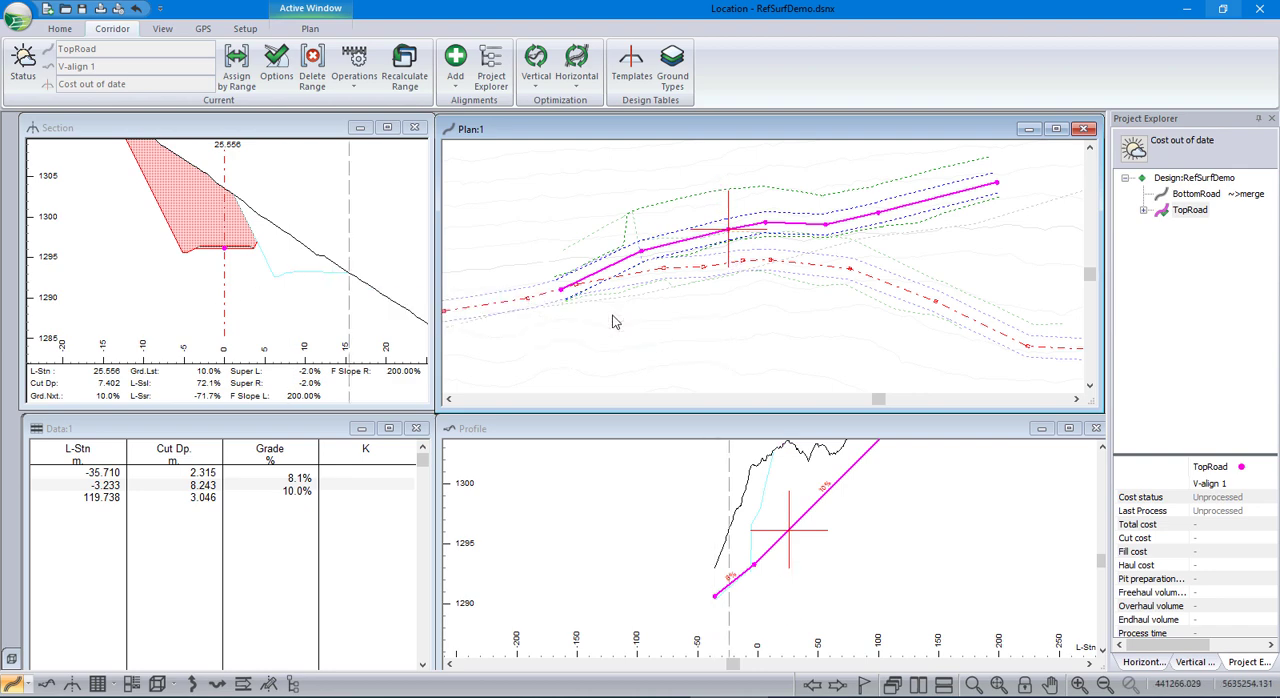
mouse_move(561, 254)
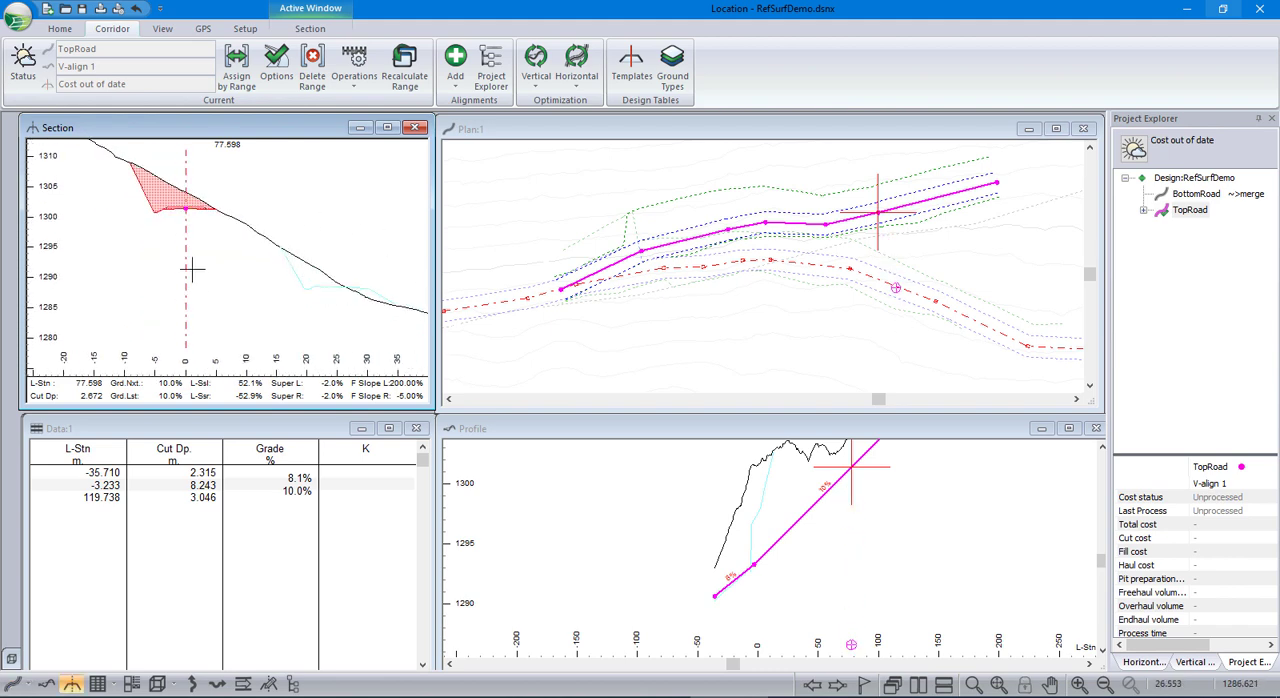
mouse_move(585, 380)
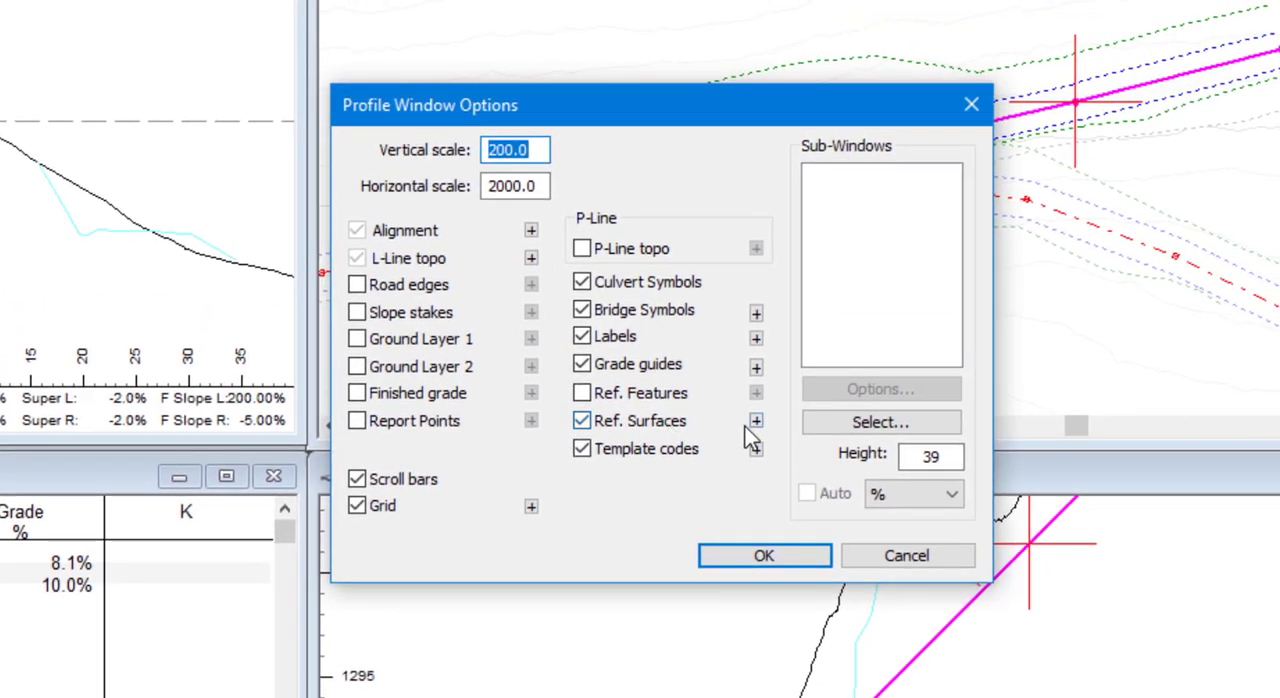
click(755, 420)
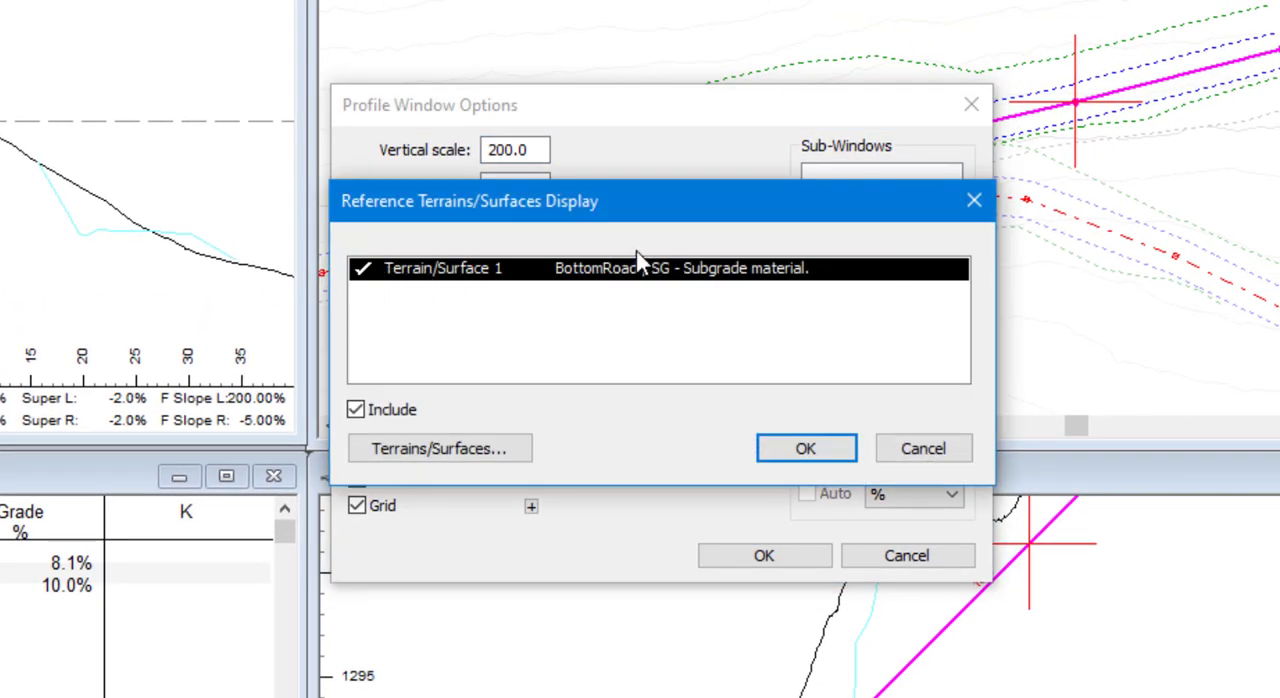
click(805, 447)
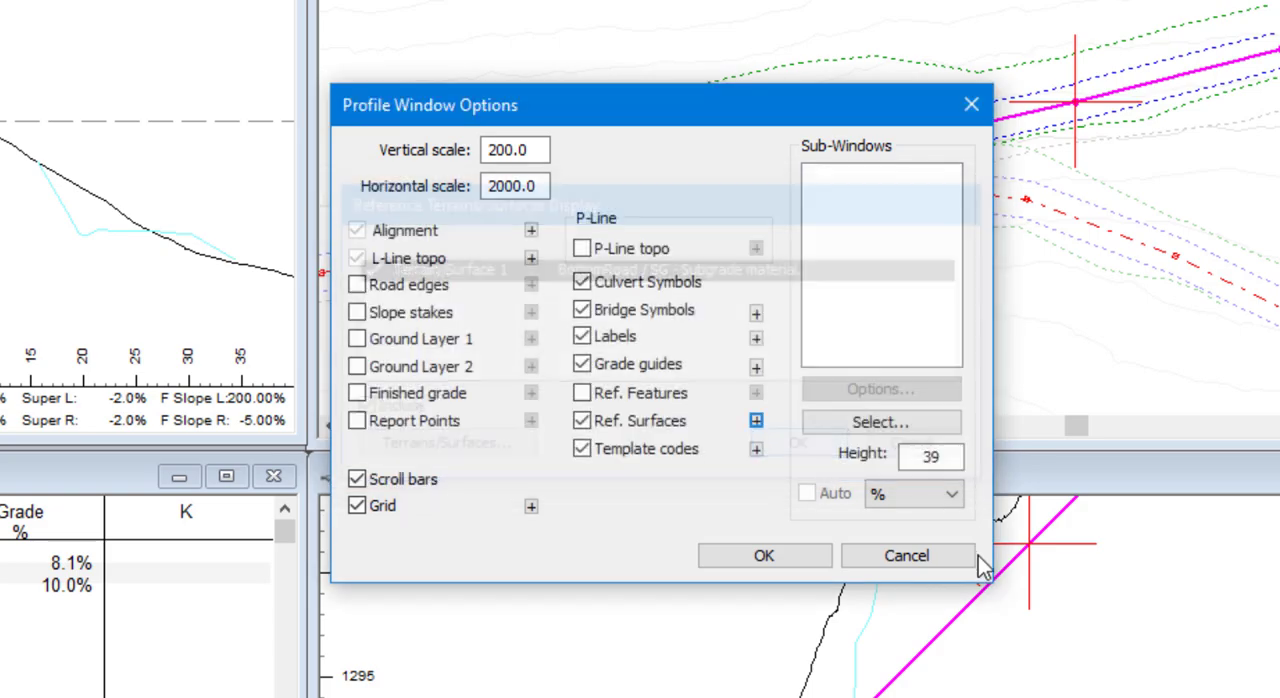
click(906, 555)
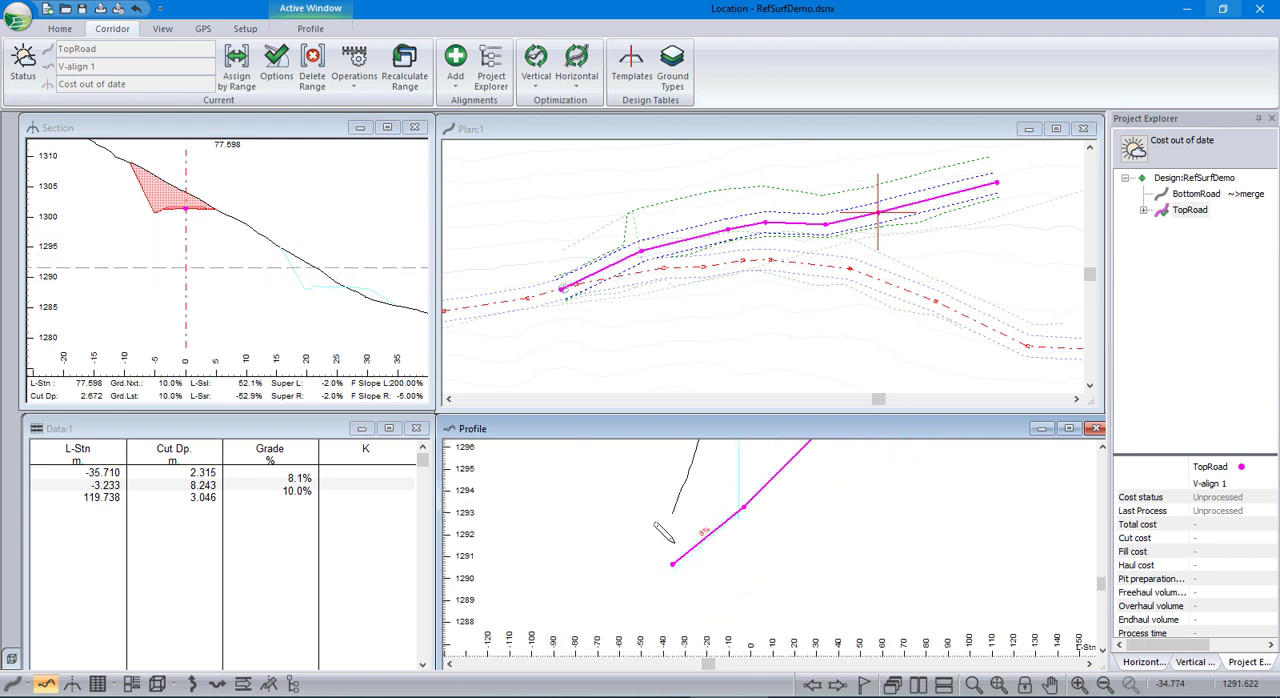
Step: Open the RefSurfDemo2.dsnx design file
click(673, 565)
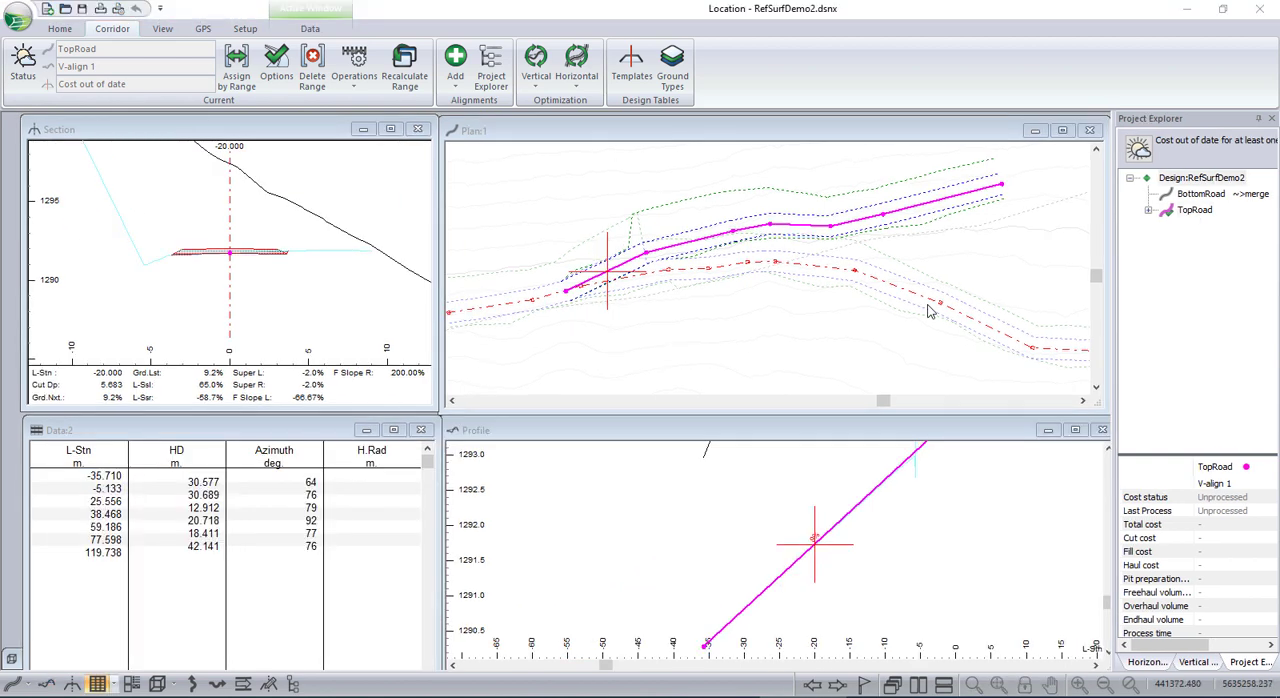
mouse_move(743, 511)
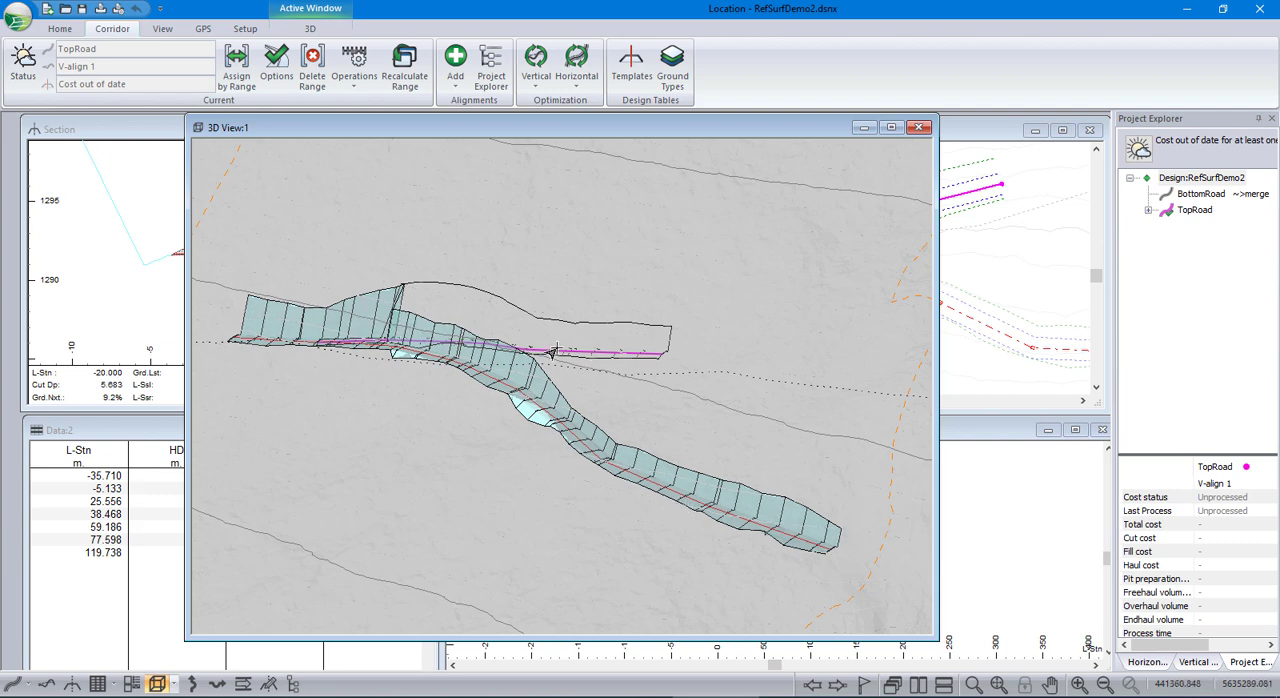
mouse_move(549, 346)
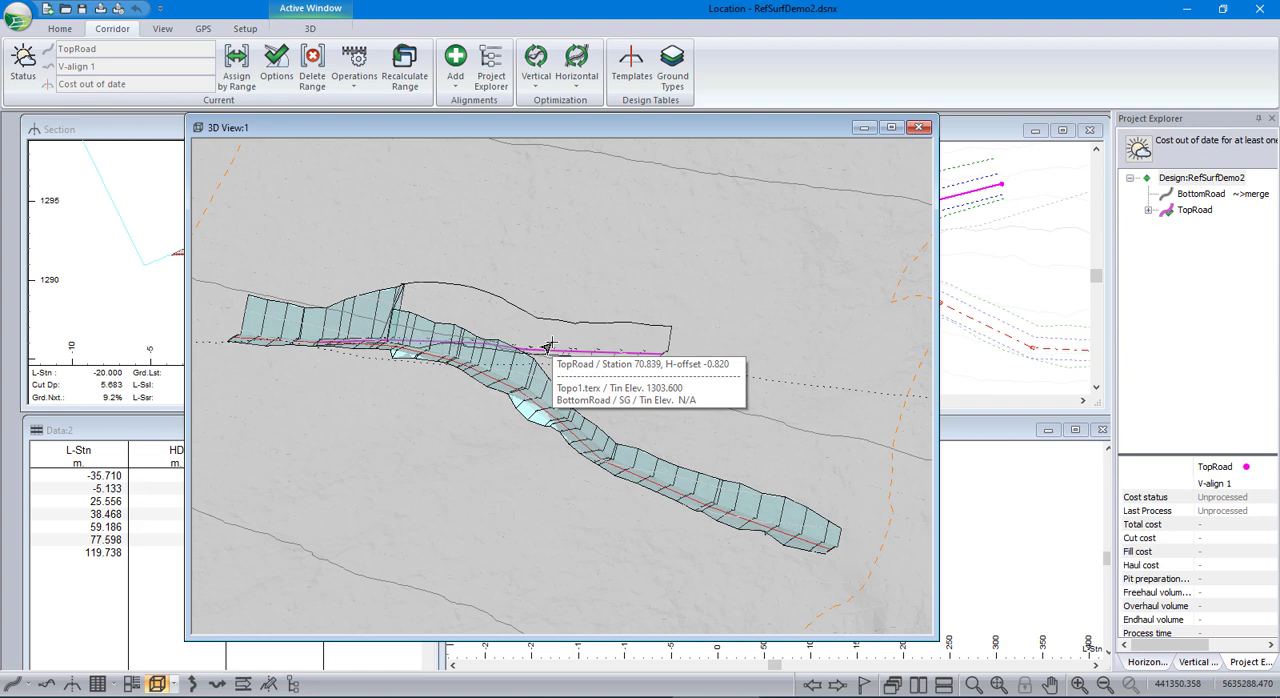
mouse_move(276, 67)
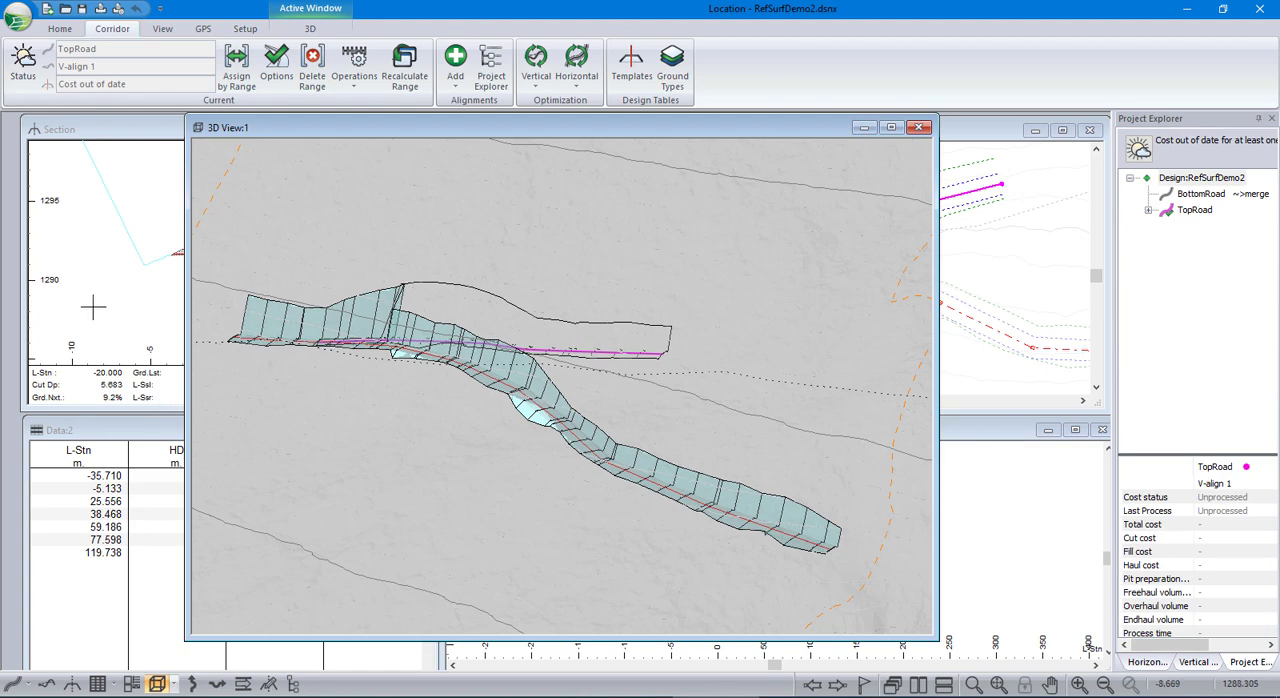
Step: Add TopRoad's SG - Subgrade material corridor surface to the 3D view's reference surfaces
right_click(682, 281)
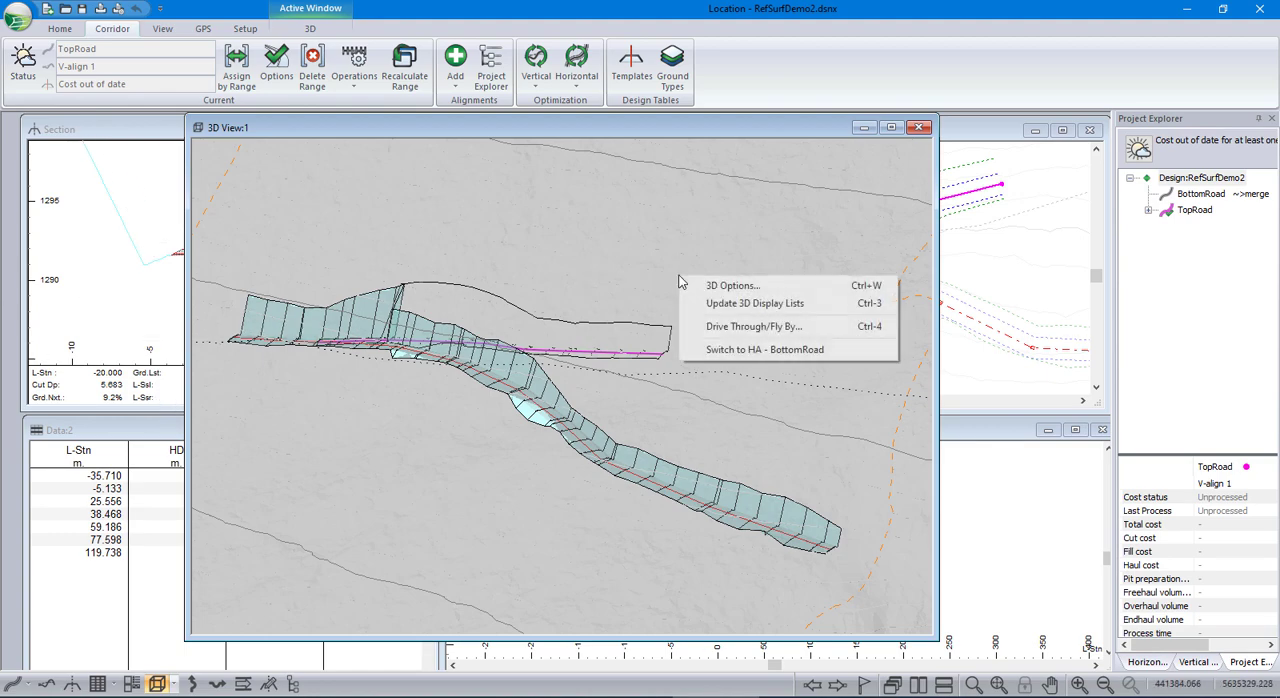
click(732, 285)
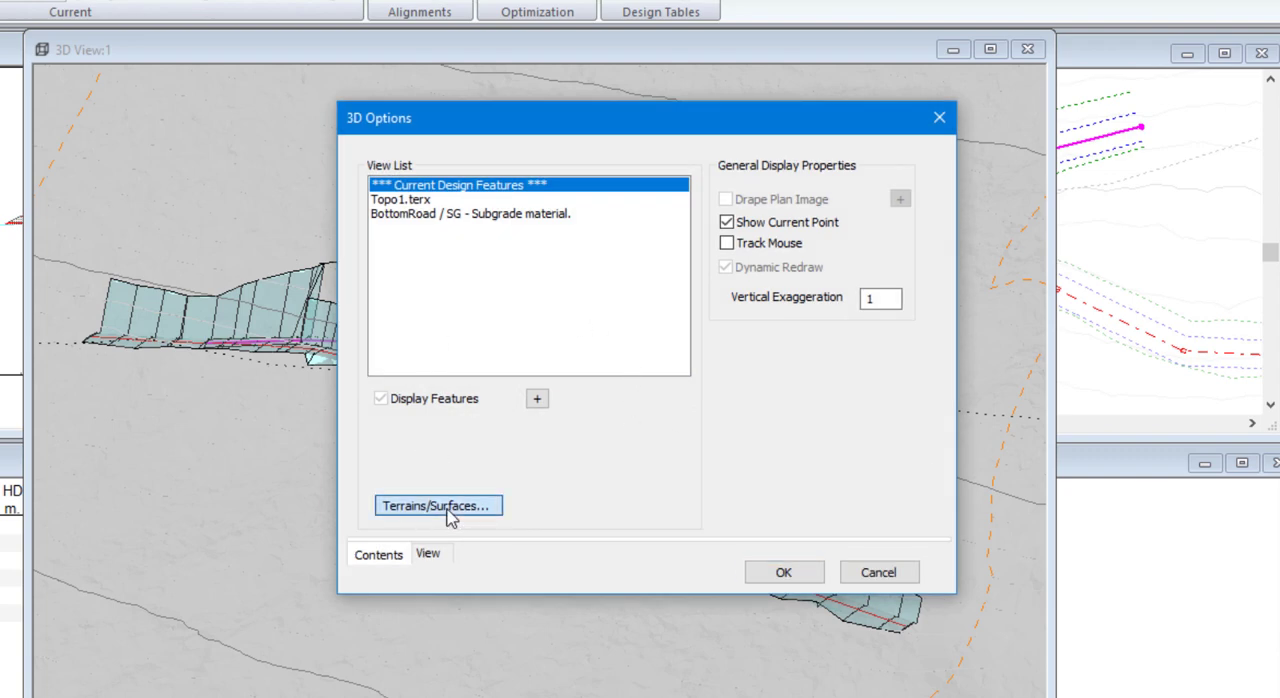
click(437, 505)
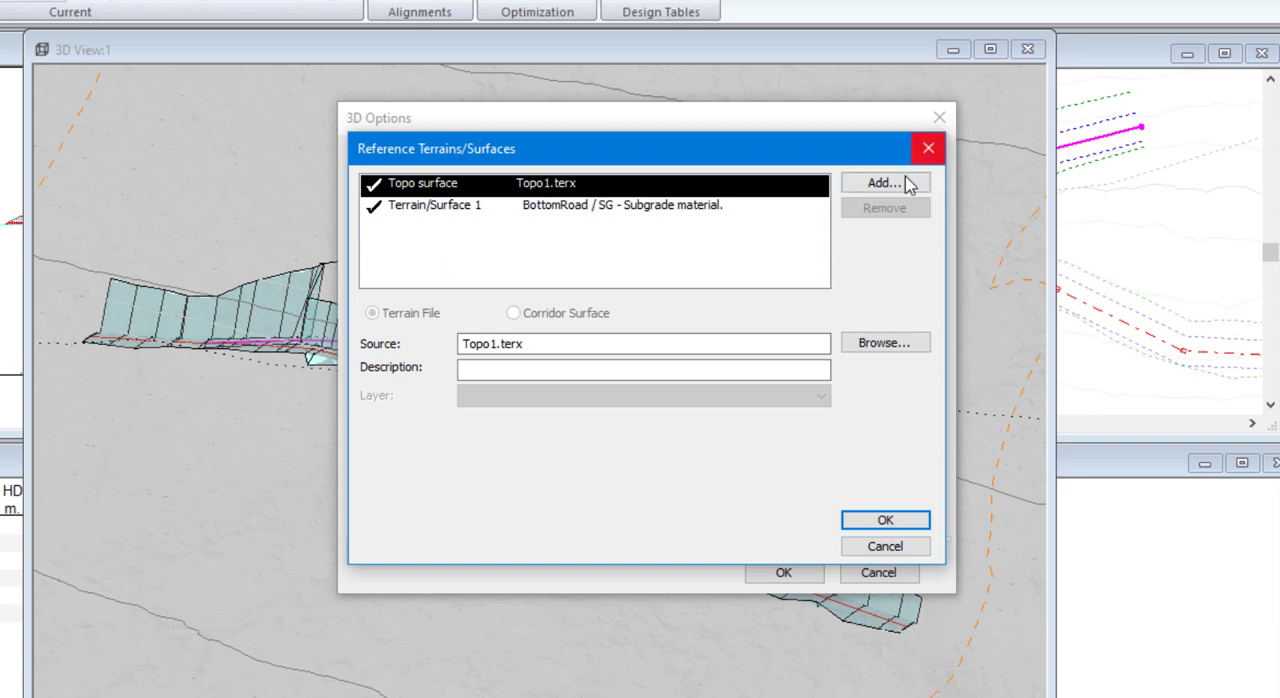
click(884, 182)
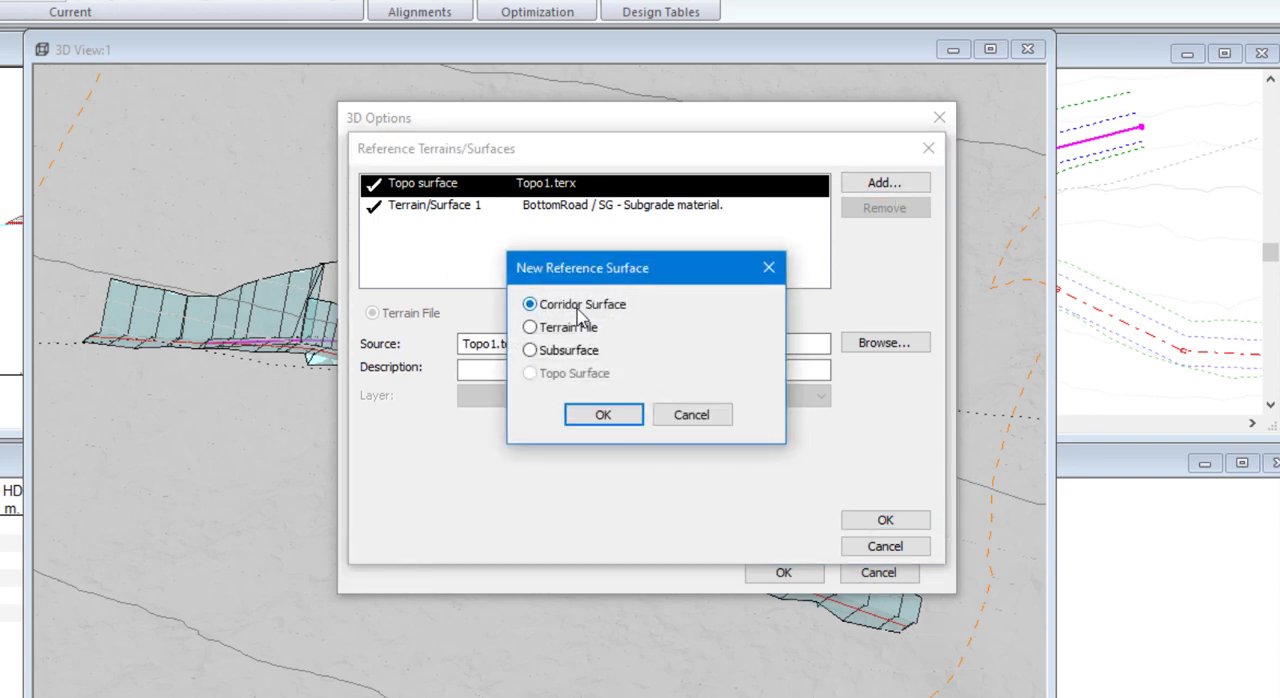
click(602, 414)
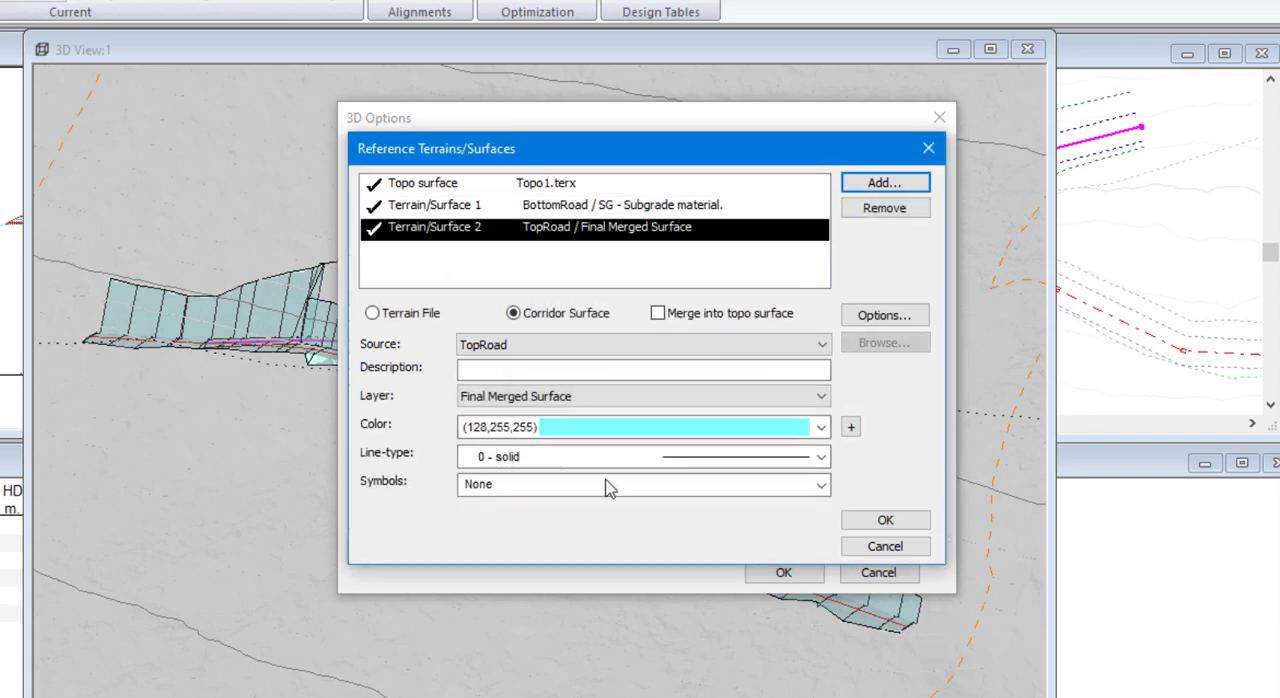
click(640, 345)
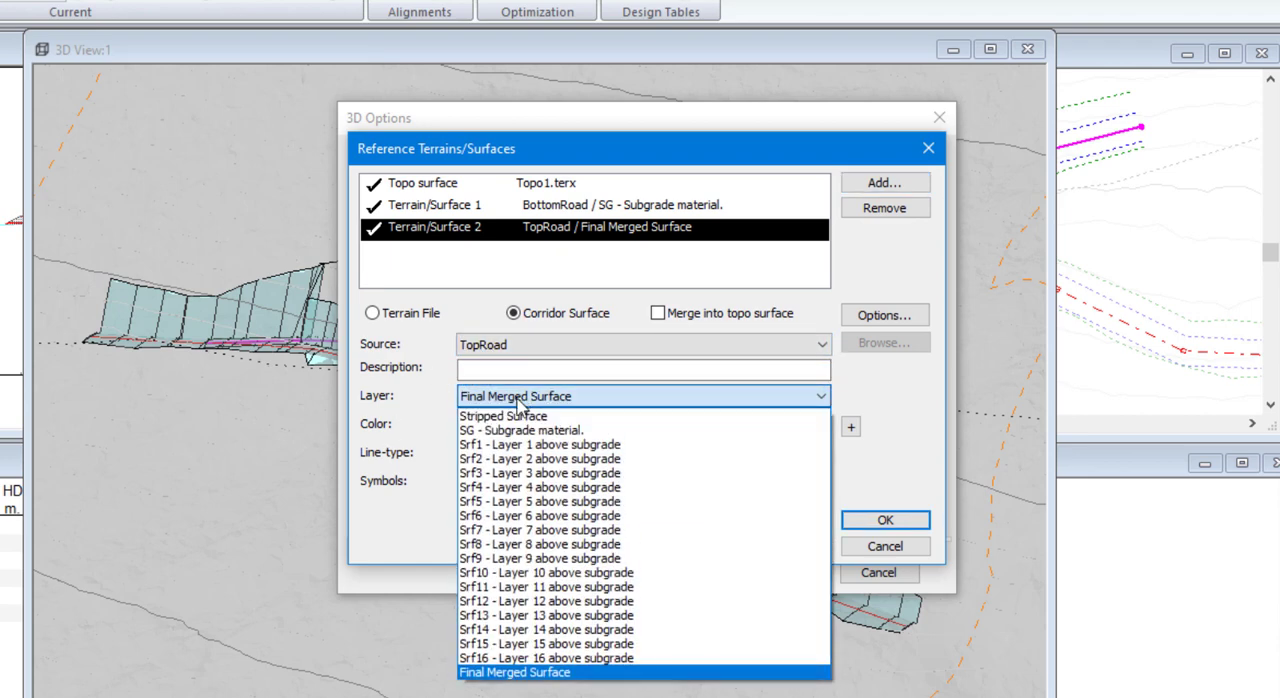
click(537, 430)
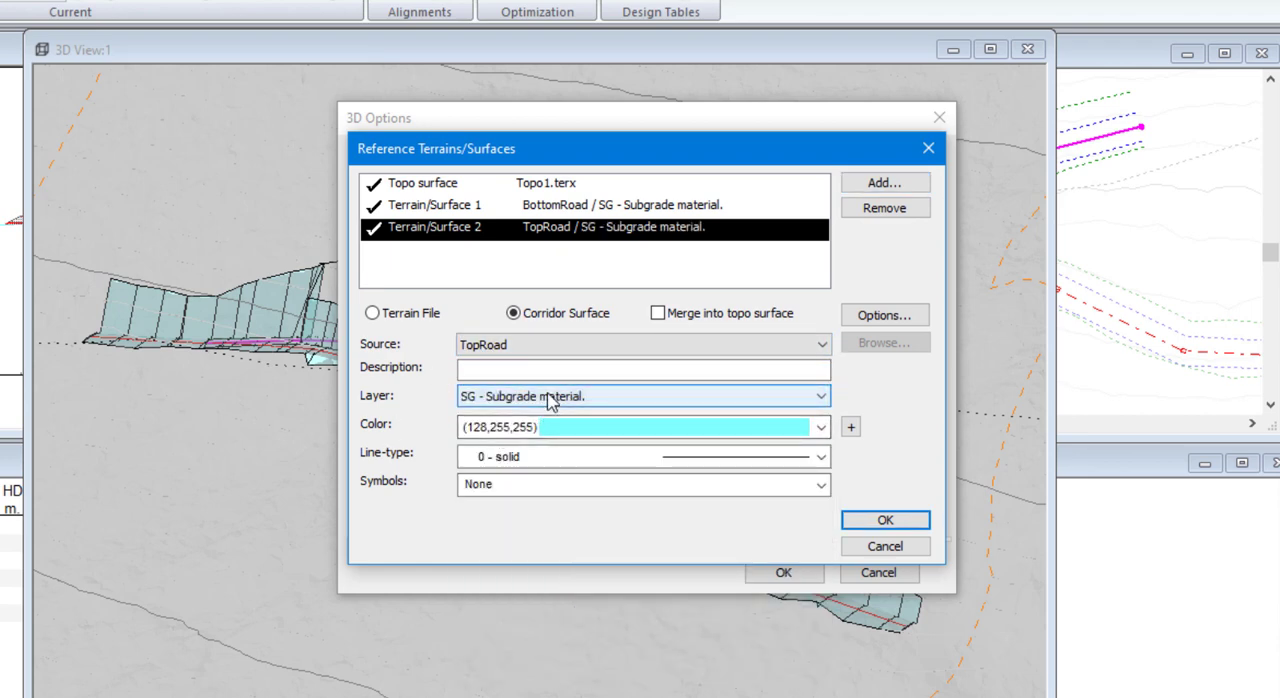
click(821, 427)
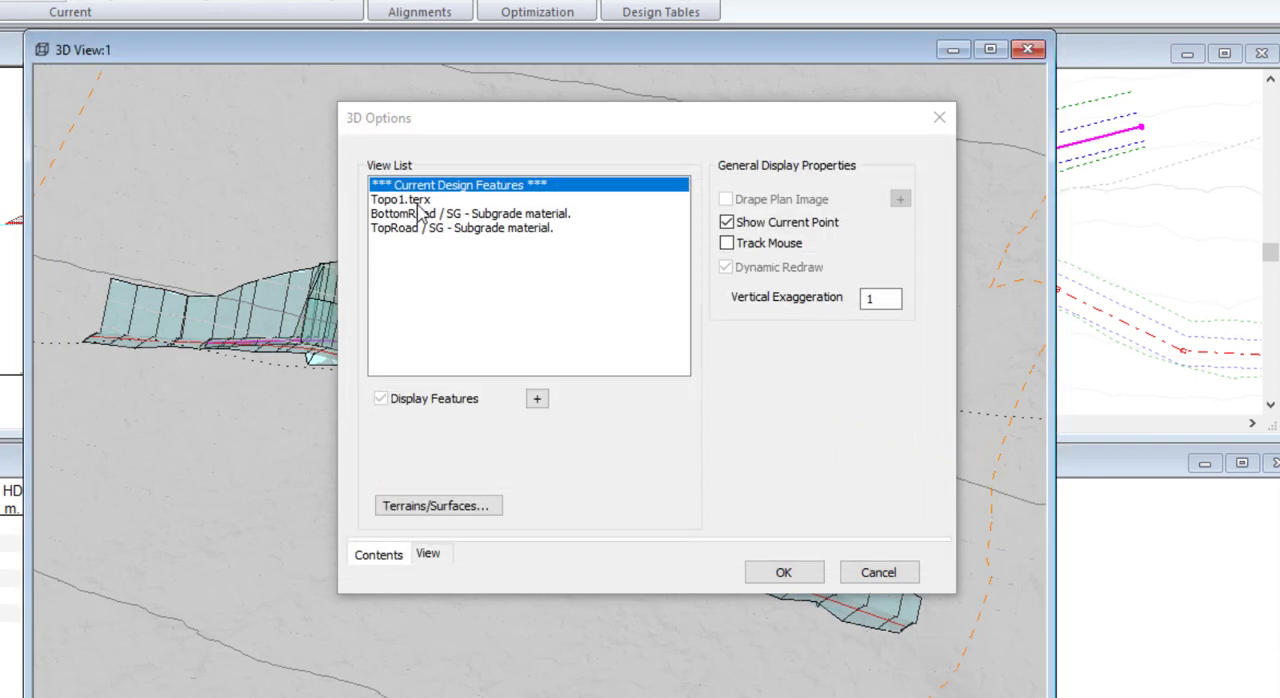
Step: Colour TopRoad's SG subgrade surface green (51,204,153) and orbit to view both surfaces
click(470, 213)
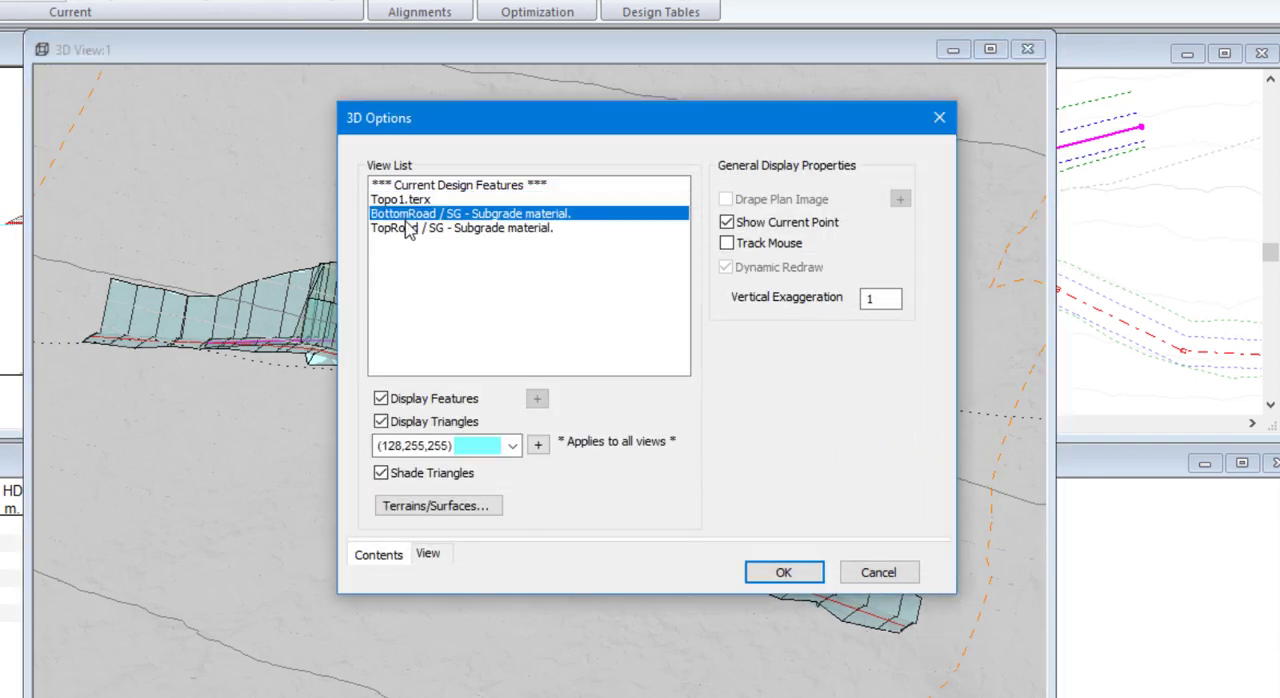
click(460, 228)
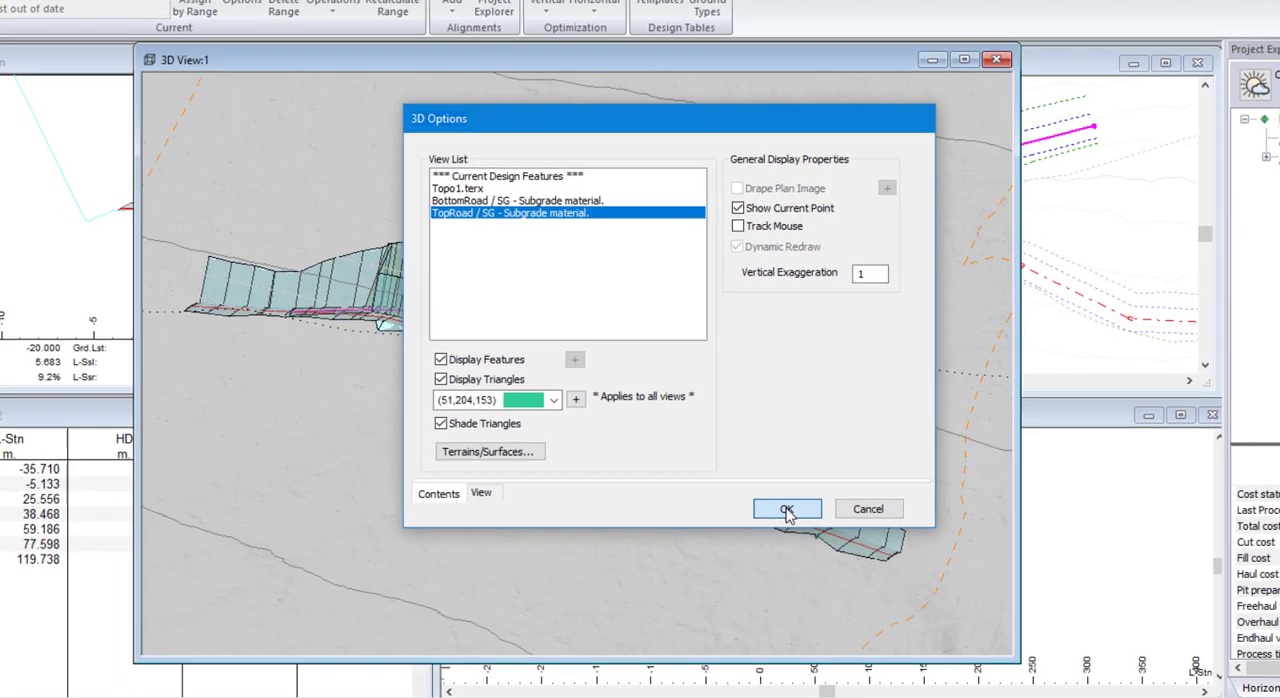
click(786, 509)
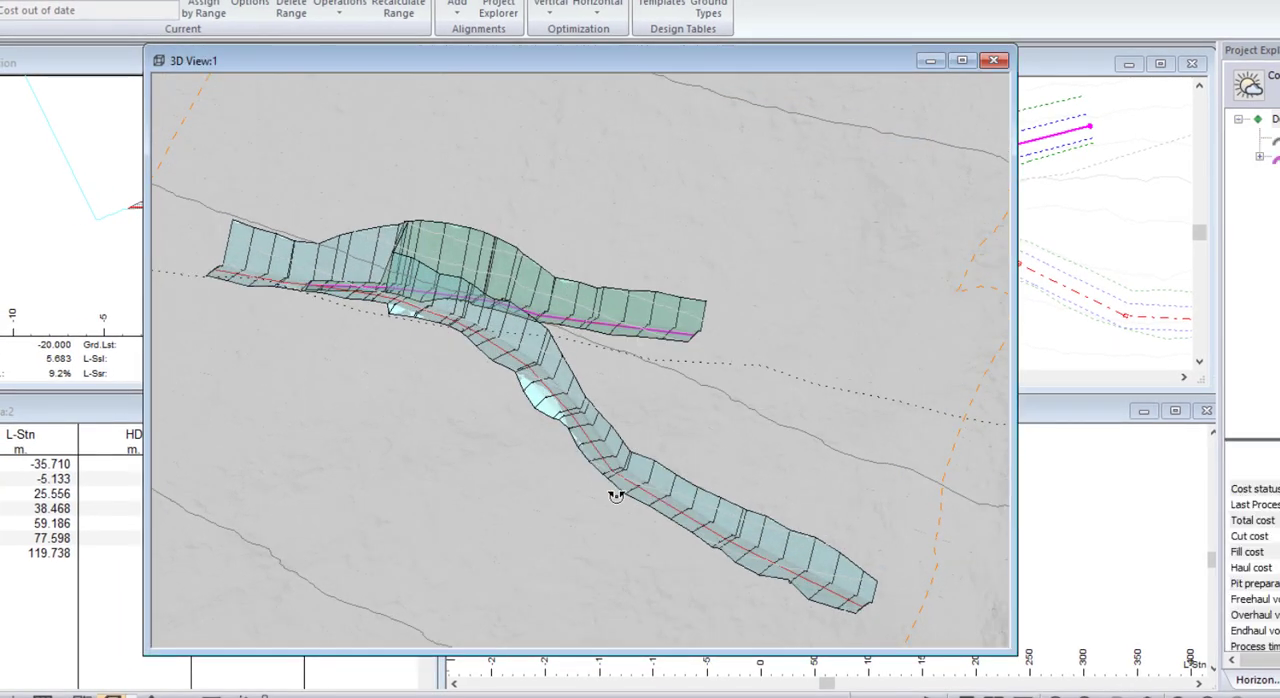
drag(615, 498, 540, 510)
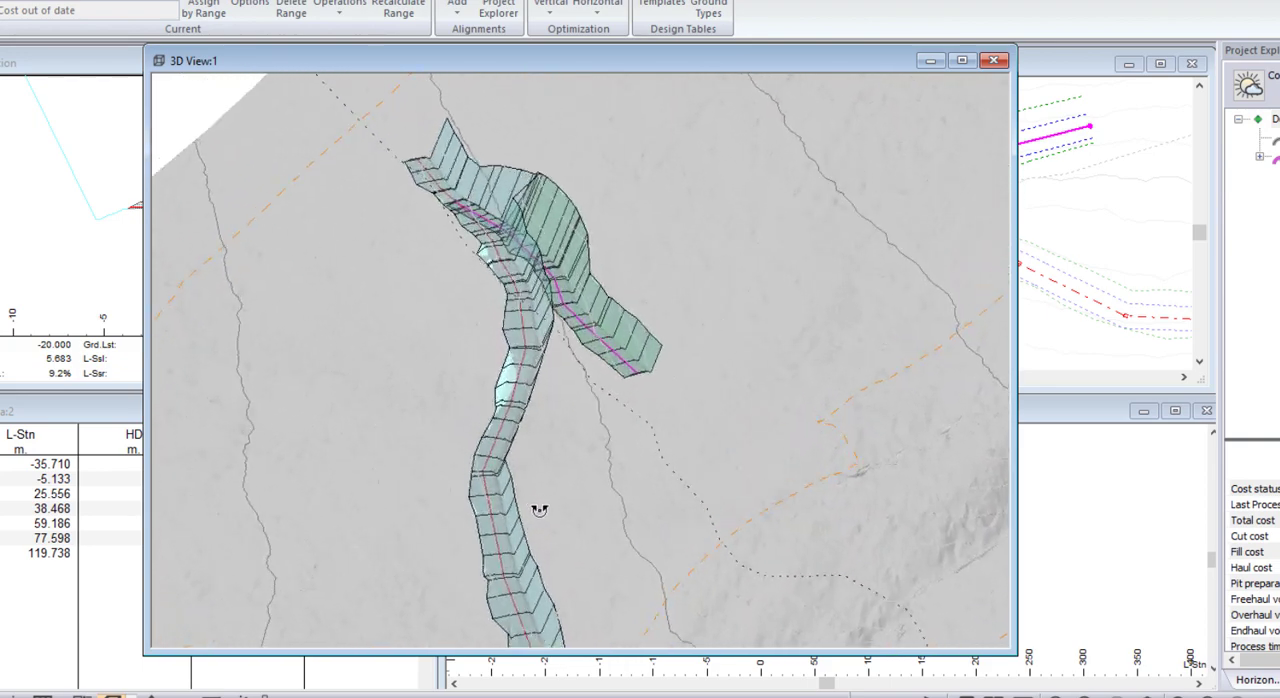
drag(540, 510, 610, 475)
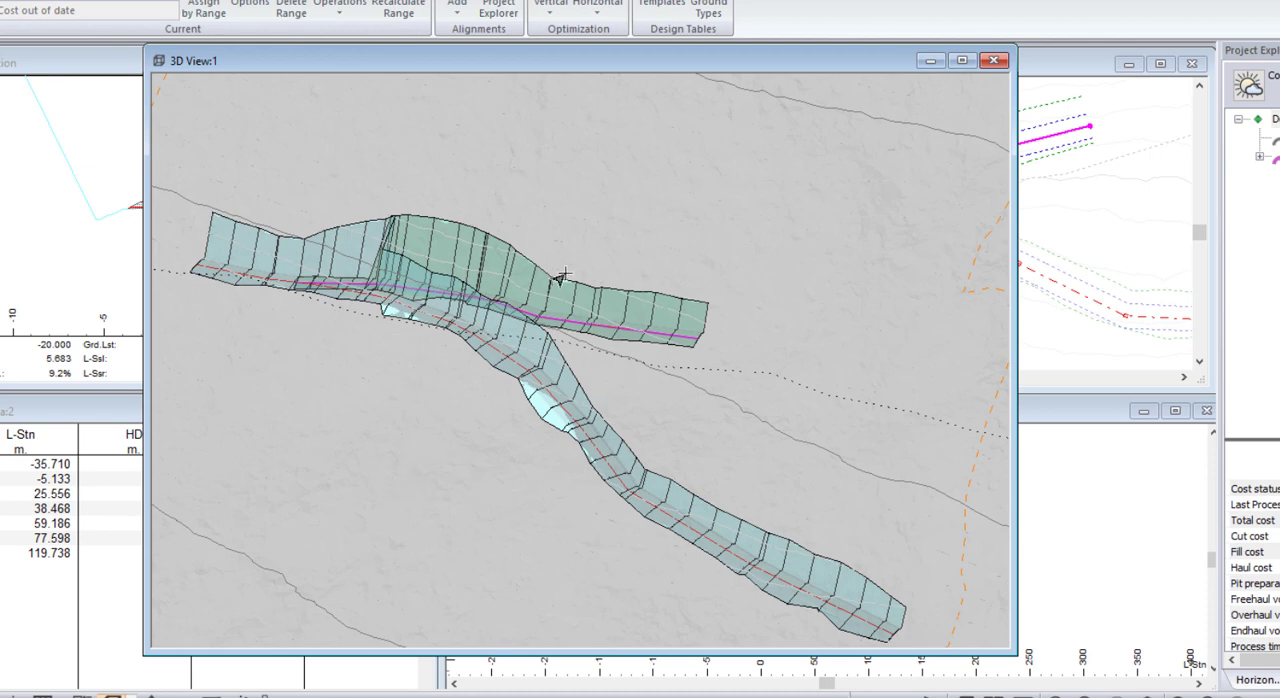
Step: Turn off Display Triangles for Topo1.terx in the 3D Options
right_click(560, 277)
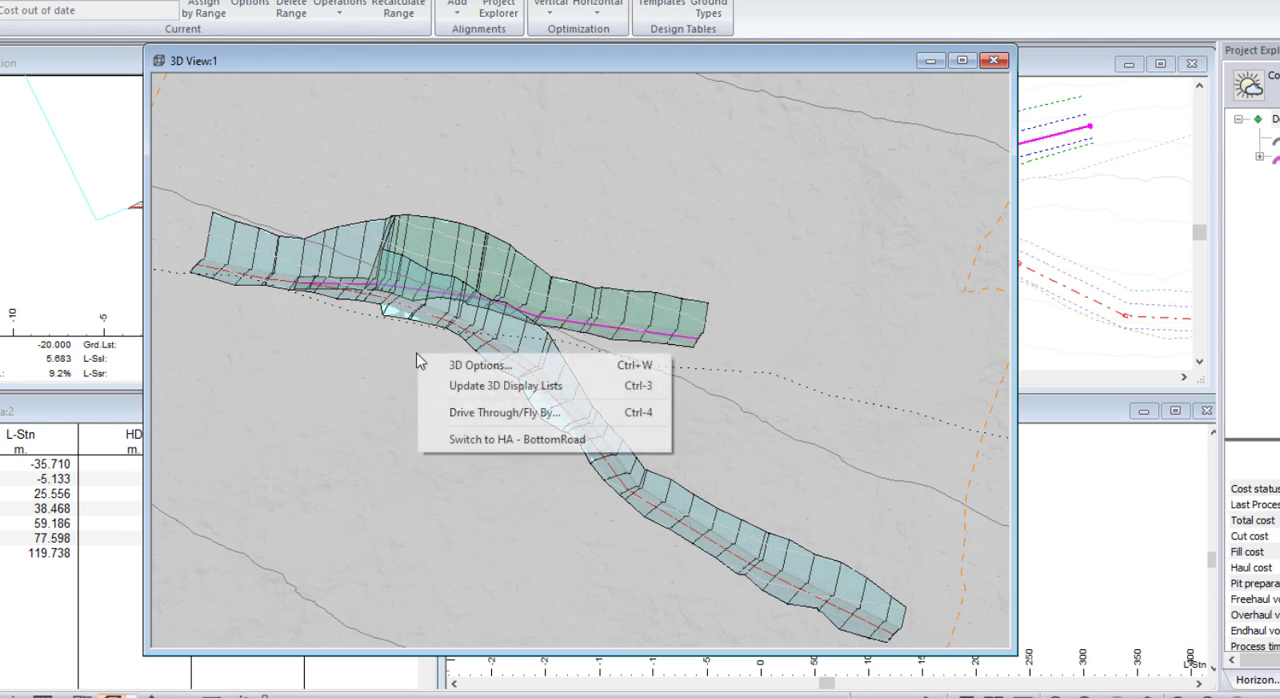
click(480, 364)
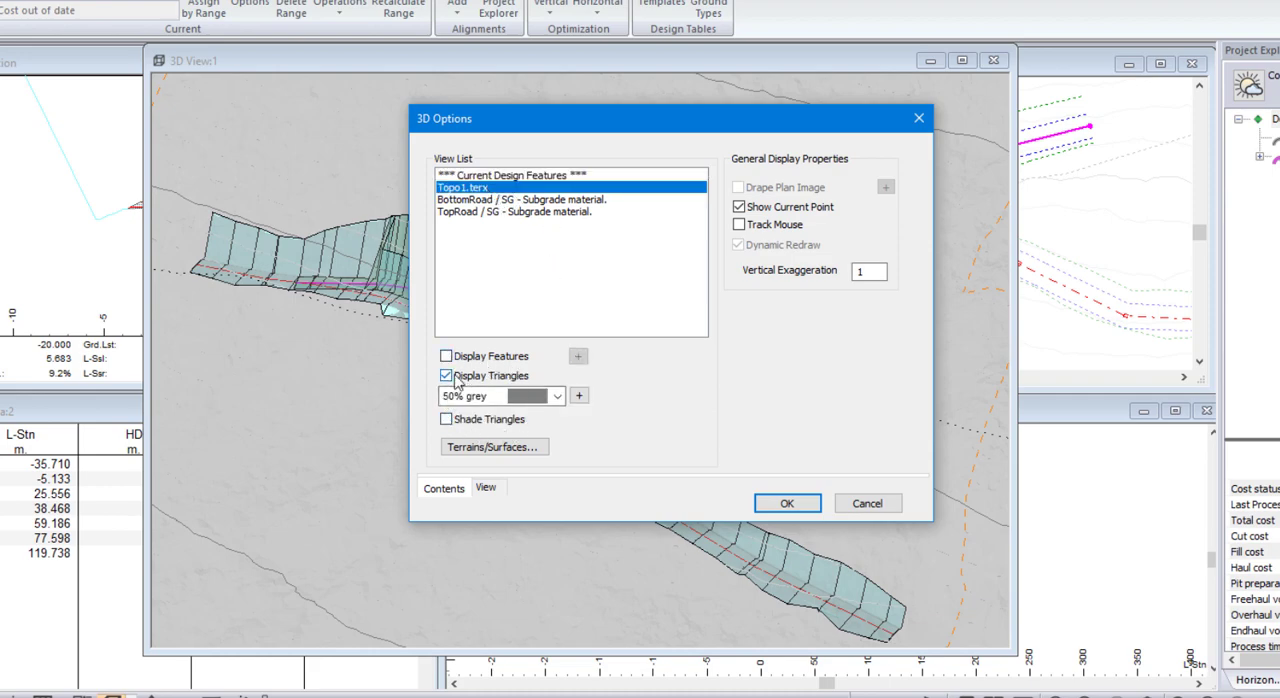
click(786, 503)
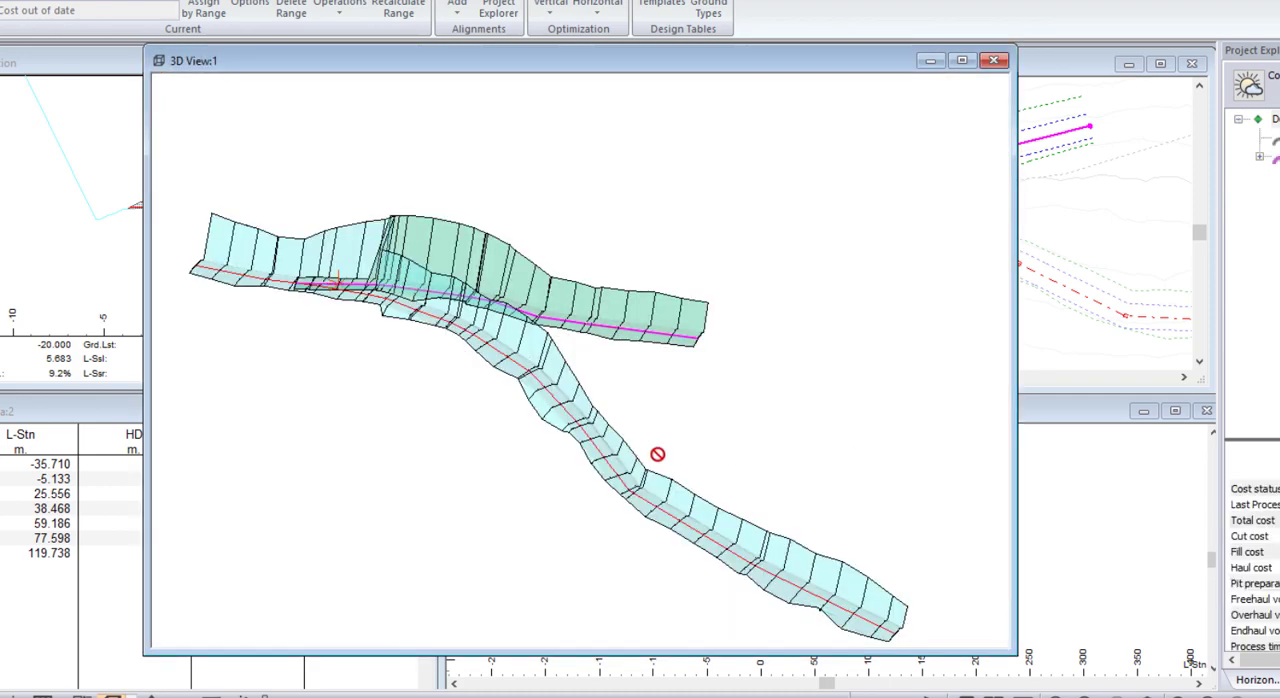
Step: Zoom and orbit the 3D view to examine where the two corridor surfaces overlap
drag(657, 454, 568, 423)
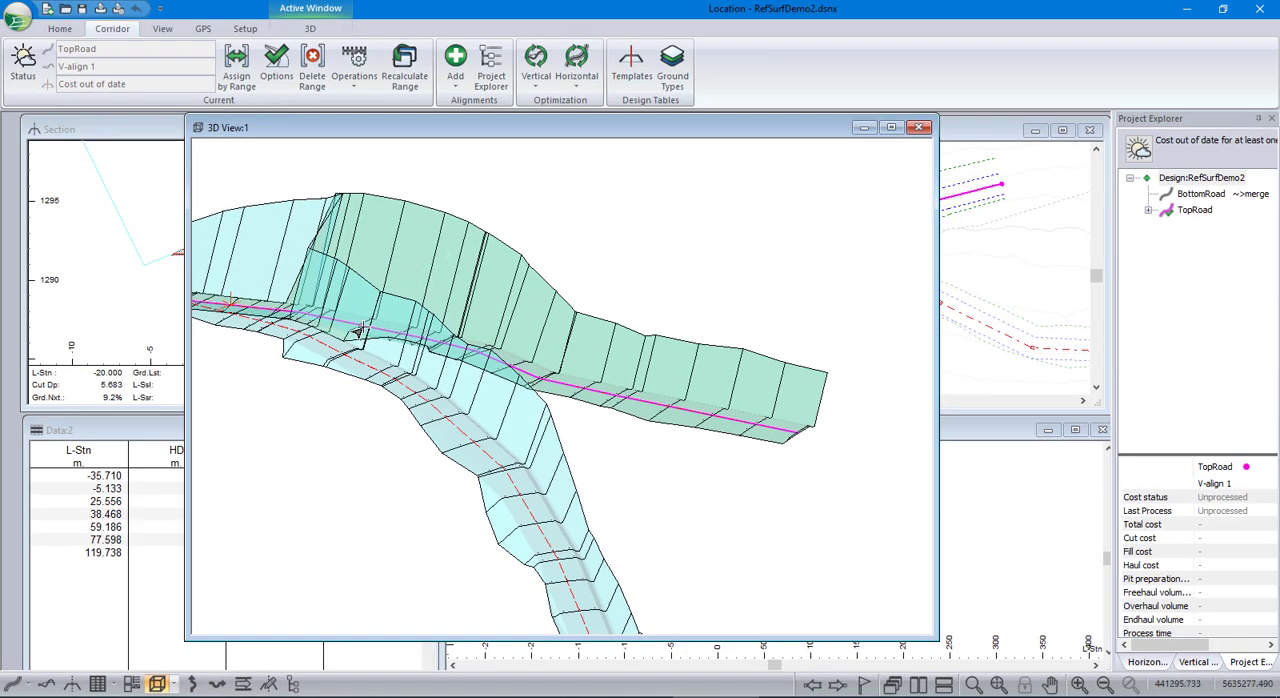
mouse_move(560, 568)
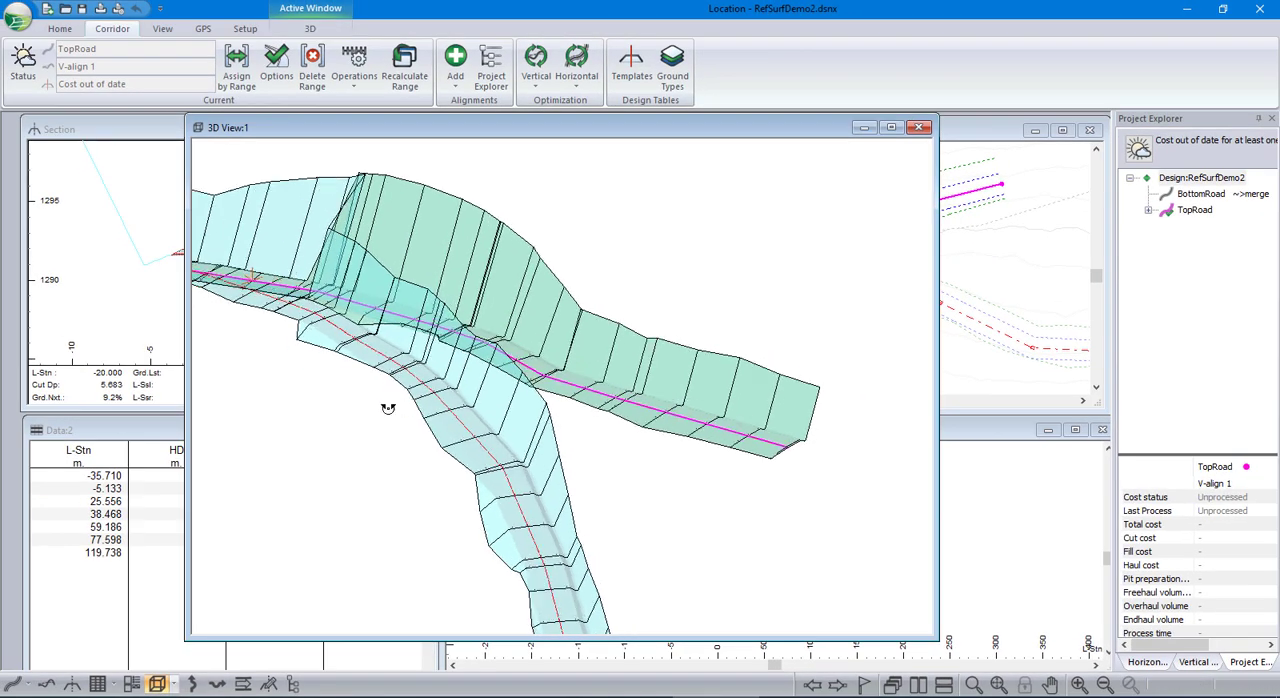
drag(388, 408, 329, 385)
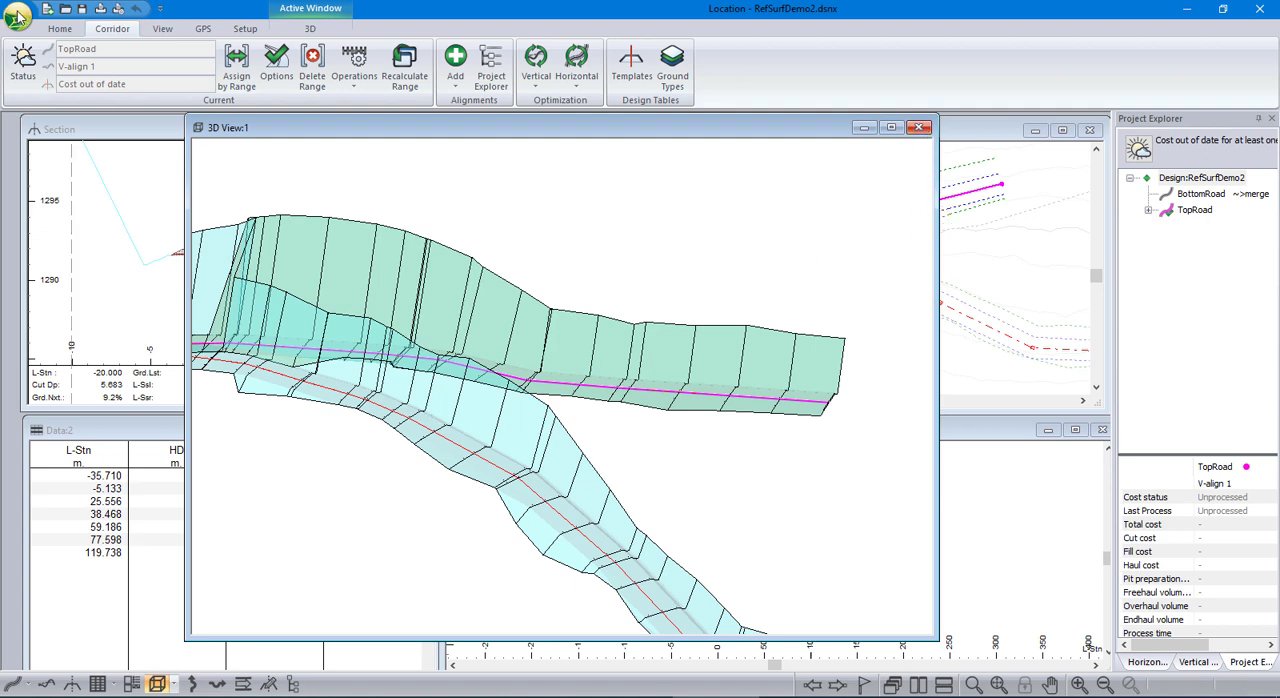
click(17, 8)
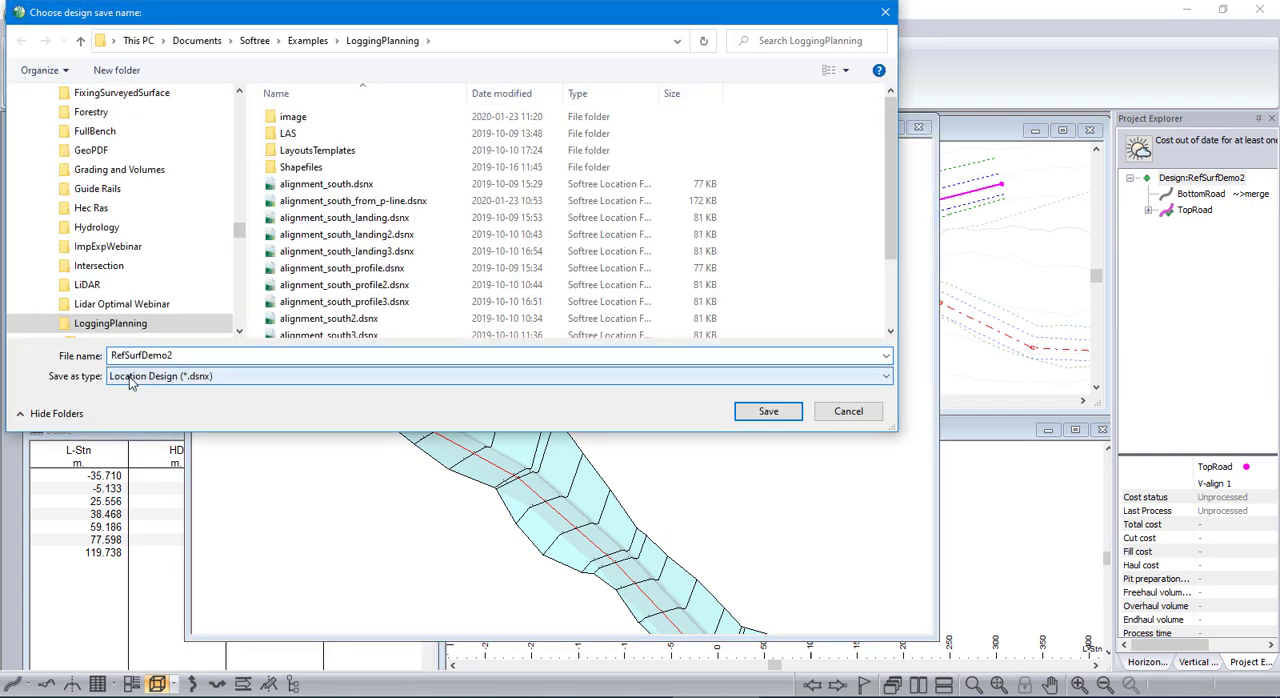
Step: Save the design as RefSurfDemo2 in Location Design (*.dsnx) format
click(881, 376)
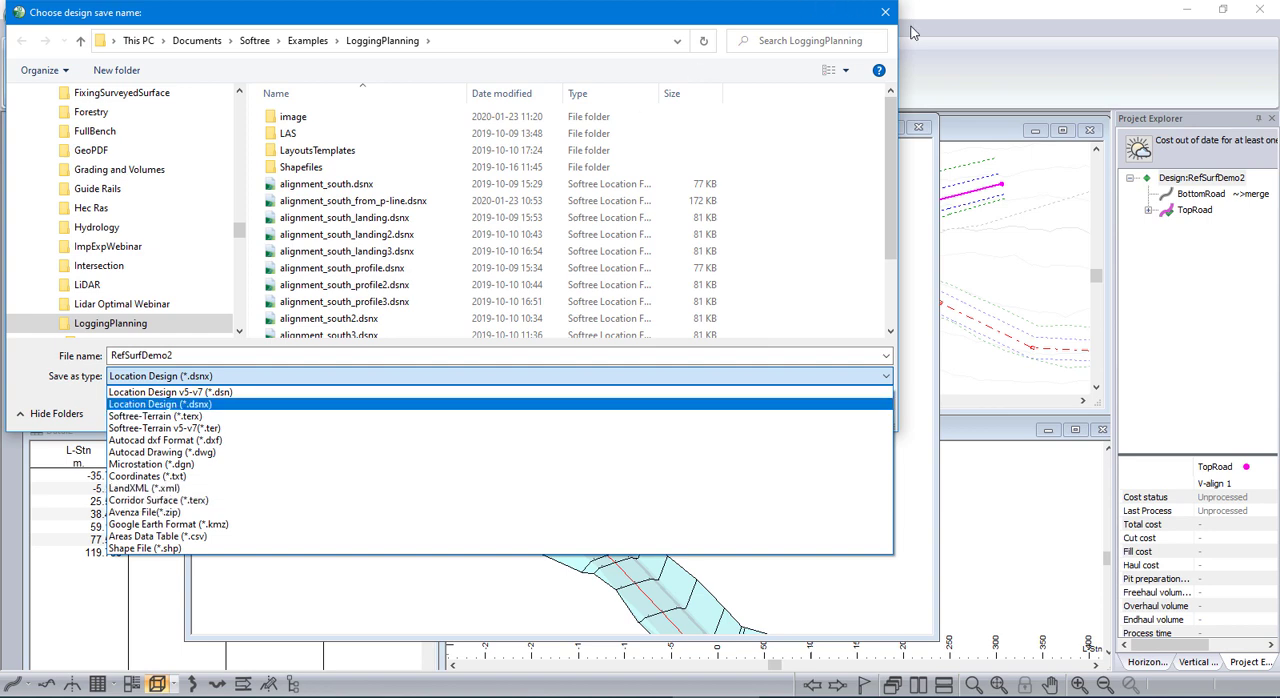
click(160, 404)
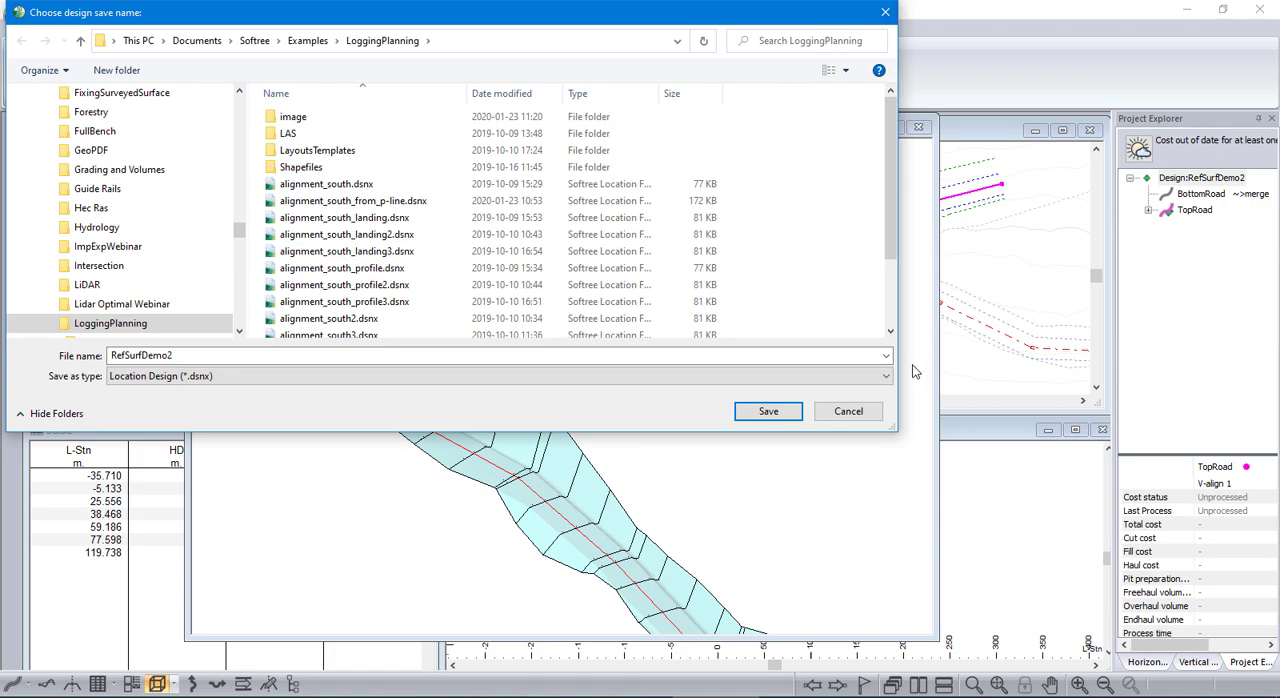
click(767, 411)
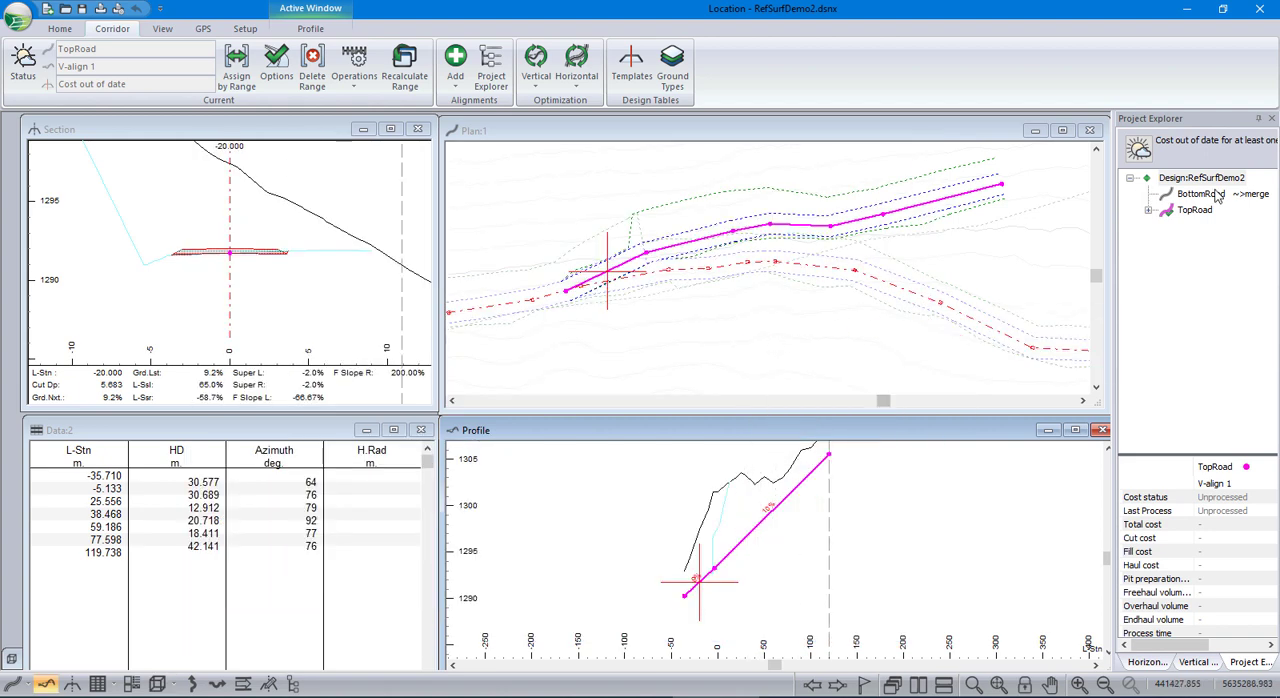
mouse_move(1195, 210)
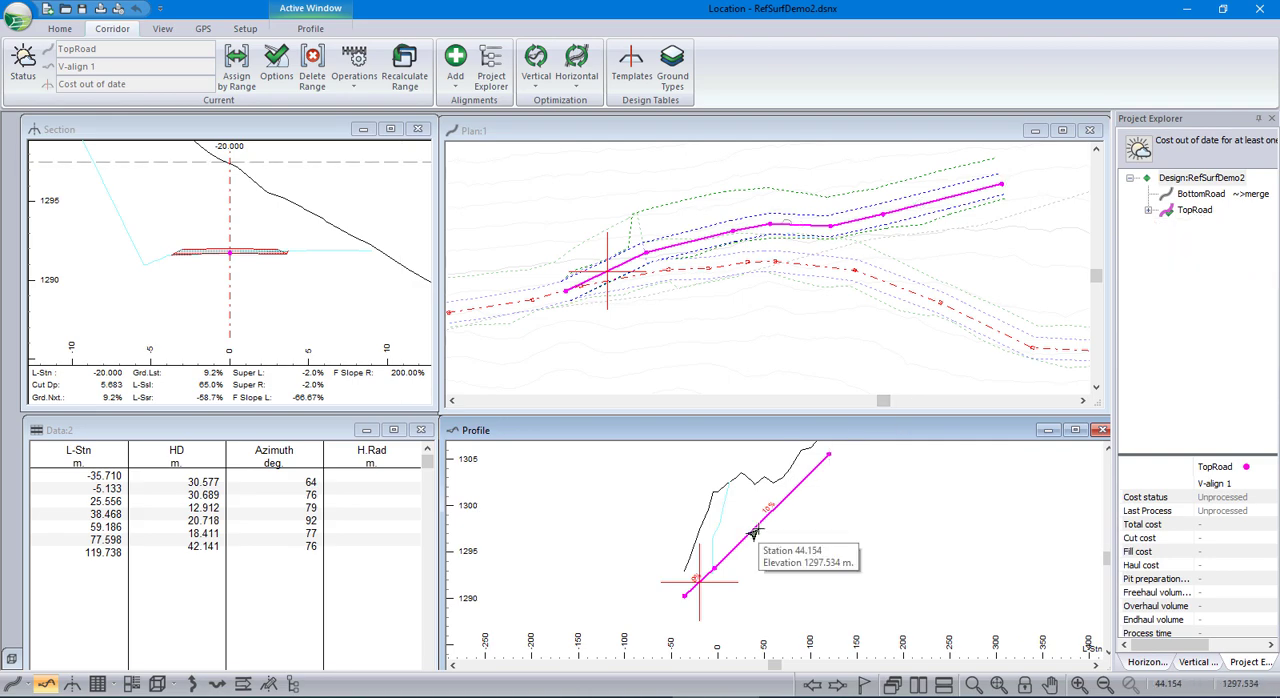
mouse_move(1167, 194)
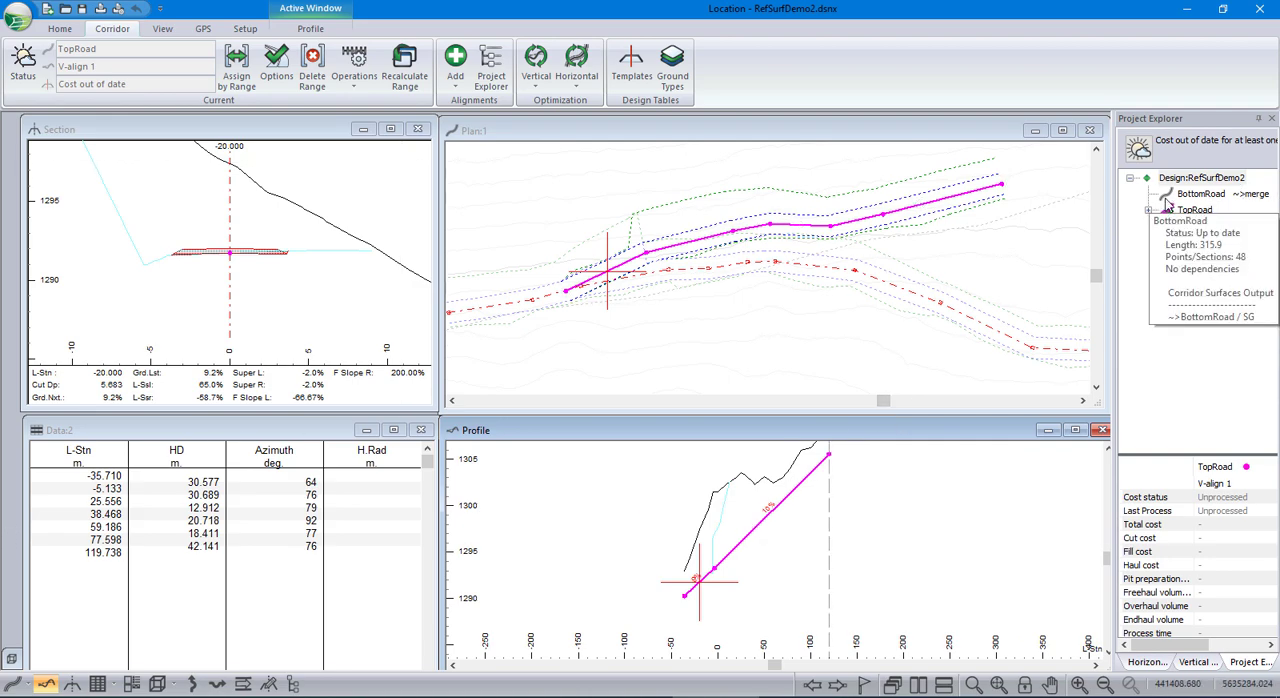